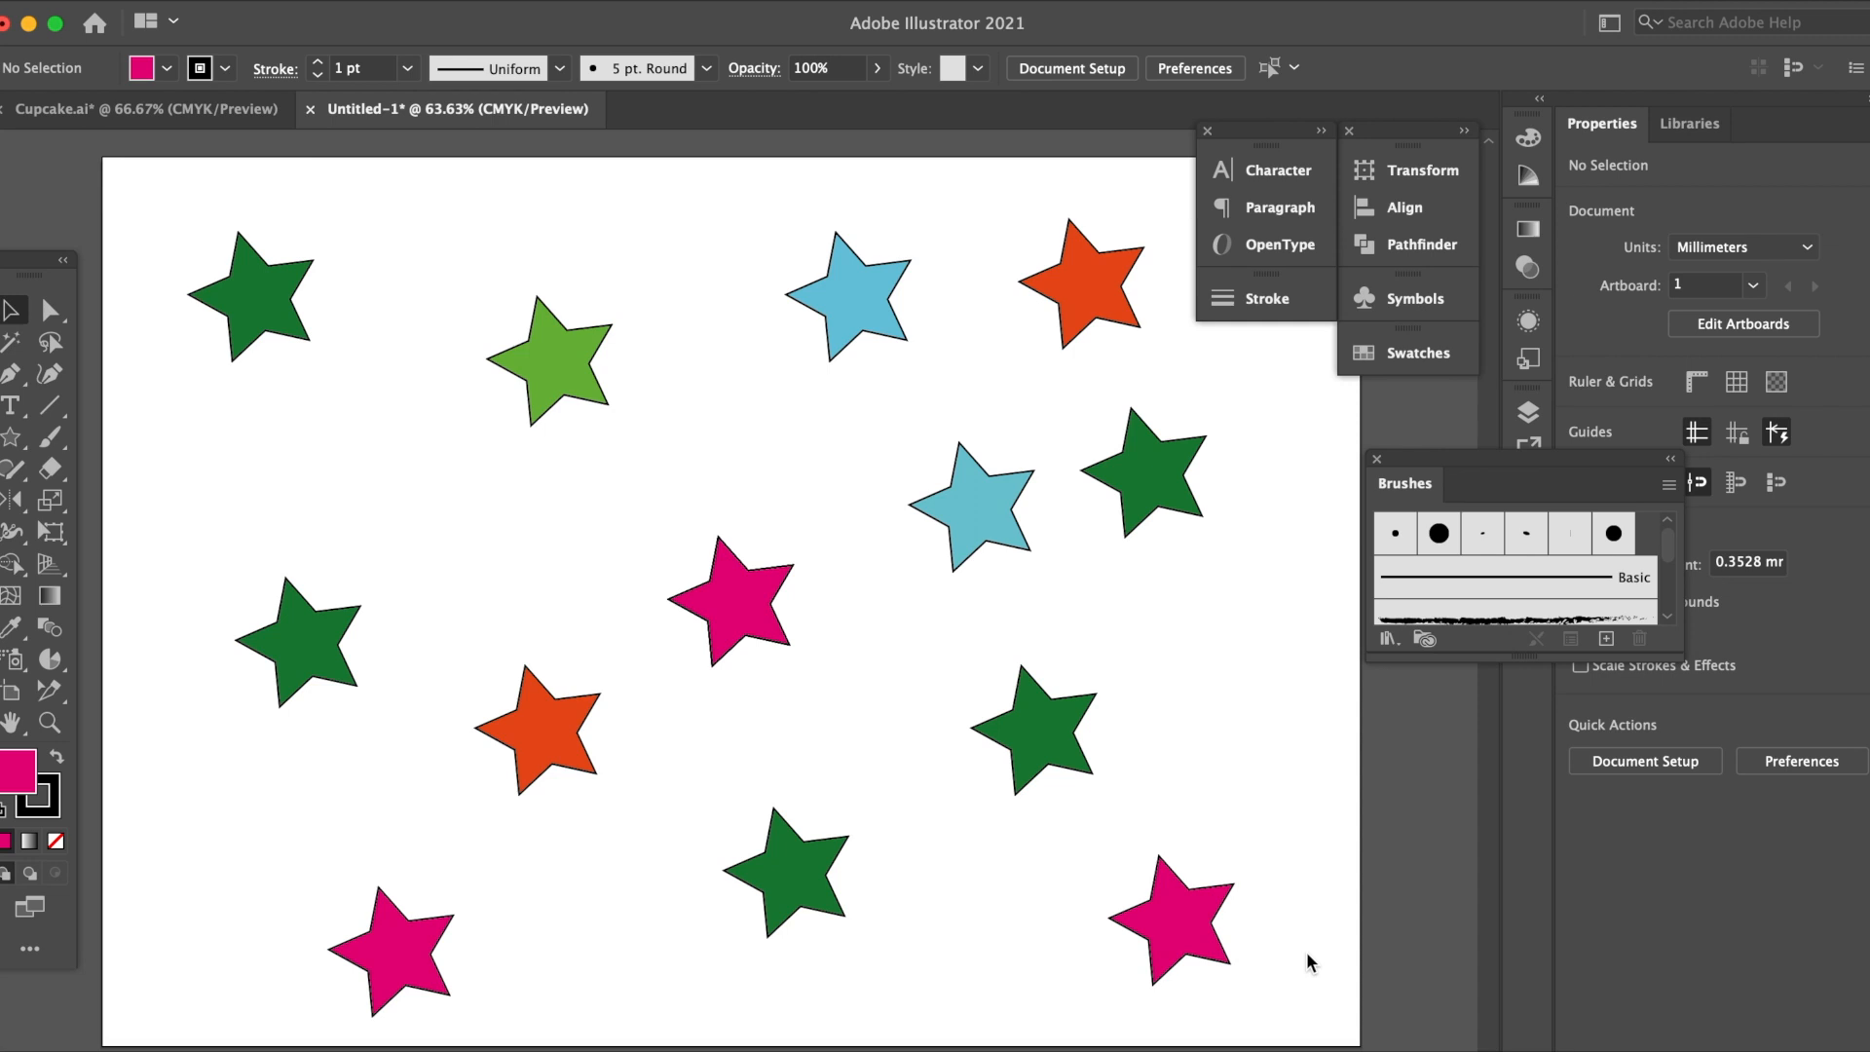
pyautogui.moveTo(33, 275)
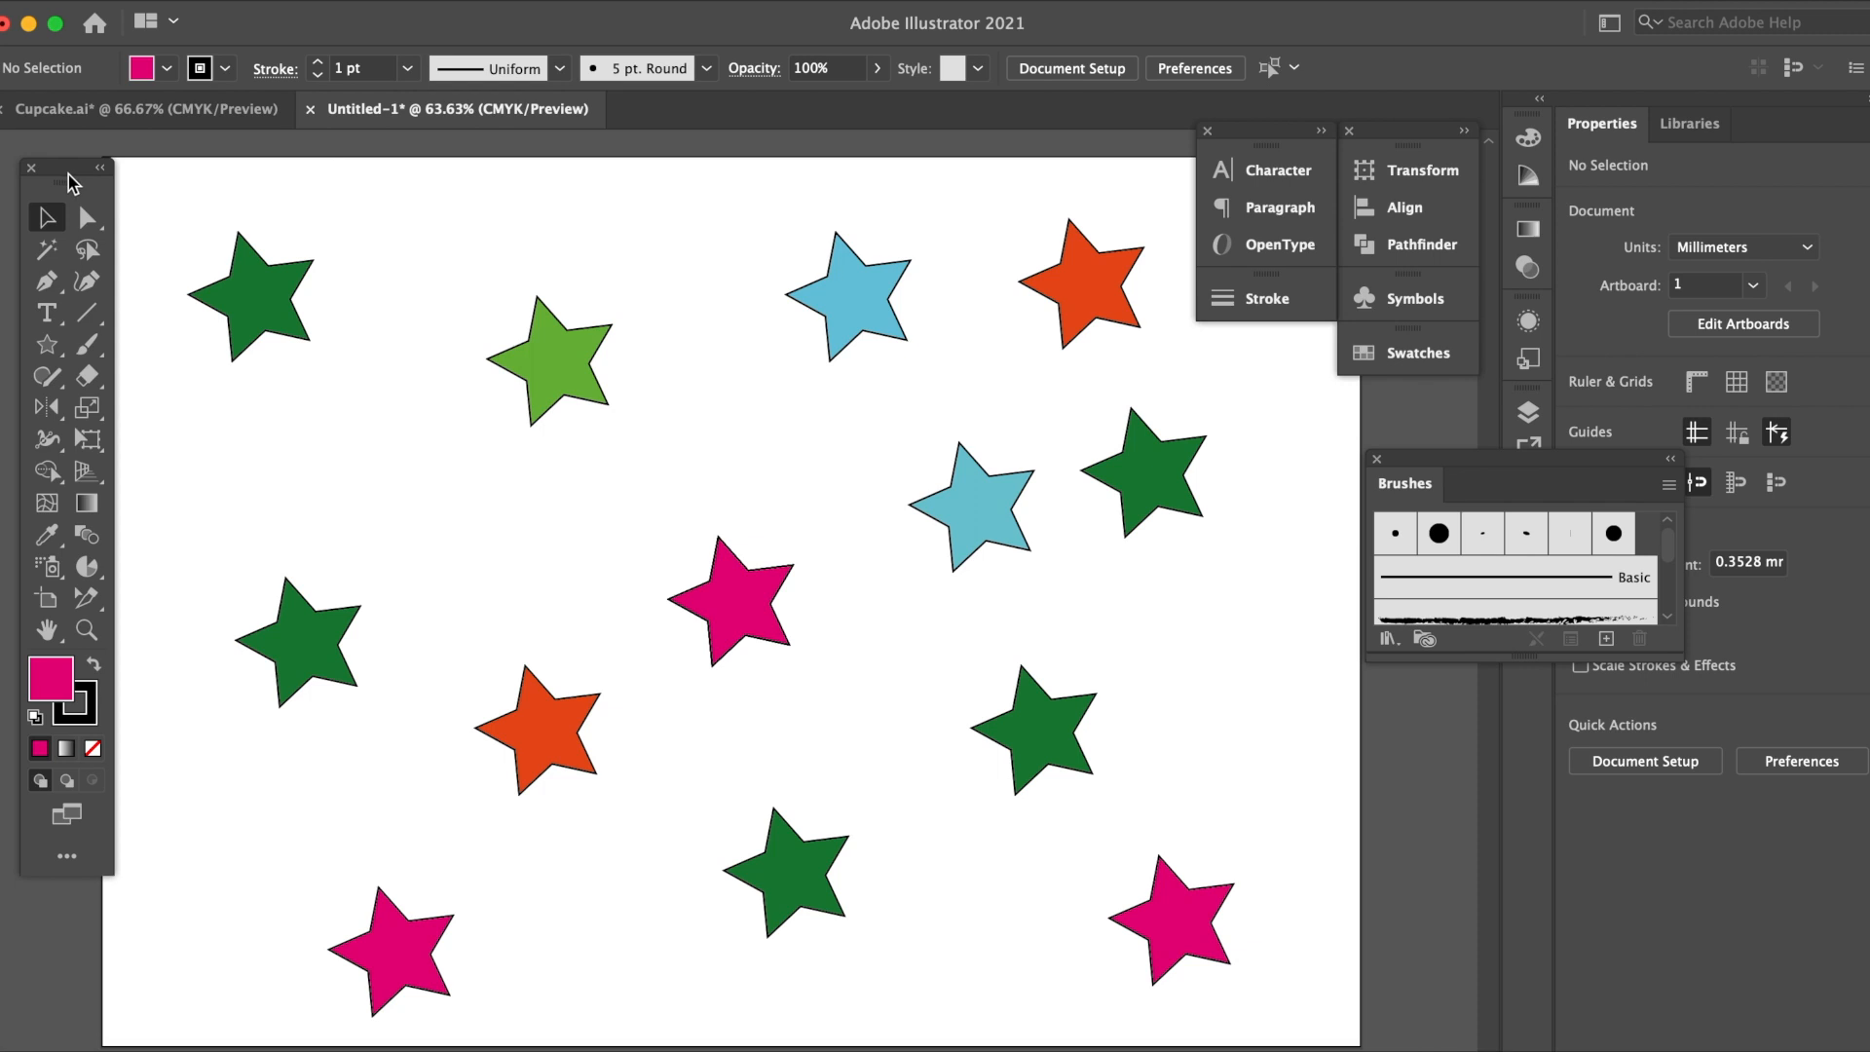
pyautogui.moveTo(47, 218)
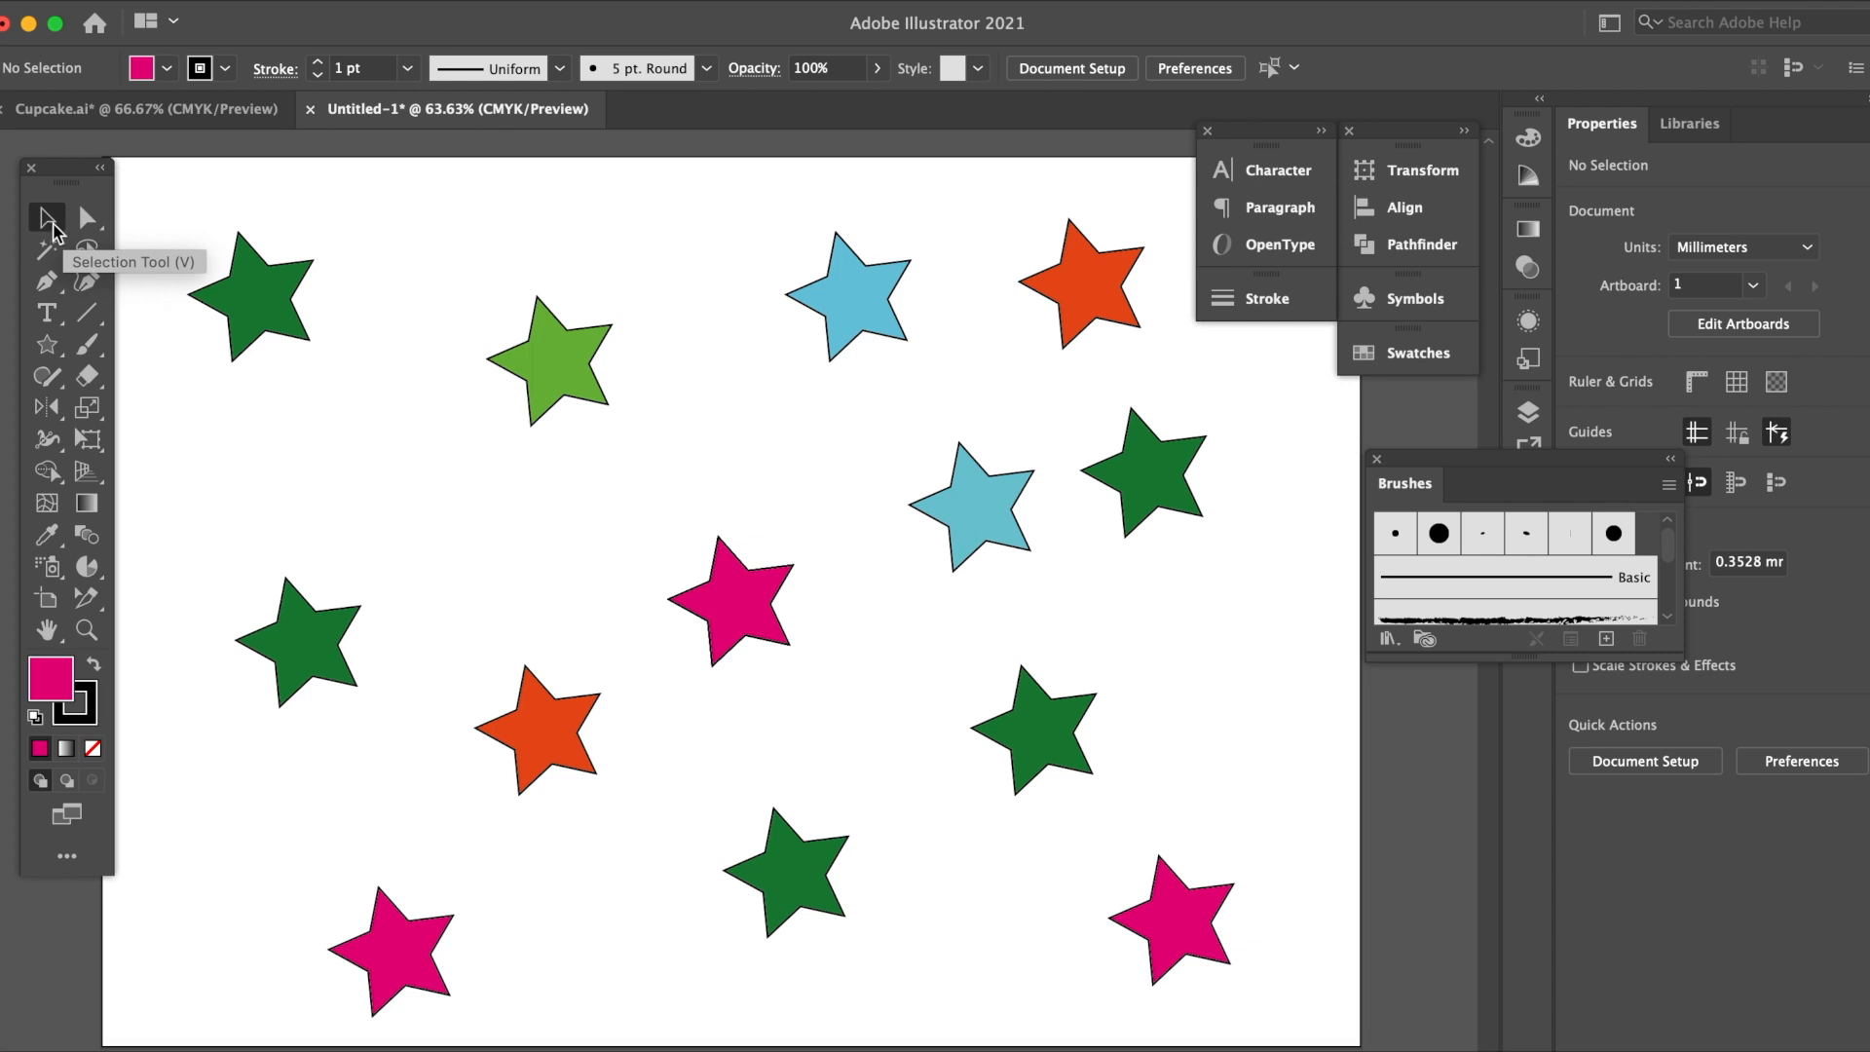
pyautogui.moveTo(86, 247)
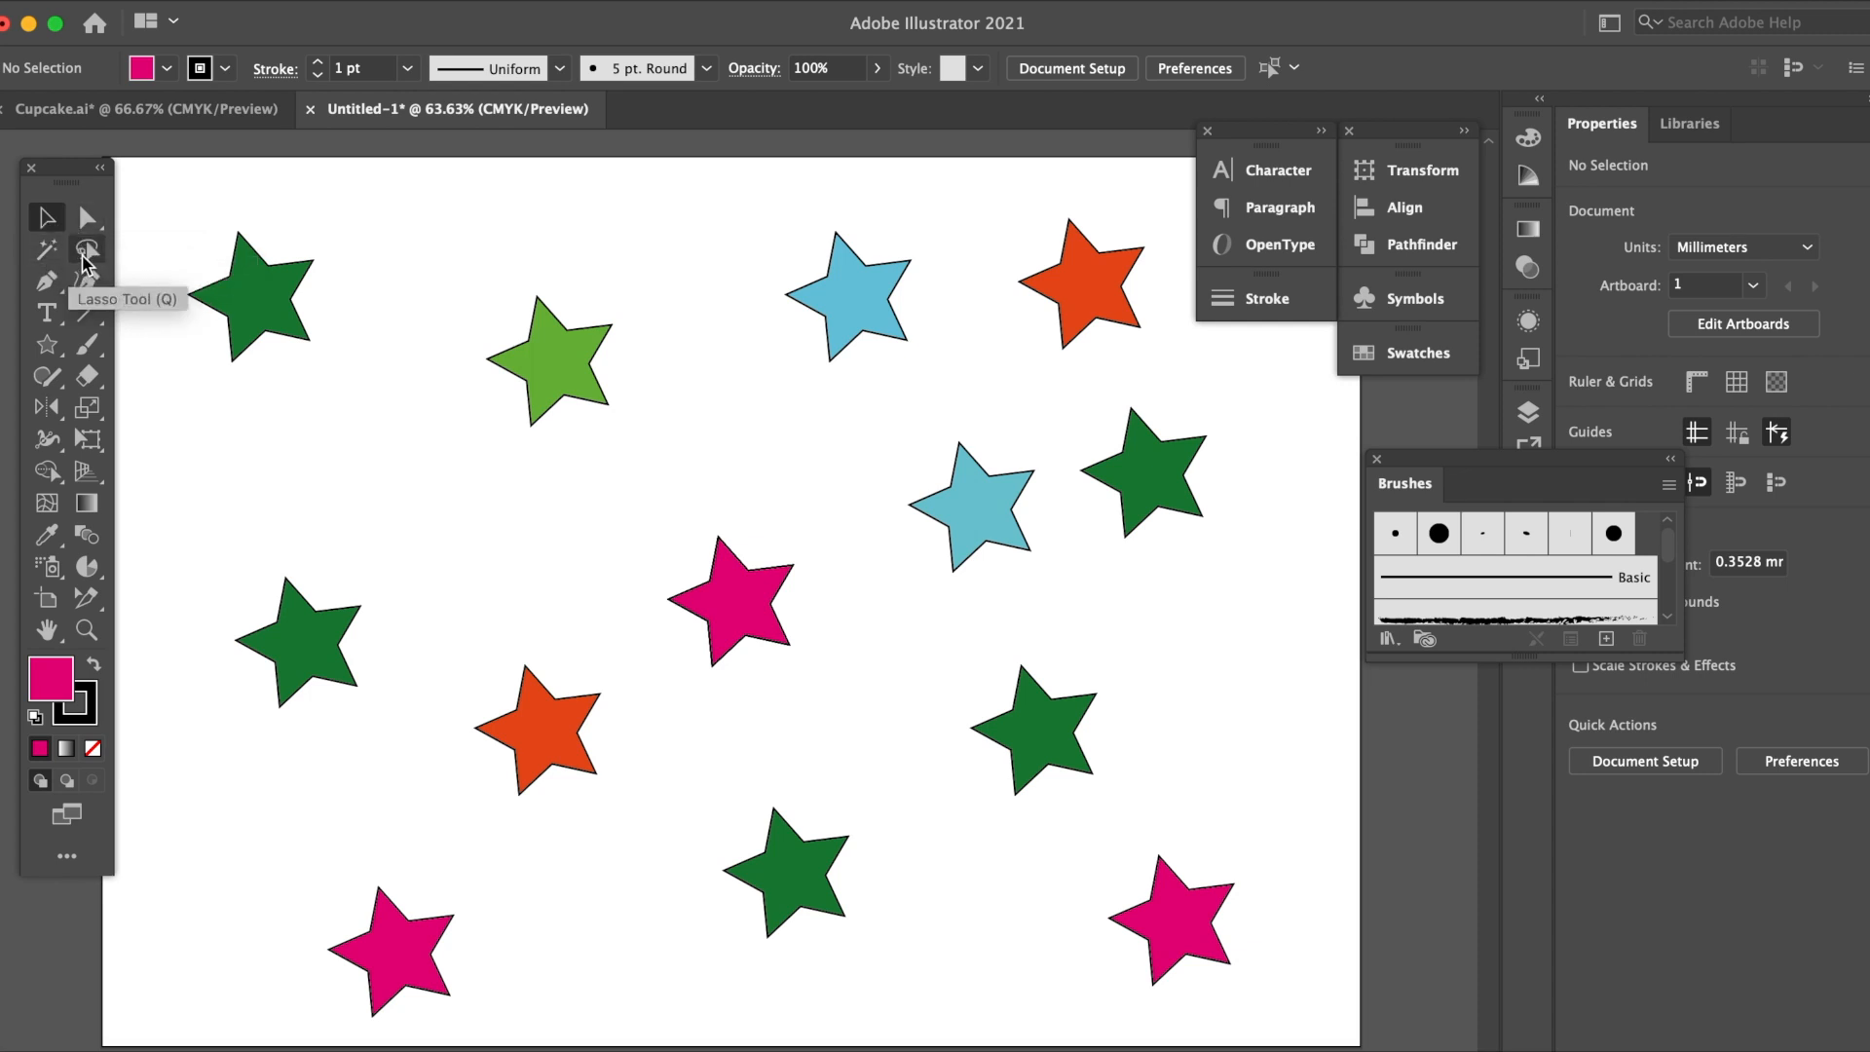
pyautogui.moveTo(86, 217)
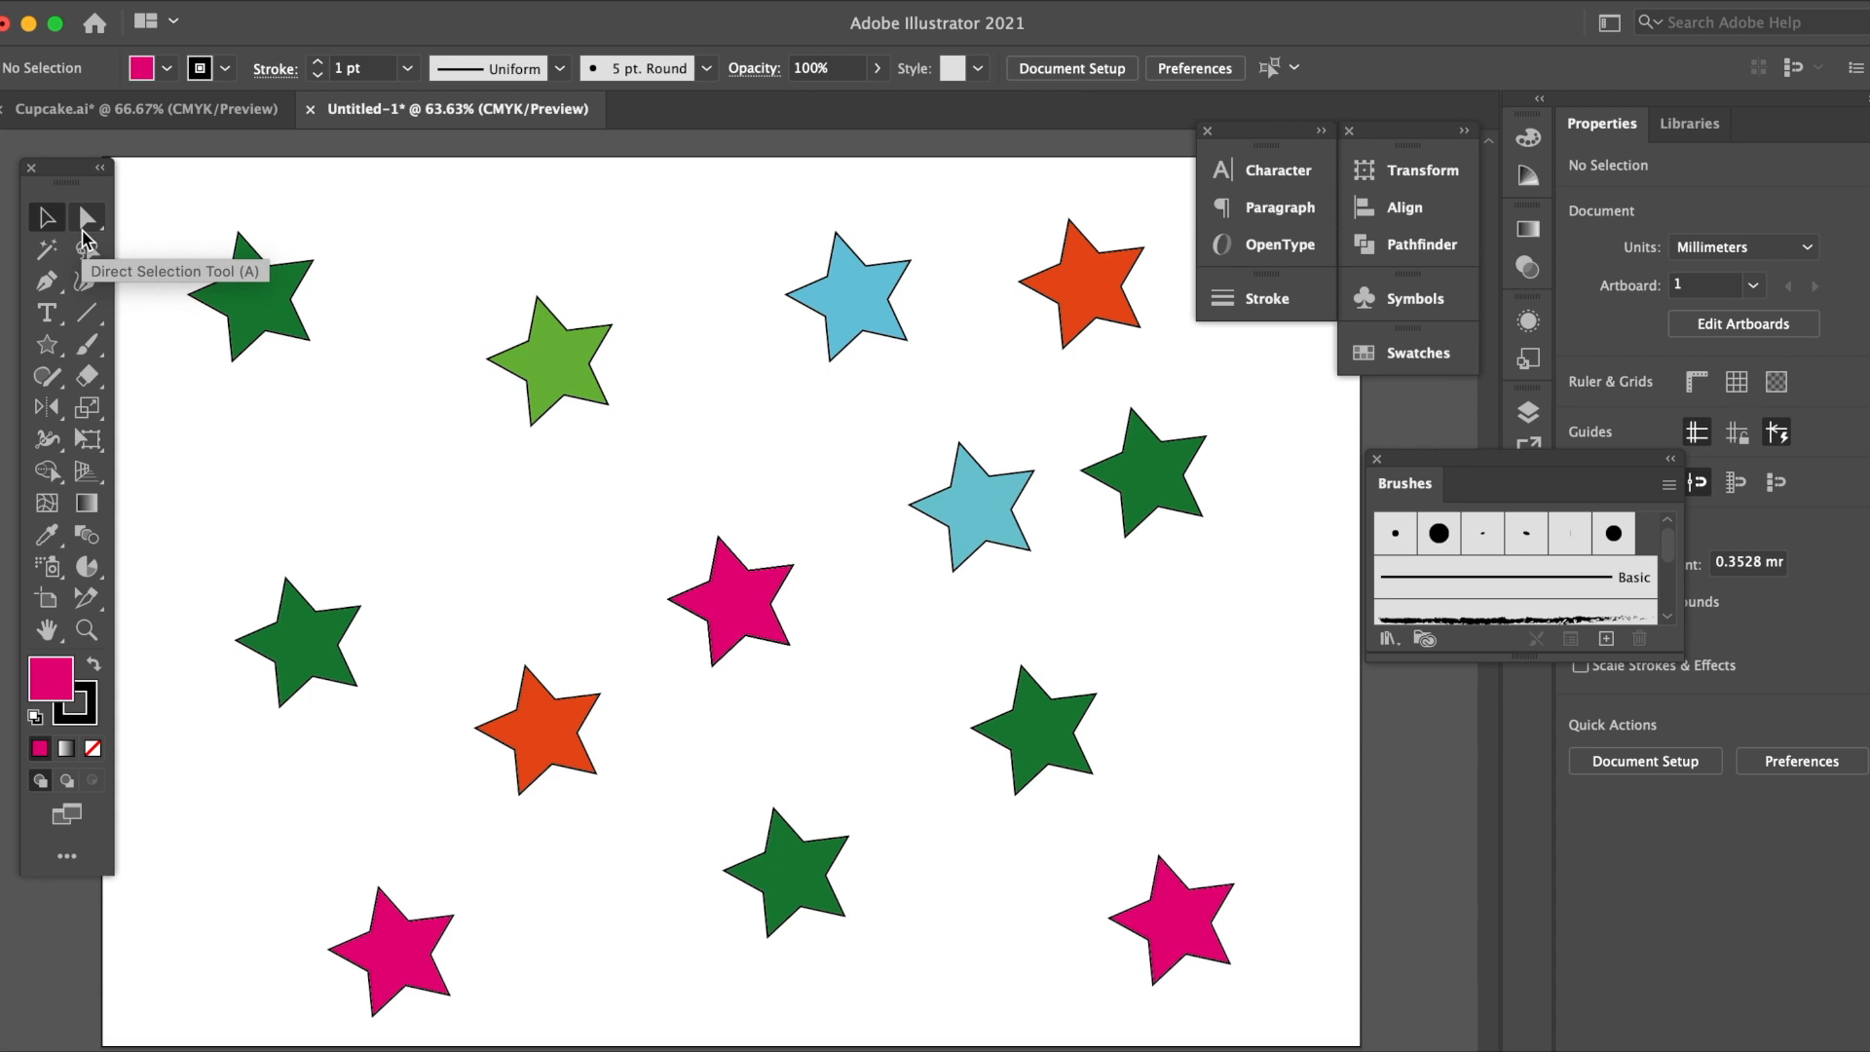
pyautogui.moveTo(85, 232)
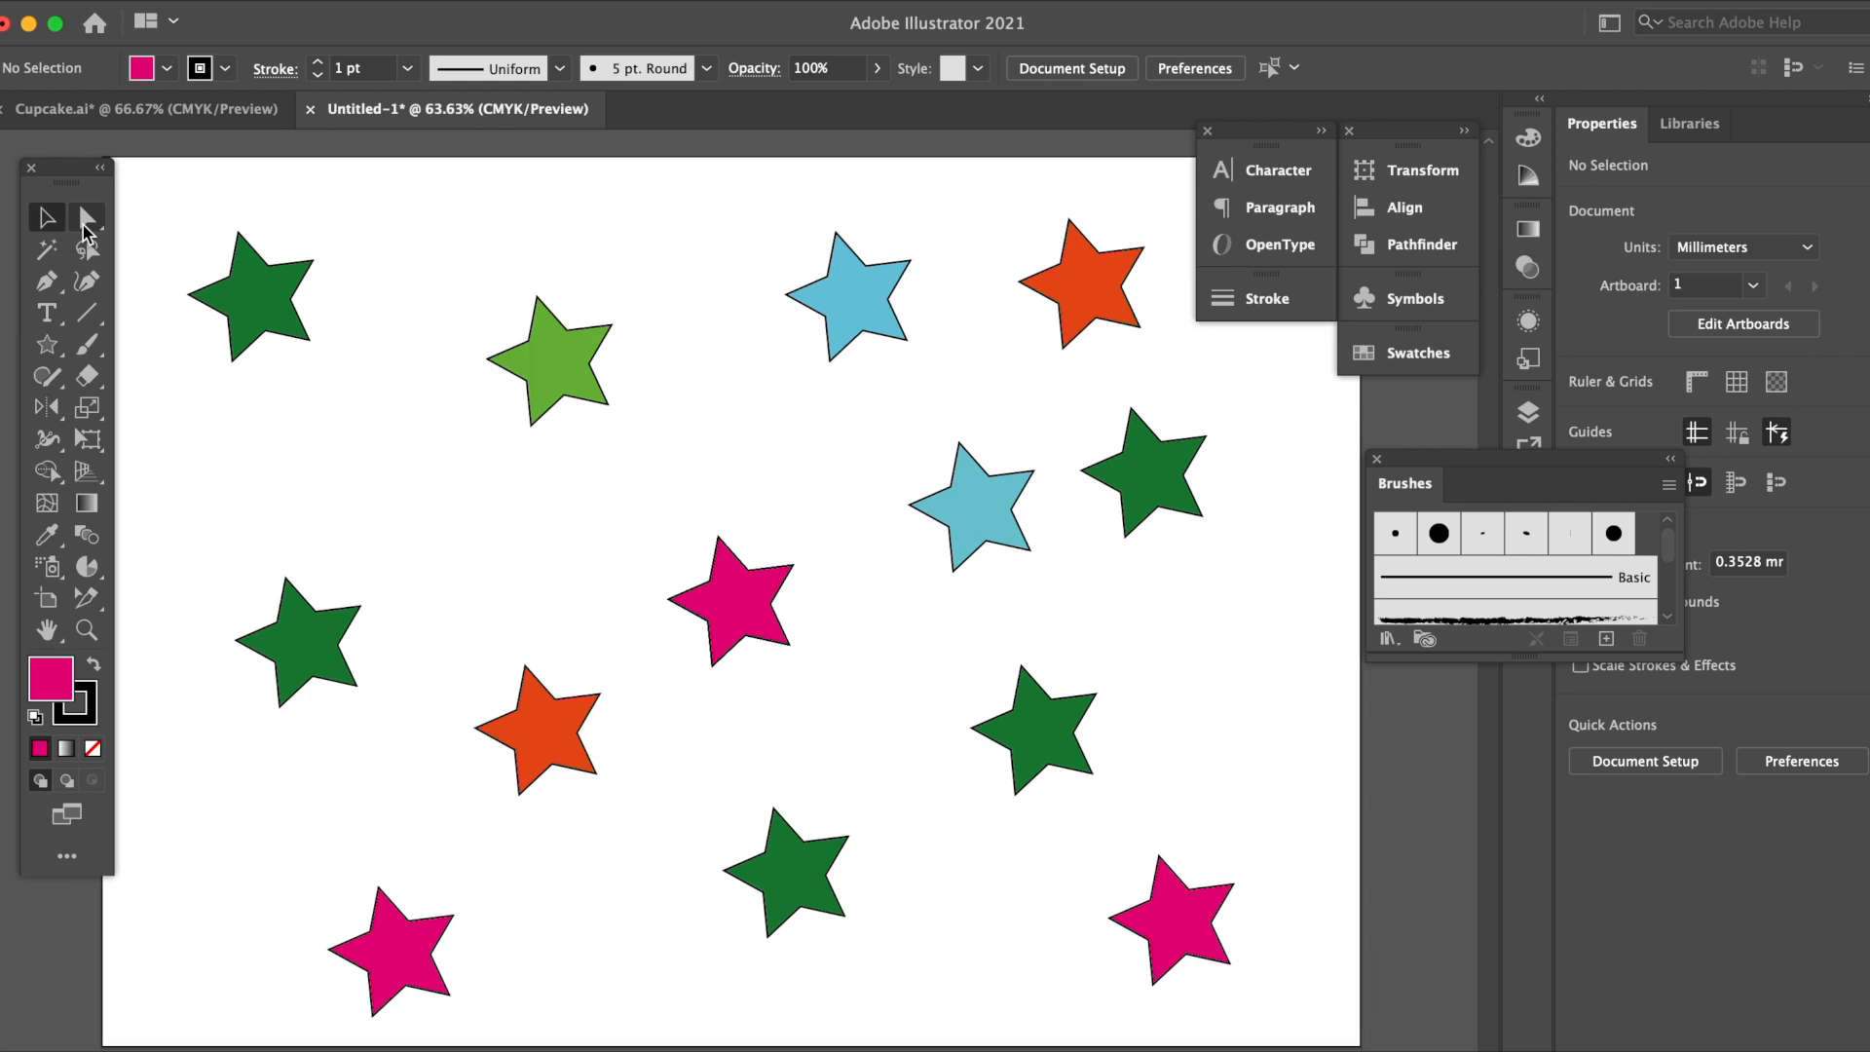
pyautogui.moveTo(88, 221)
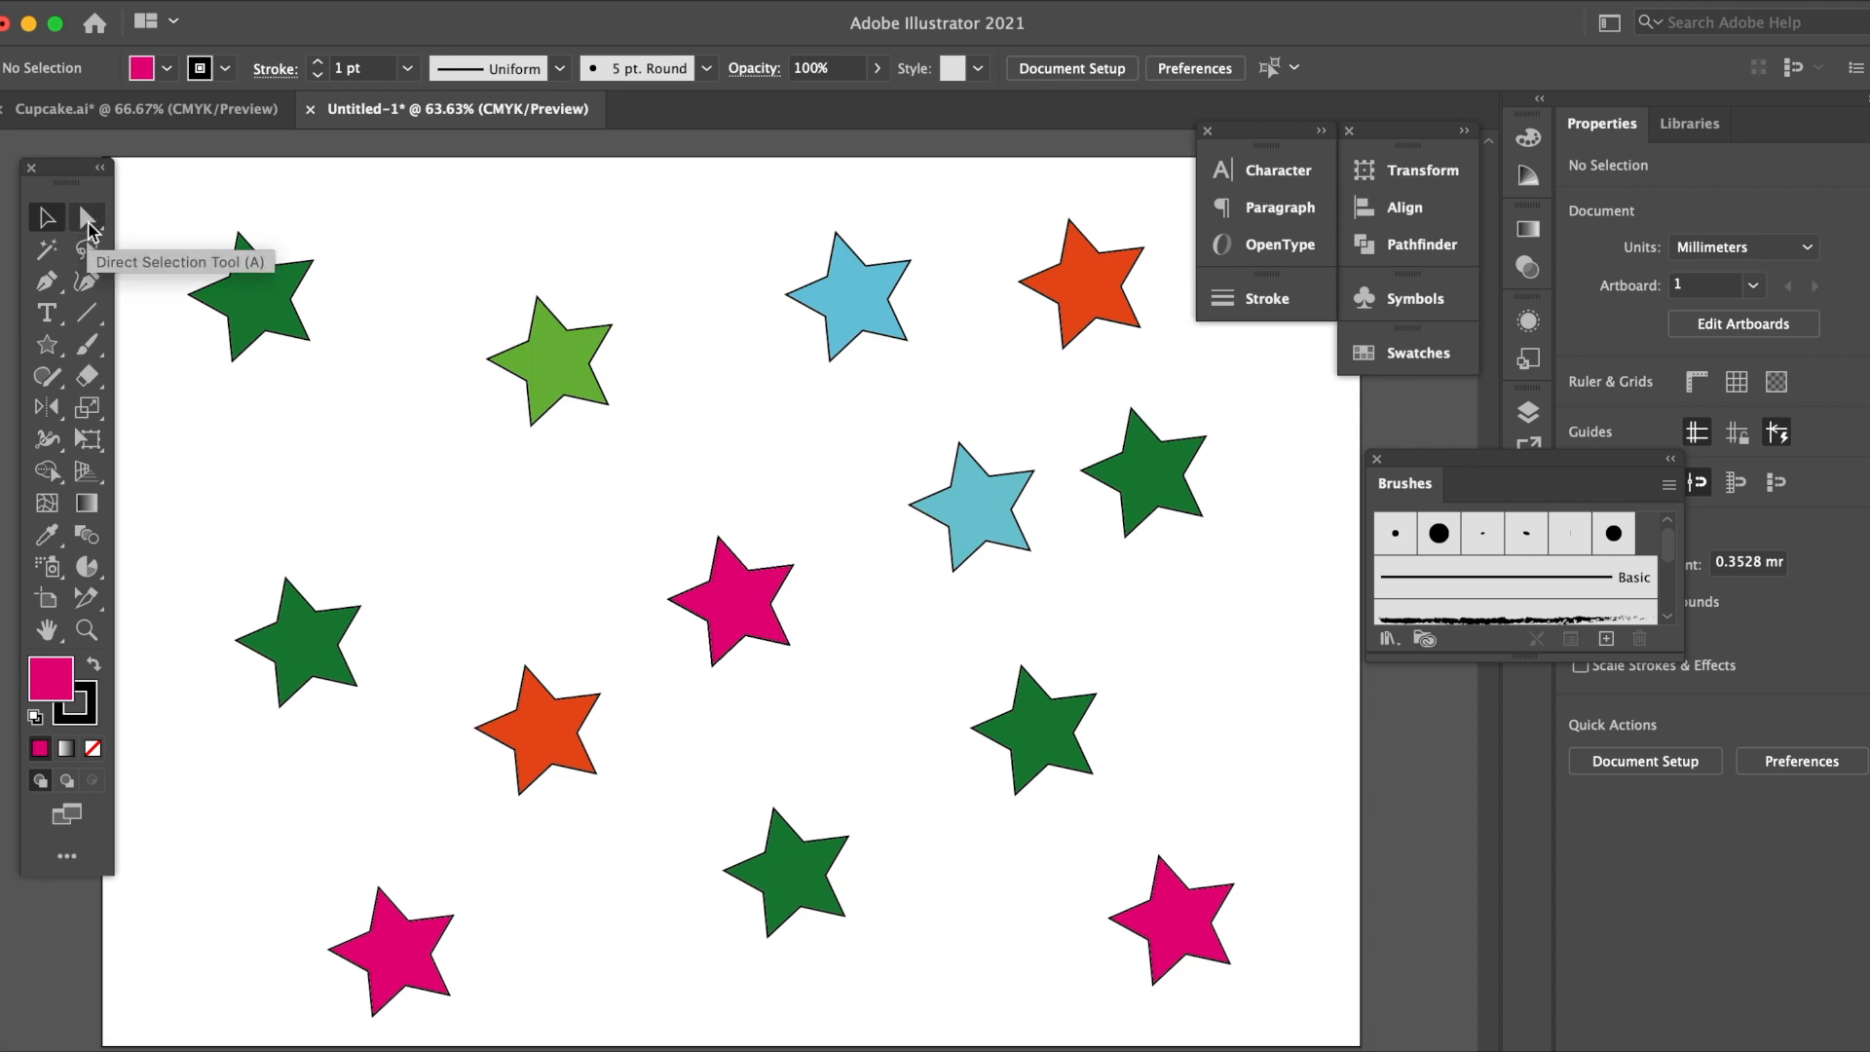
pyautogui.moveTo(399, 471)
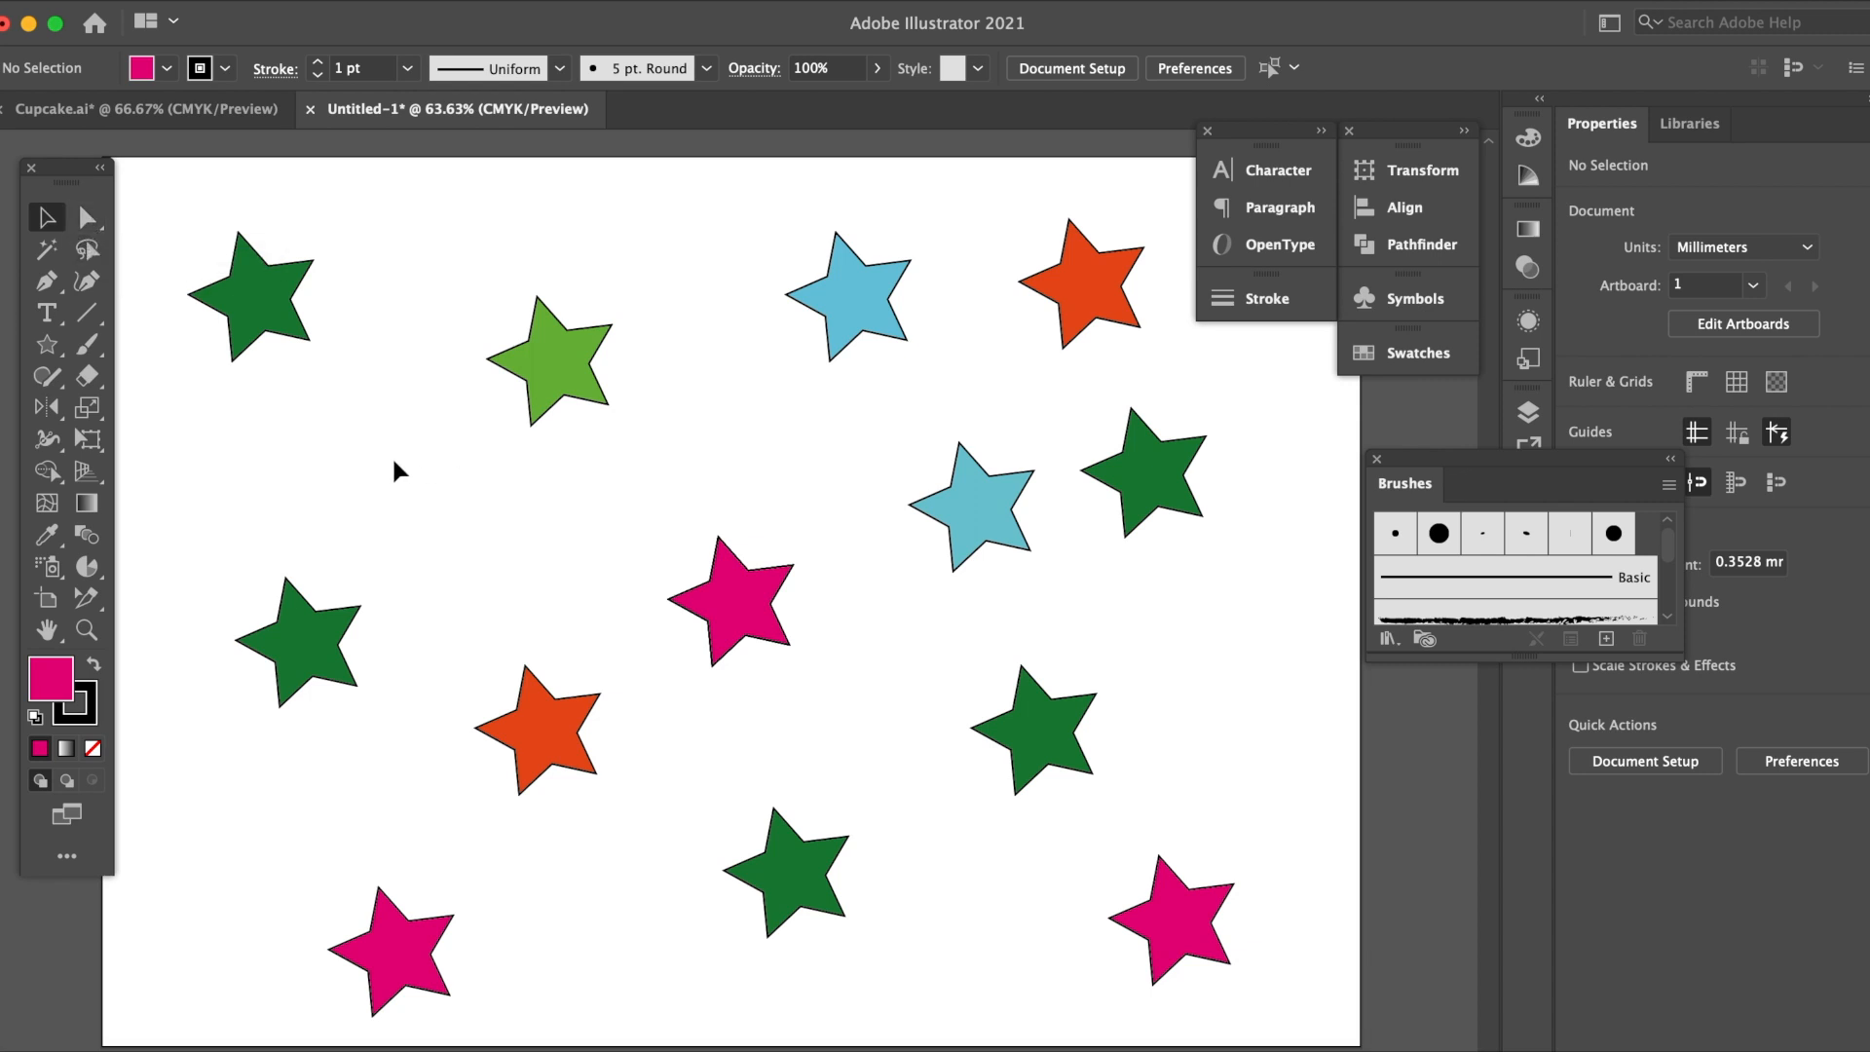
pyautogui.moveTo(259, 294)
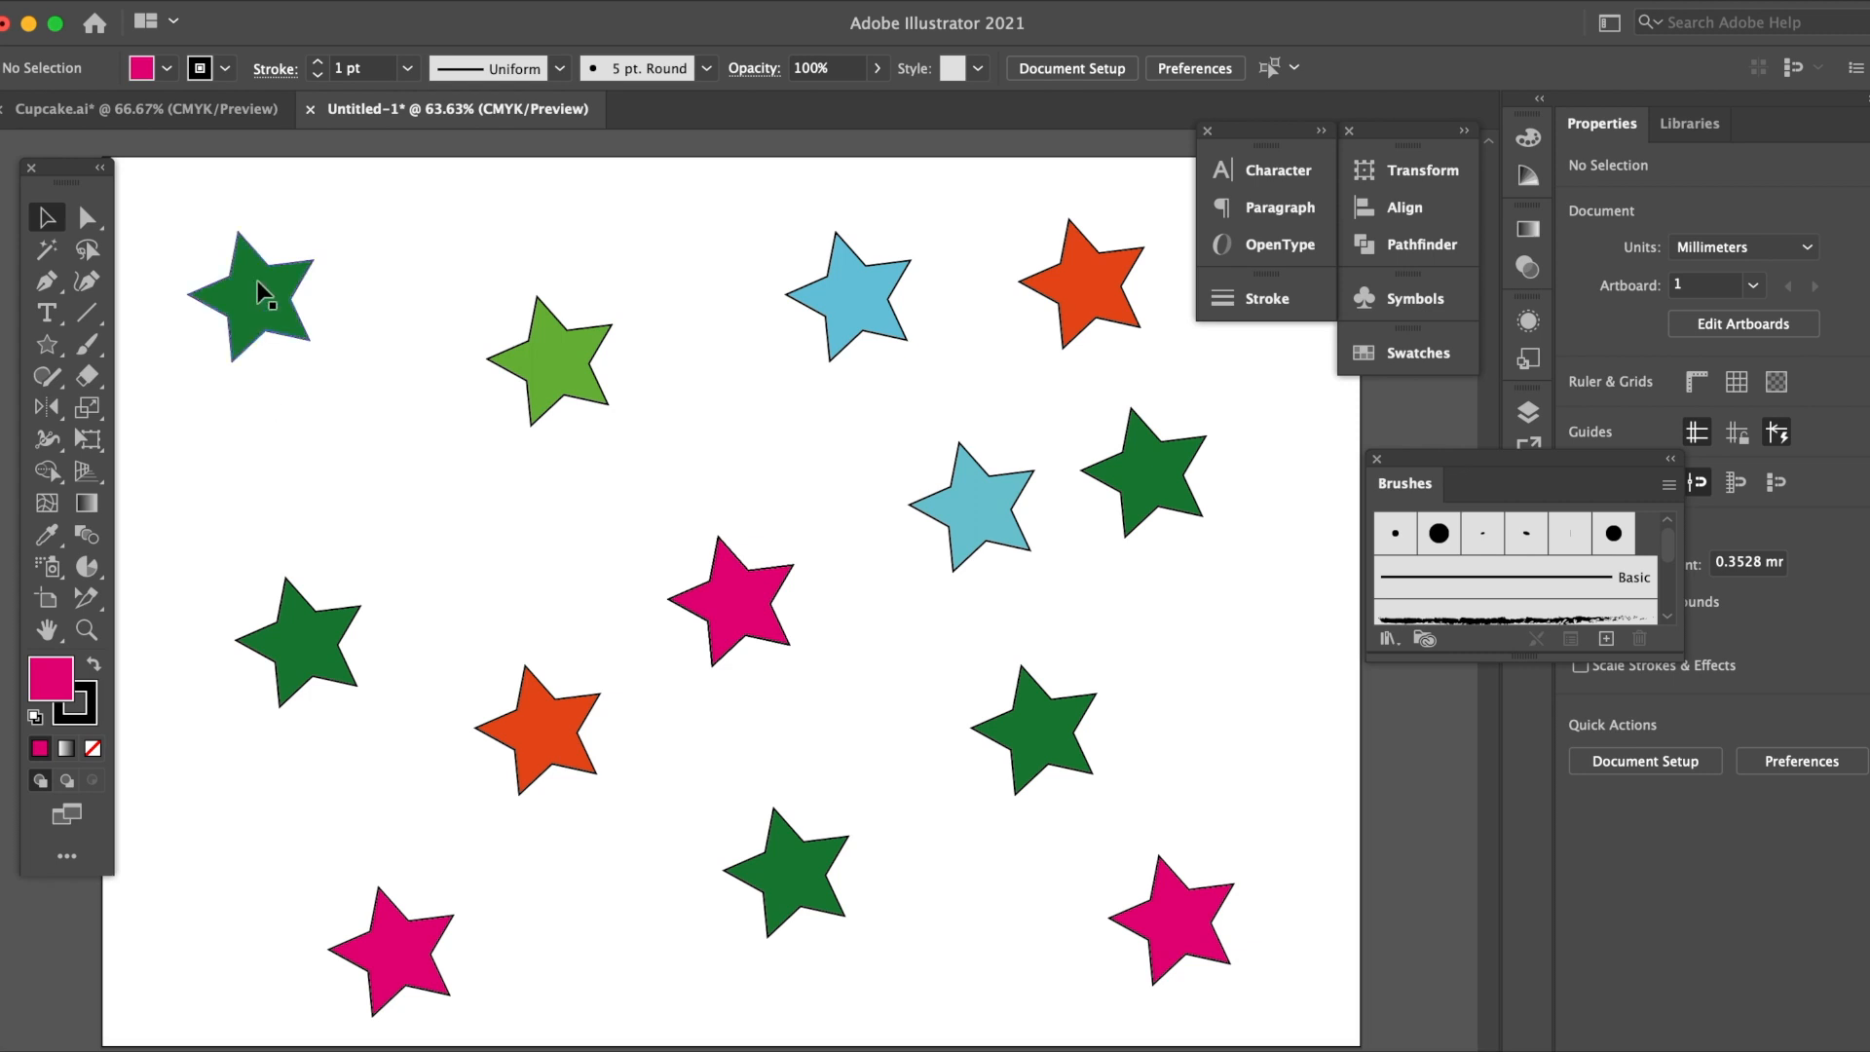
# Move the top-left green star slightly down-right, then switch to Direct Selection for its anchor points
pyautogui.click(251, 292)
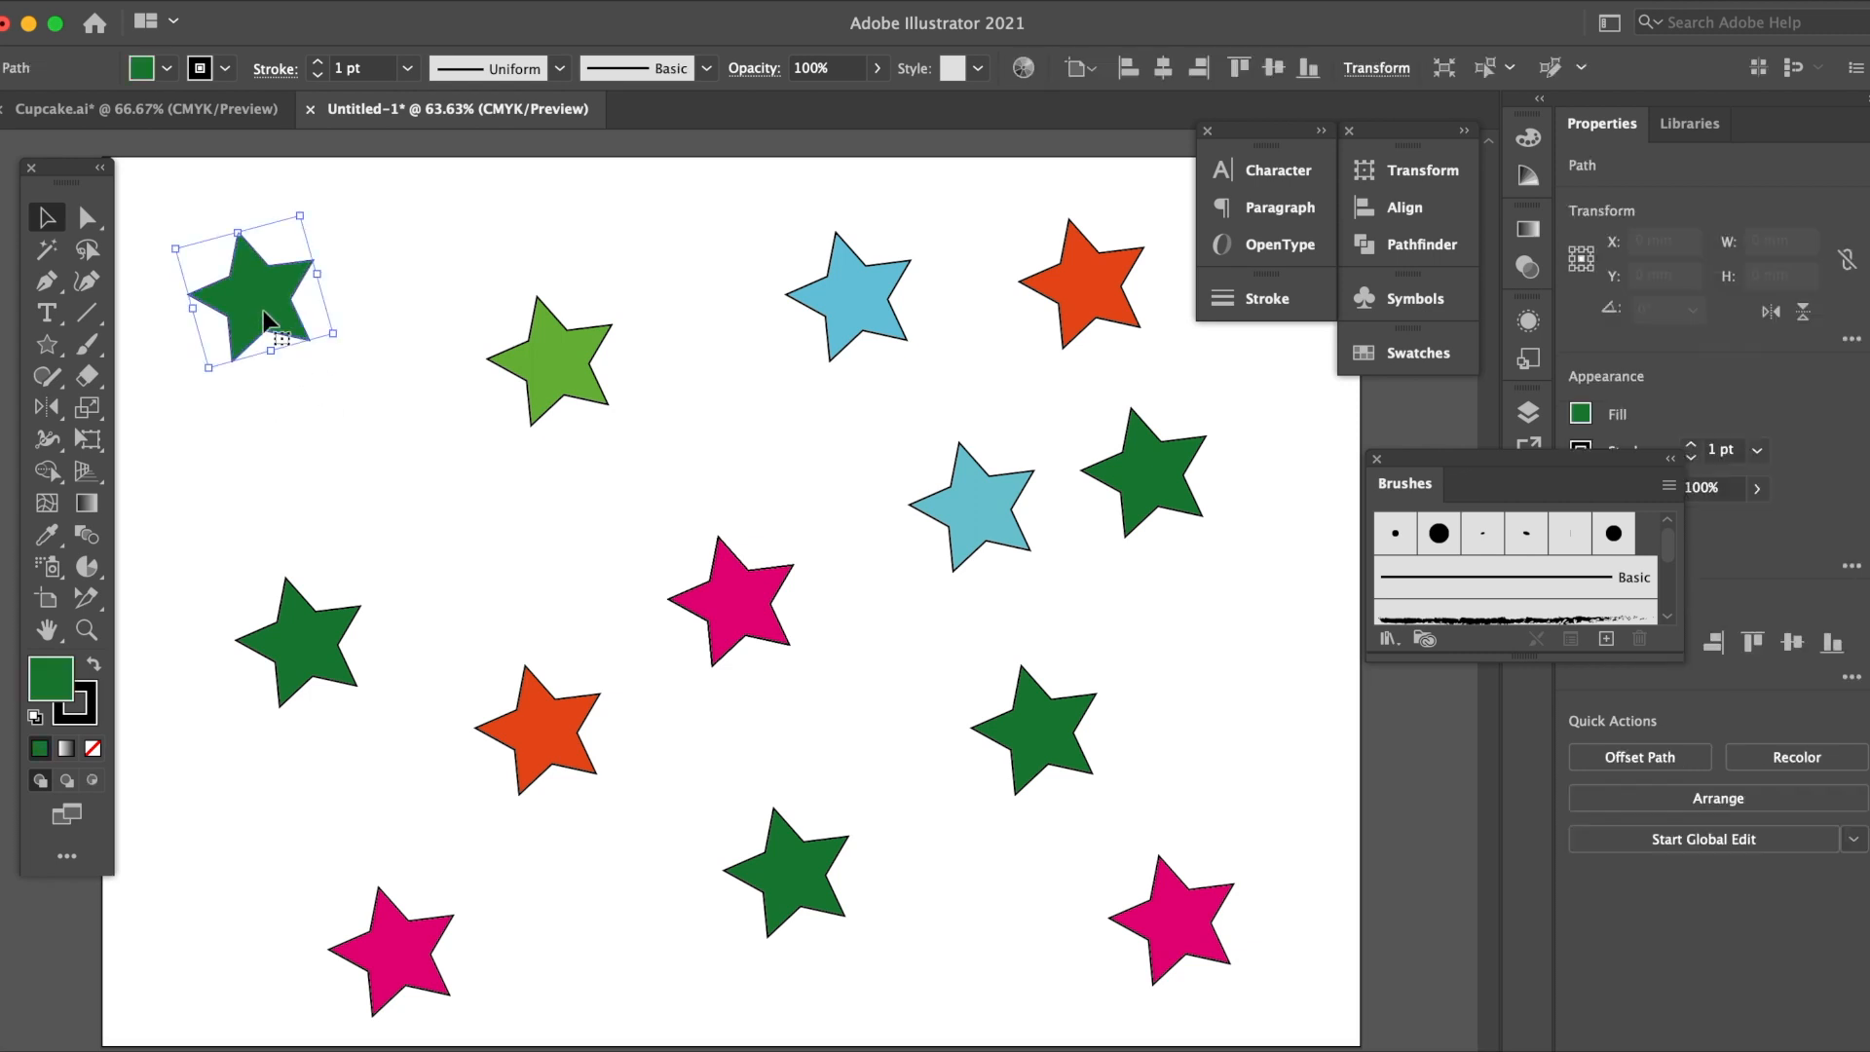
pyautogui.moveTo(463, 245)
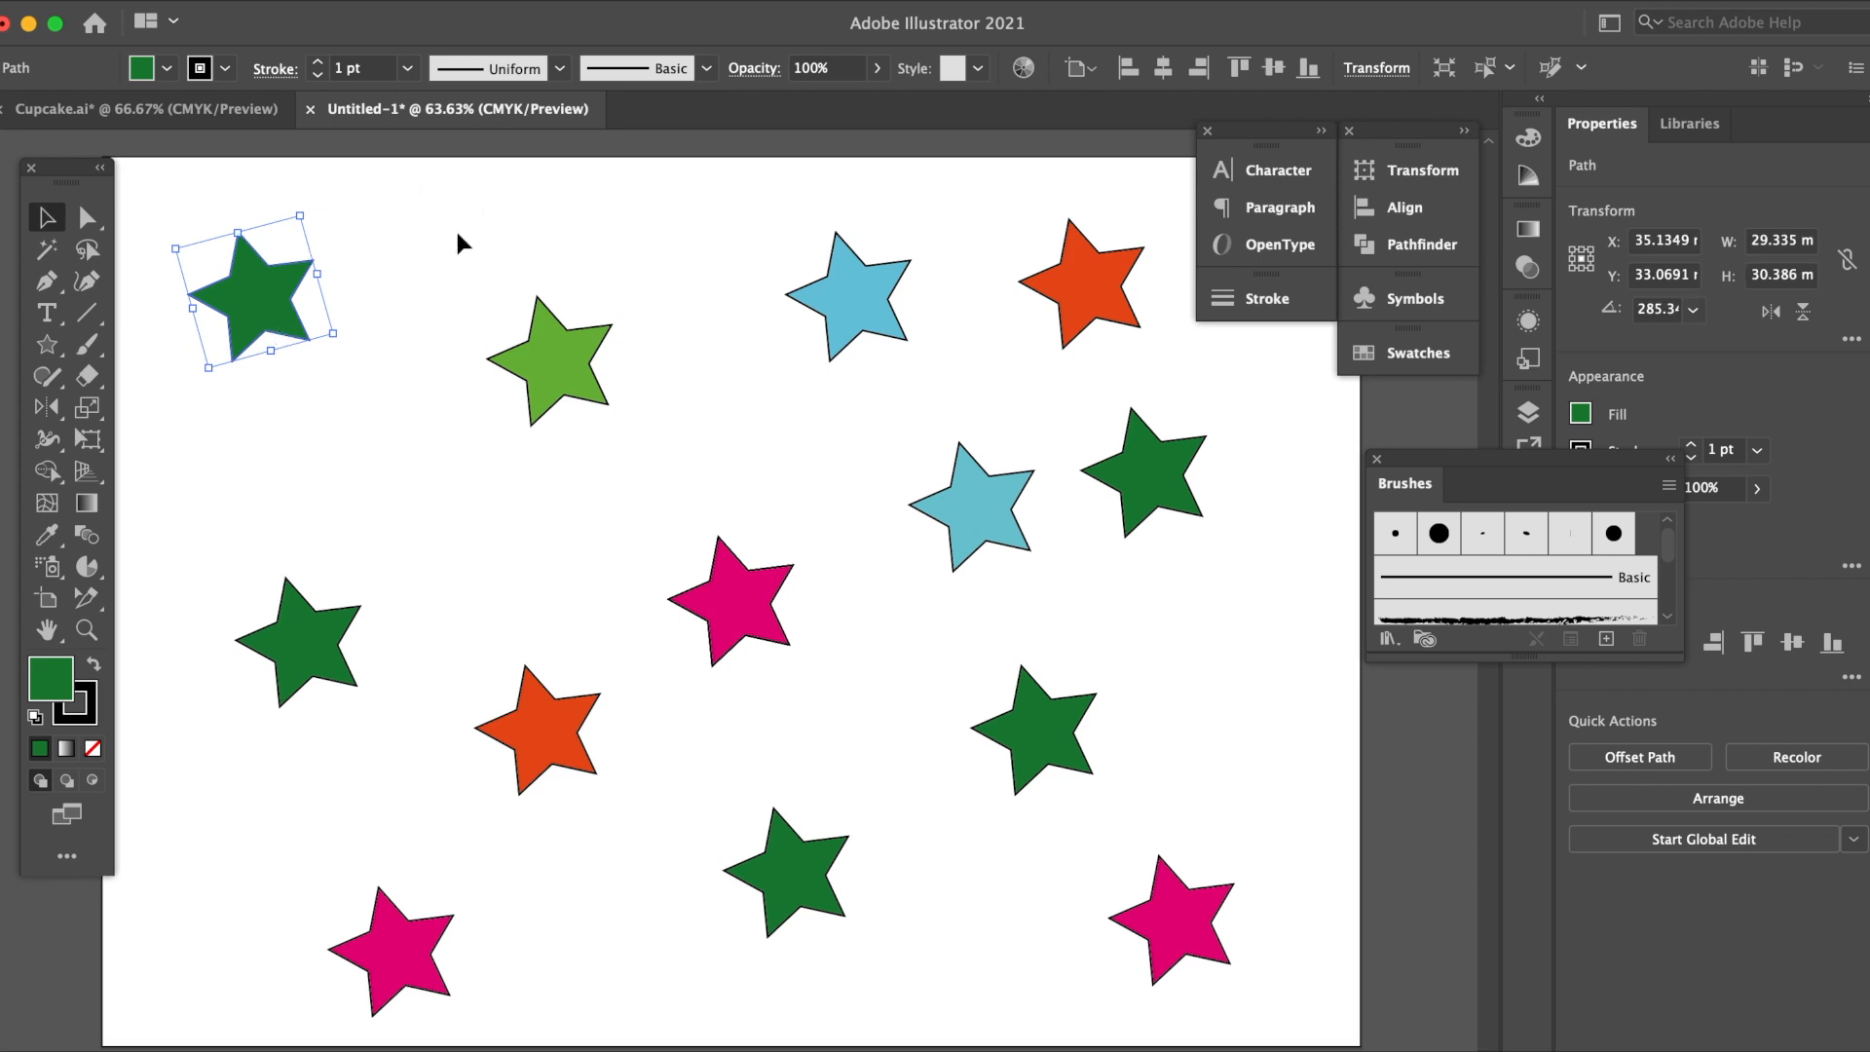
pyautogui.click(465, 243)
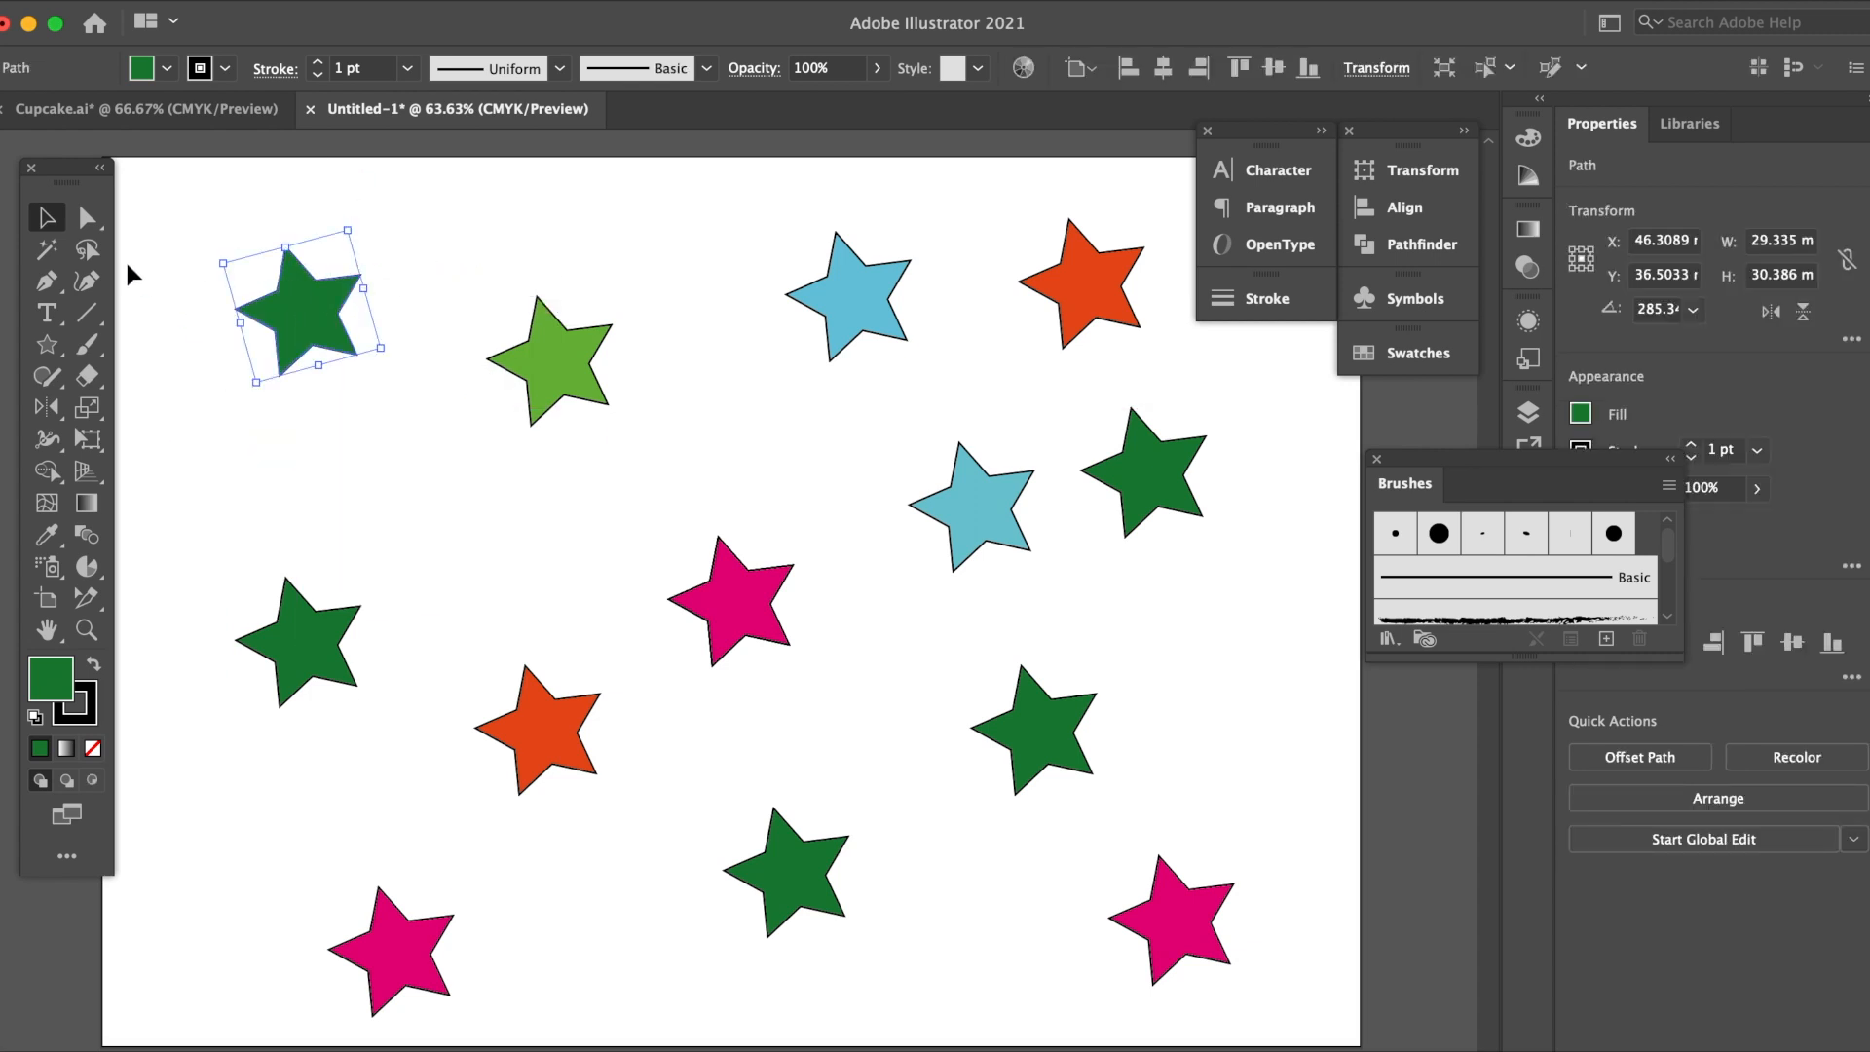
pyautogui.click(87, 216)
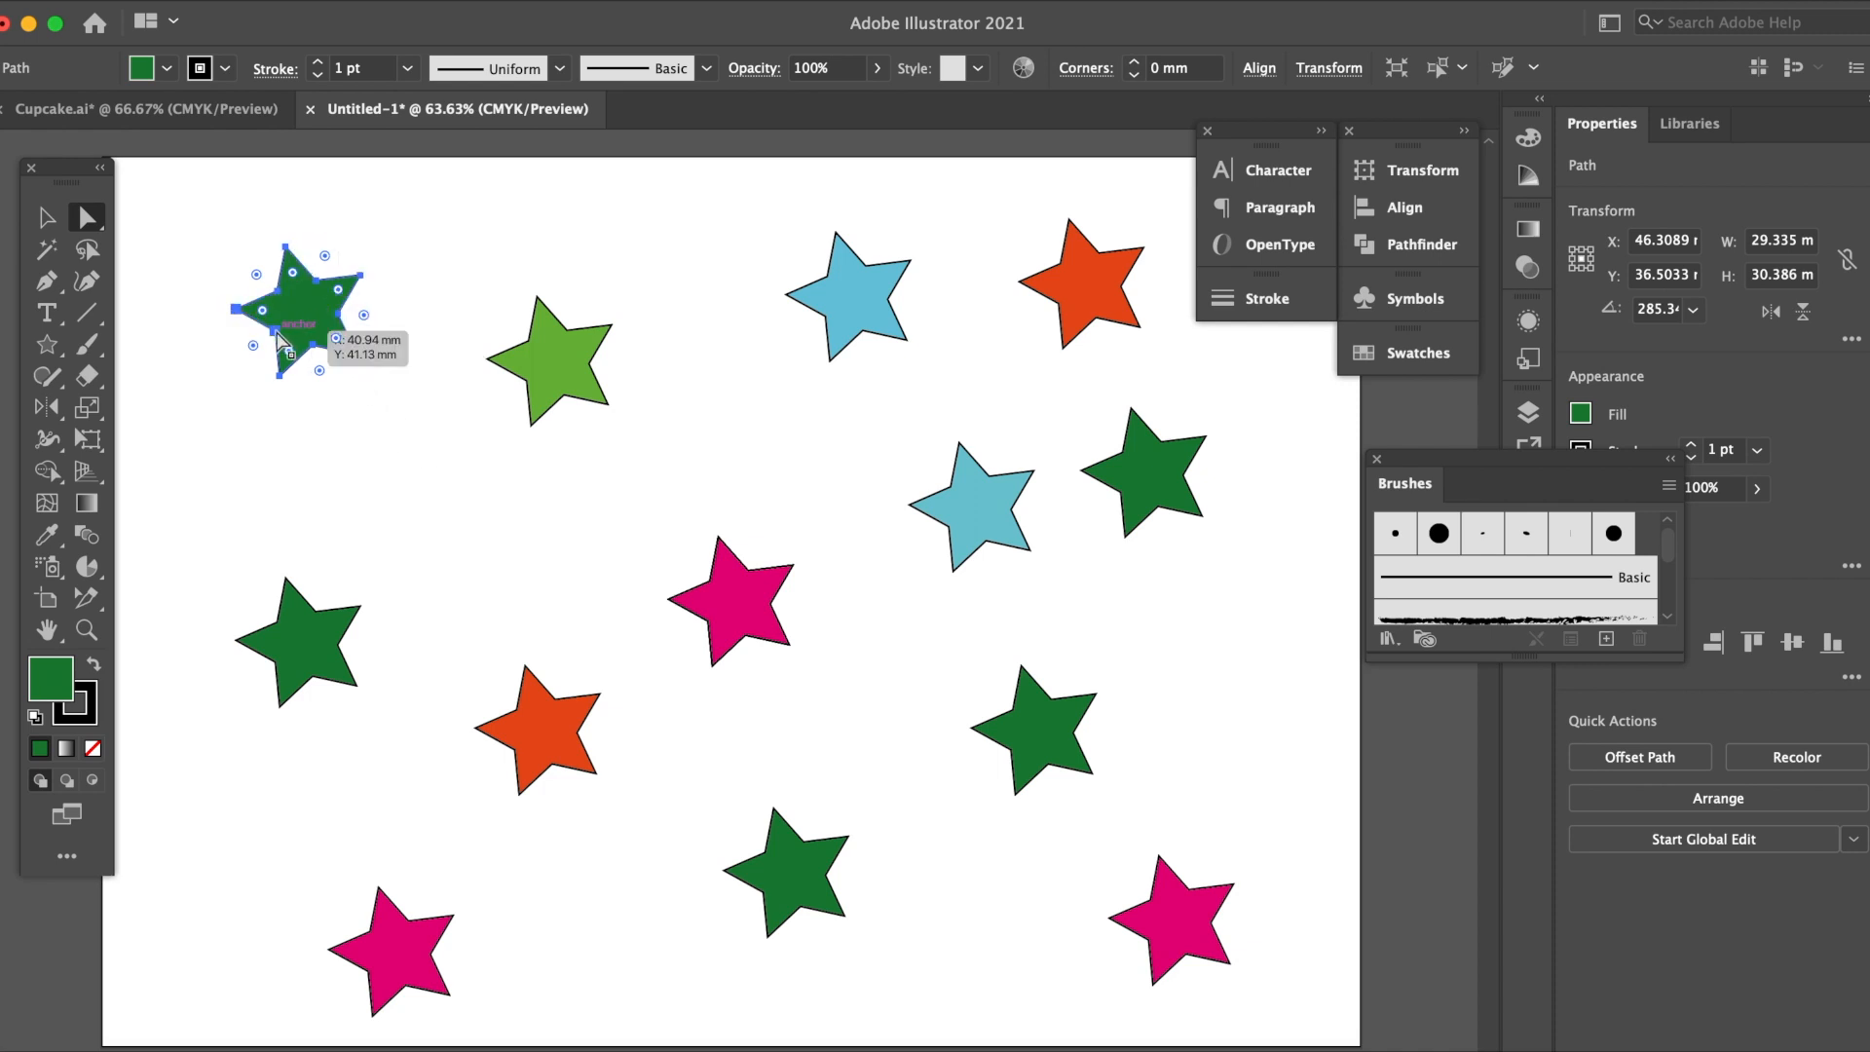
pyautogui.moveTo(353, 362)
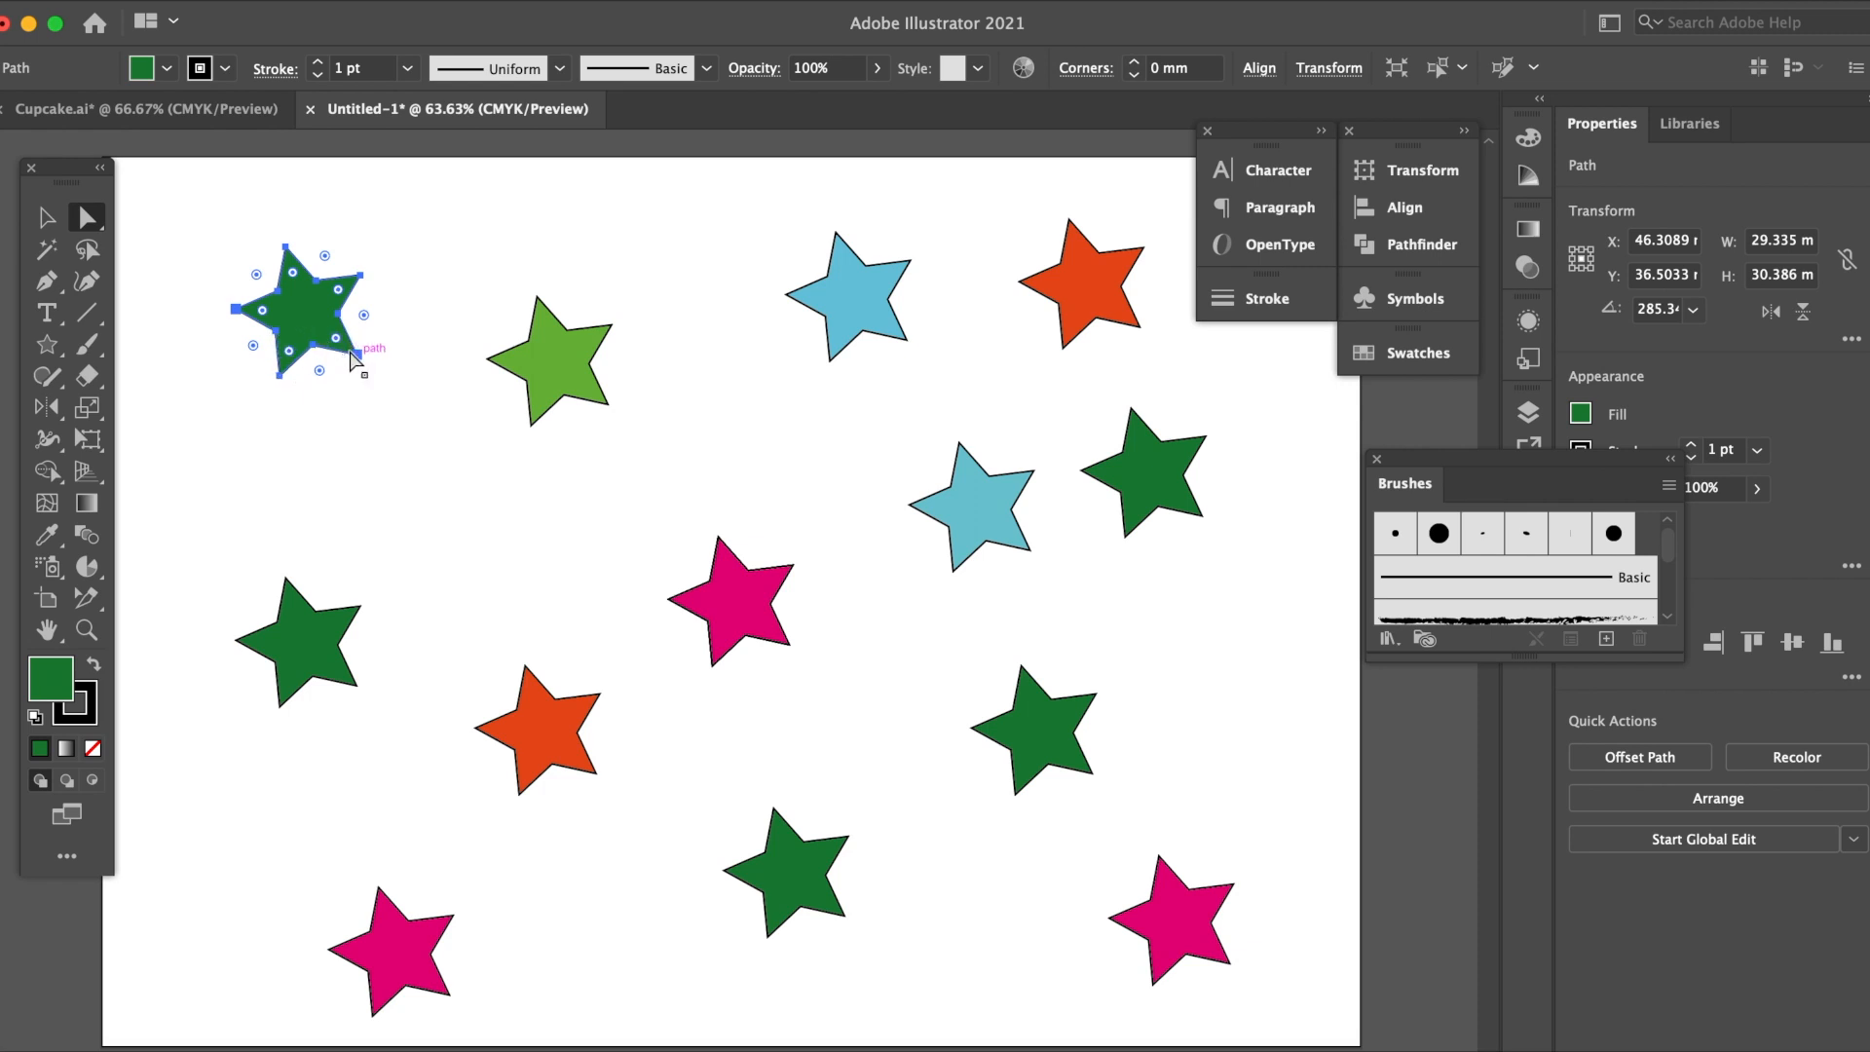
pyautogui.moveTo(113, 251)
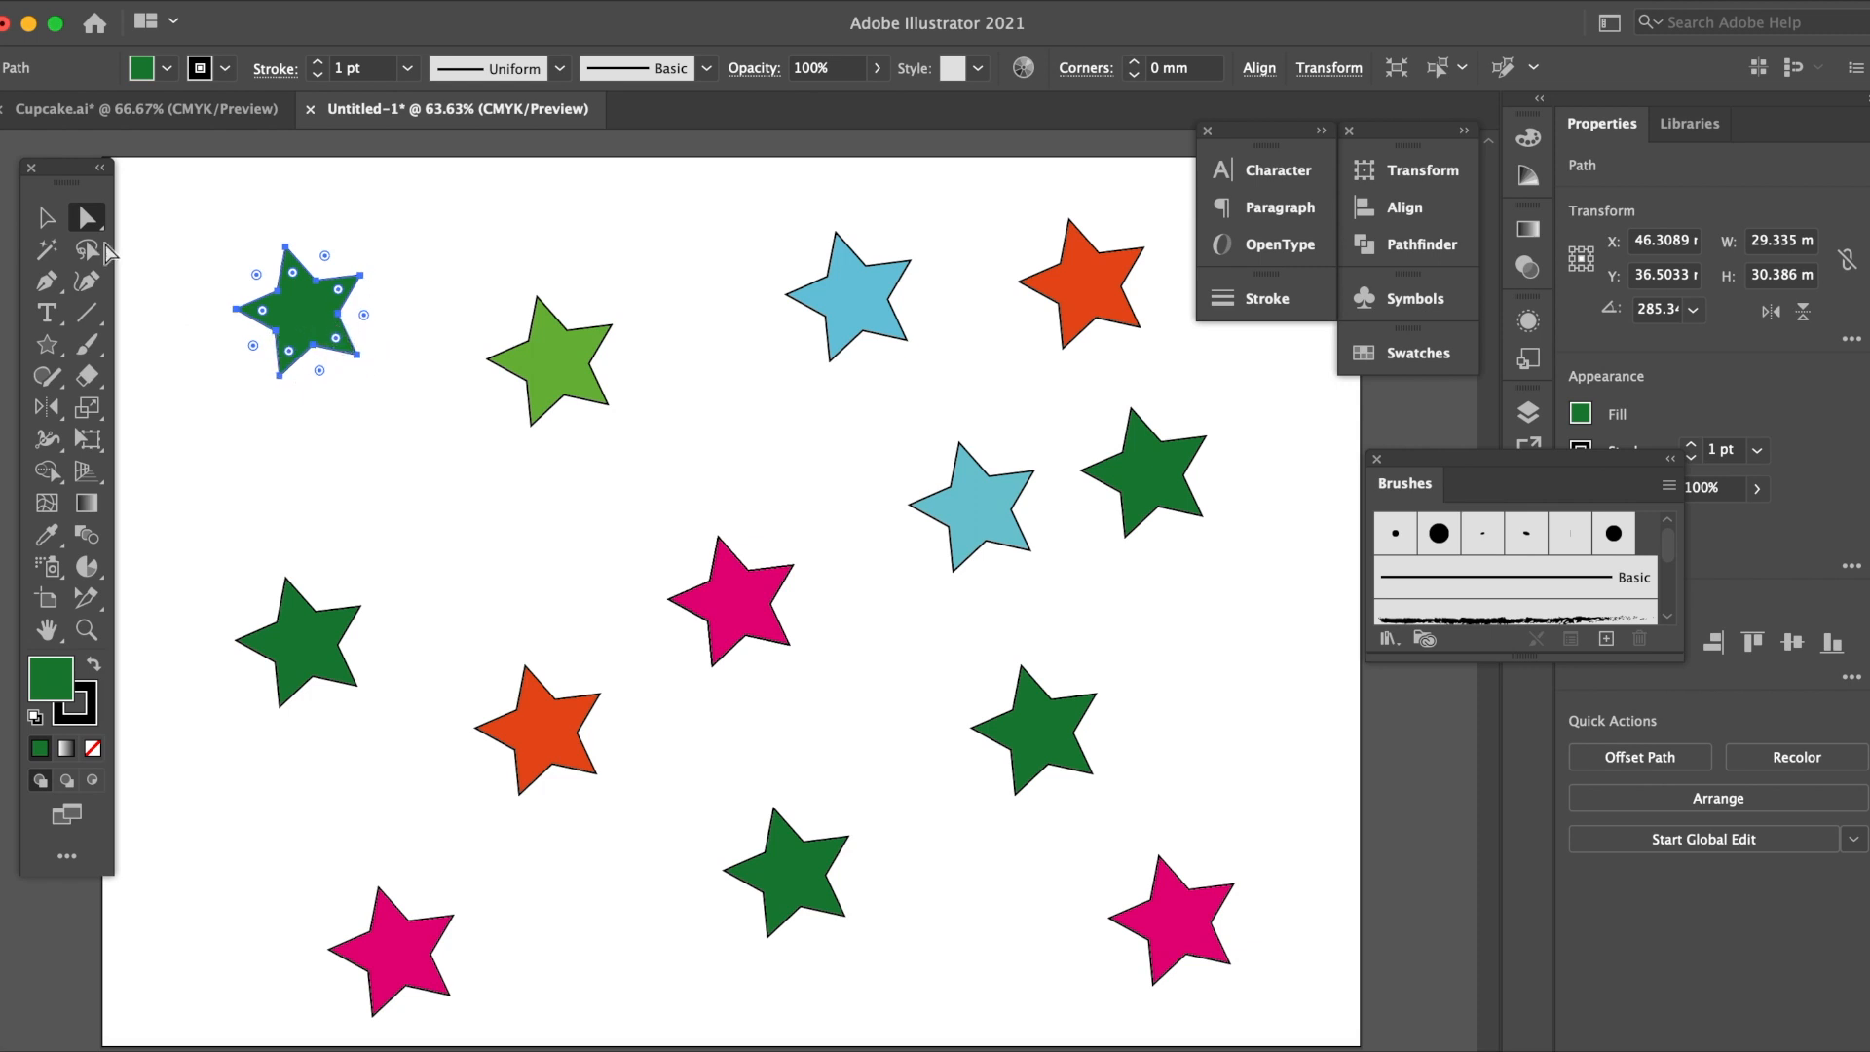
pyautogui.moveTo(287, 258)
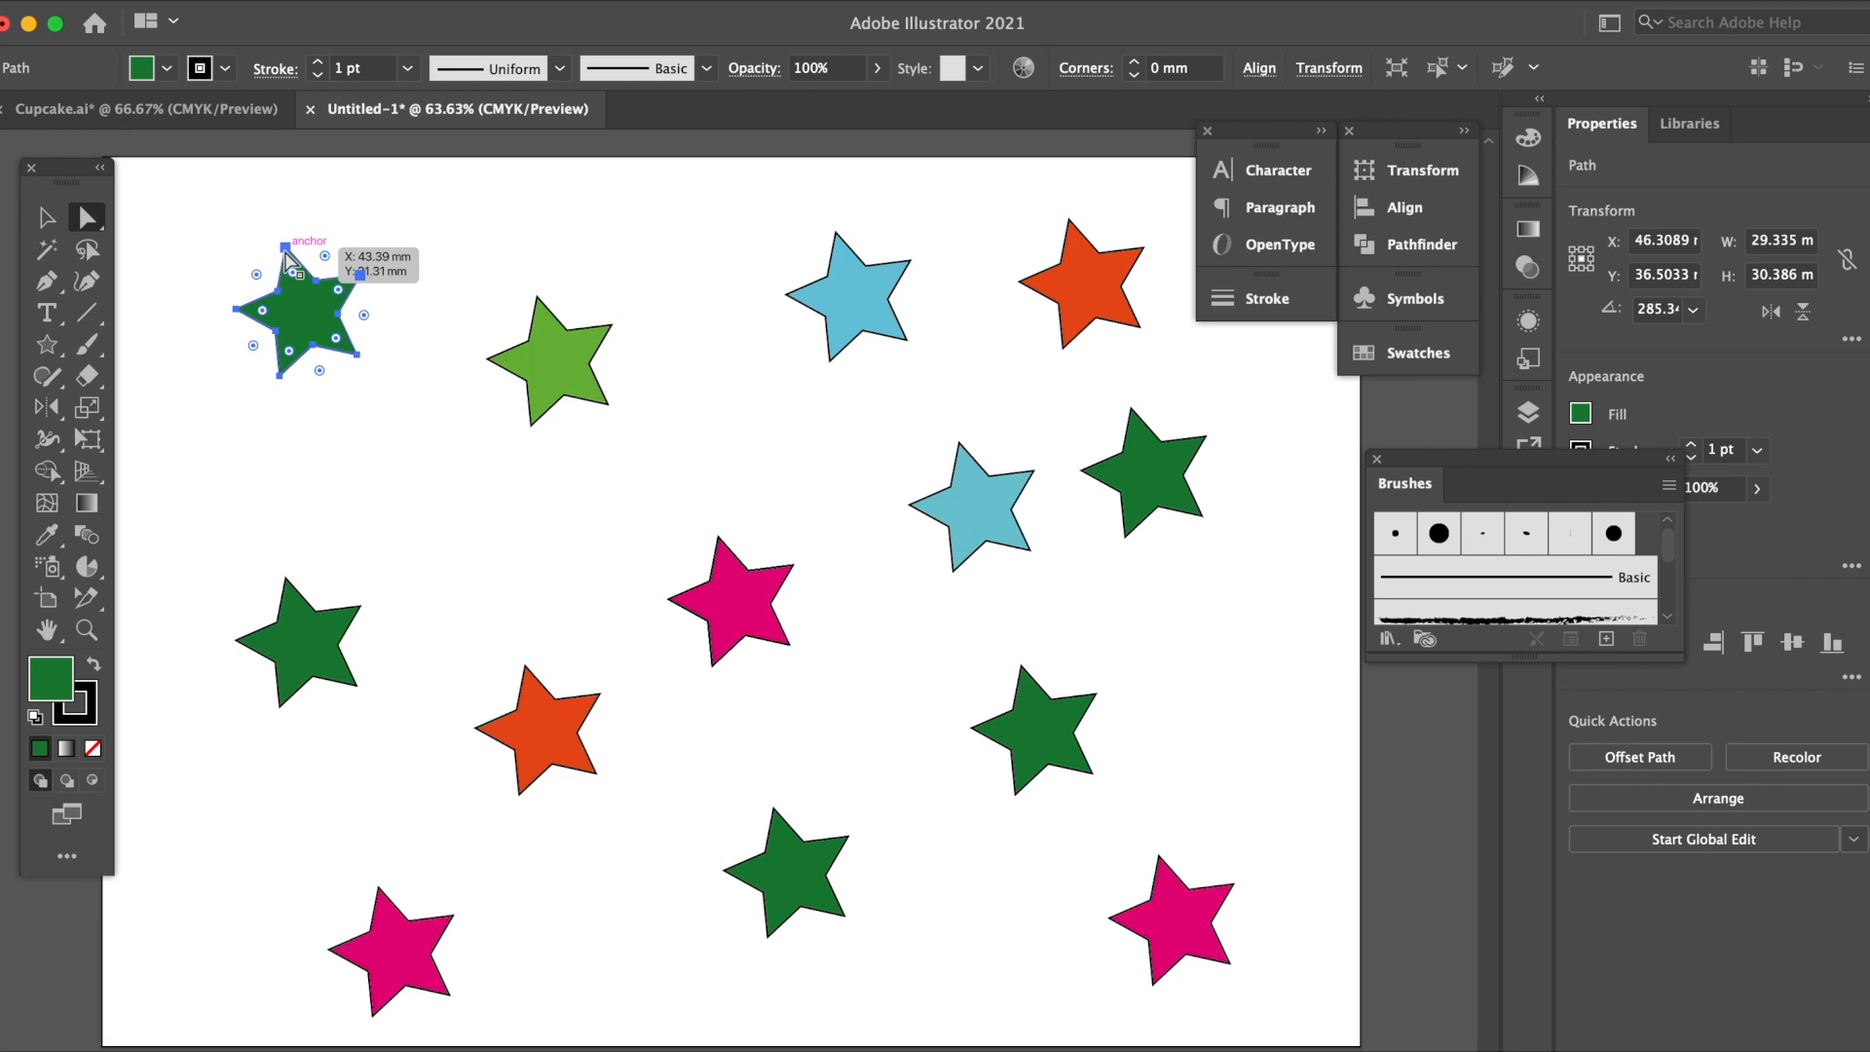
pyautogui.moveTo(88, 216)
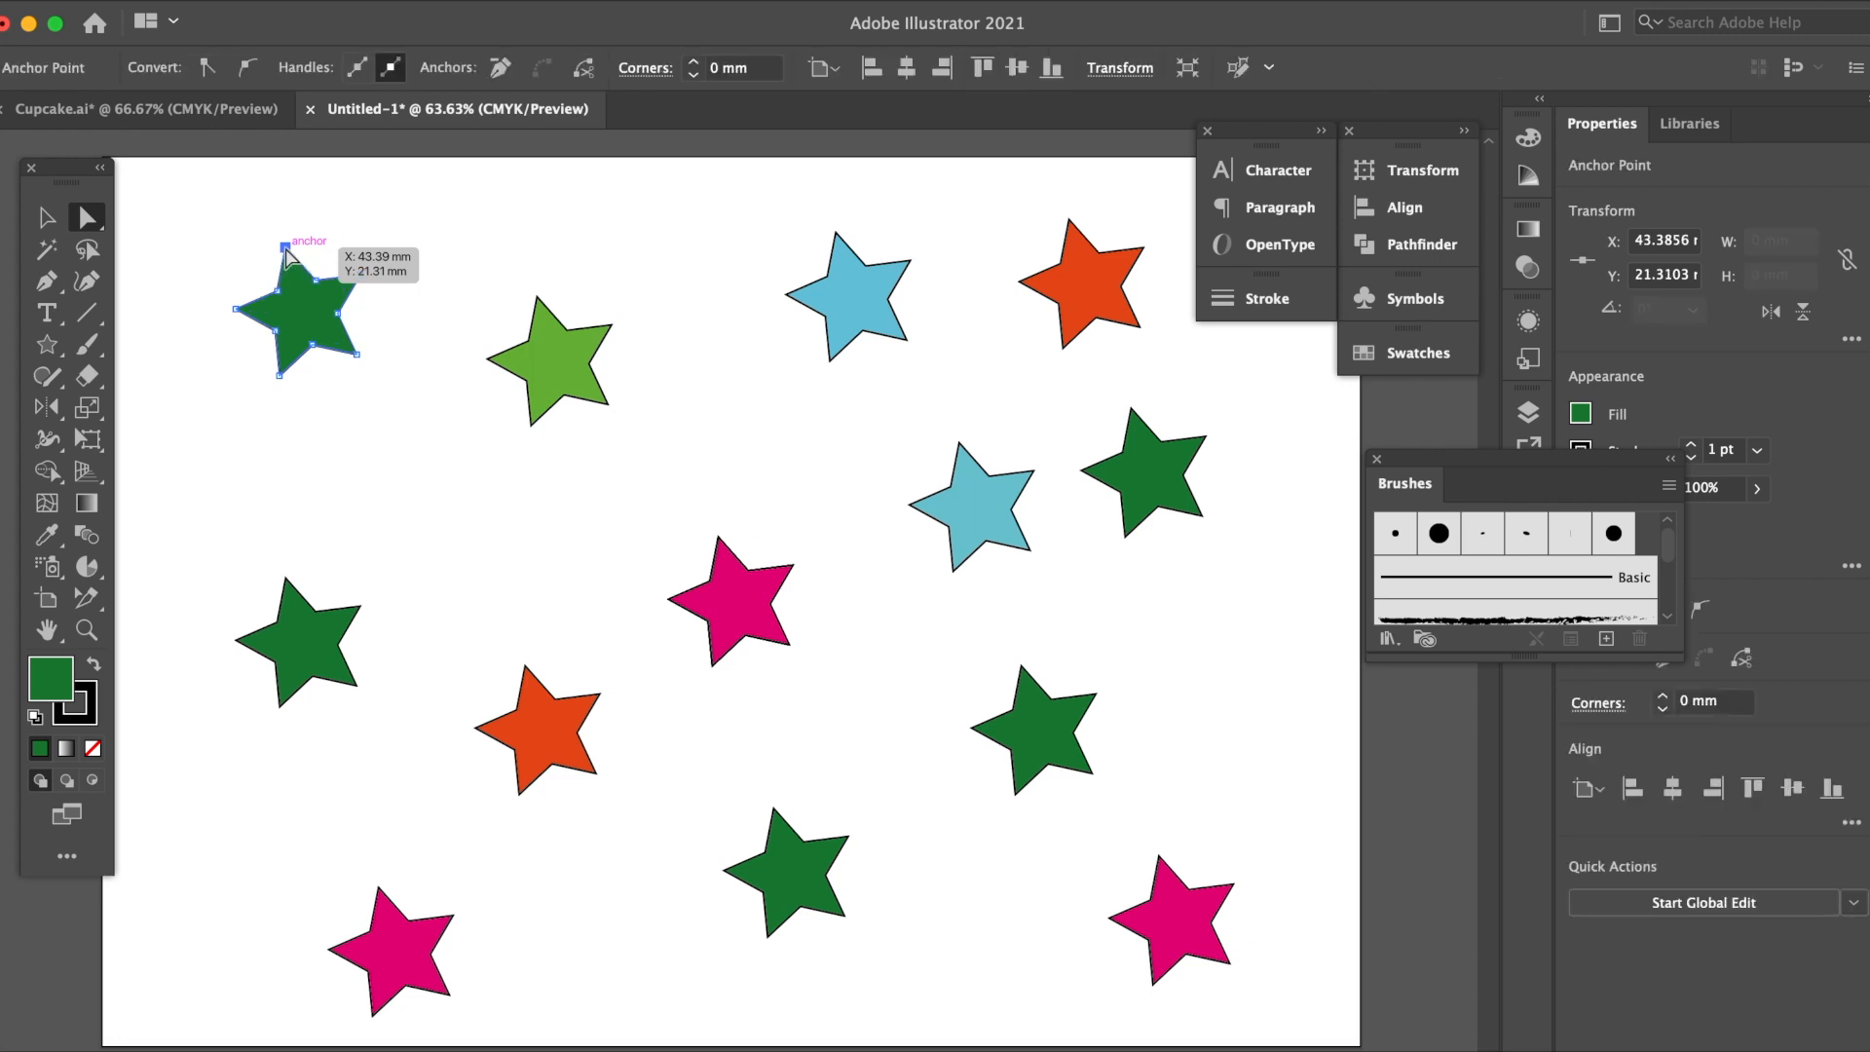
pyautogui.moveTo(300, 275); pyautogui.dragTo(245, 348)
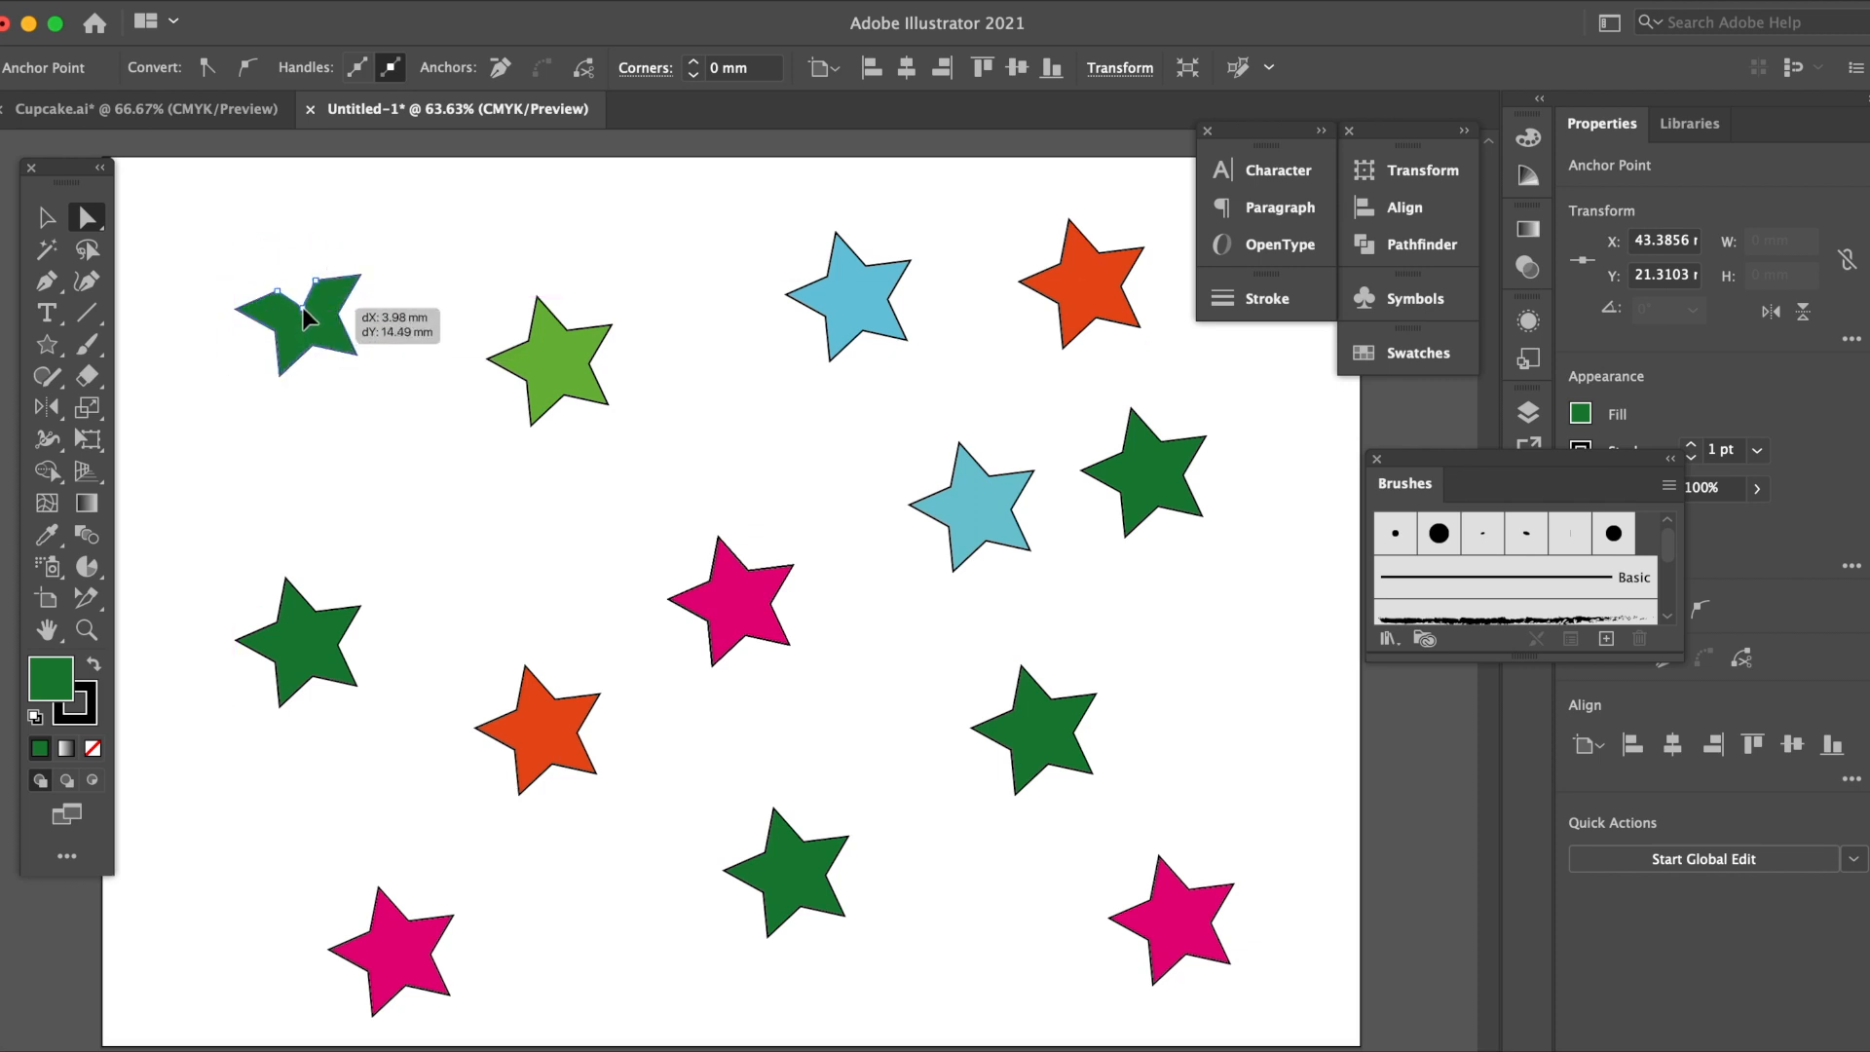
pyautogui.moveTo(308, 318); pyautogui.dragTo(298, 292)
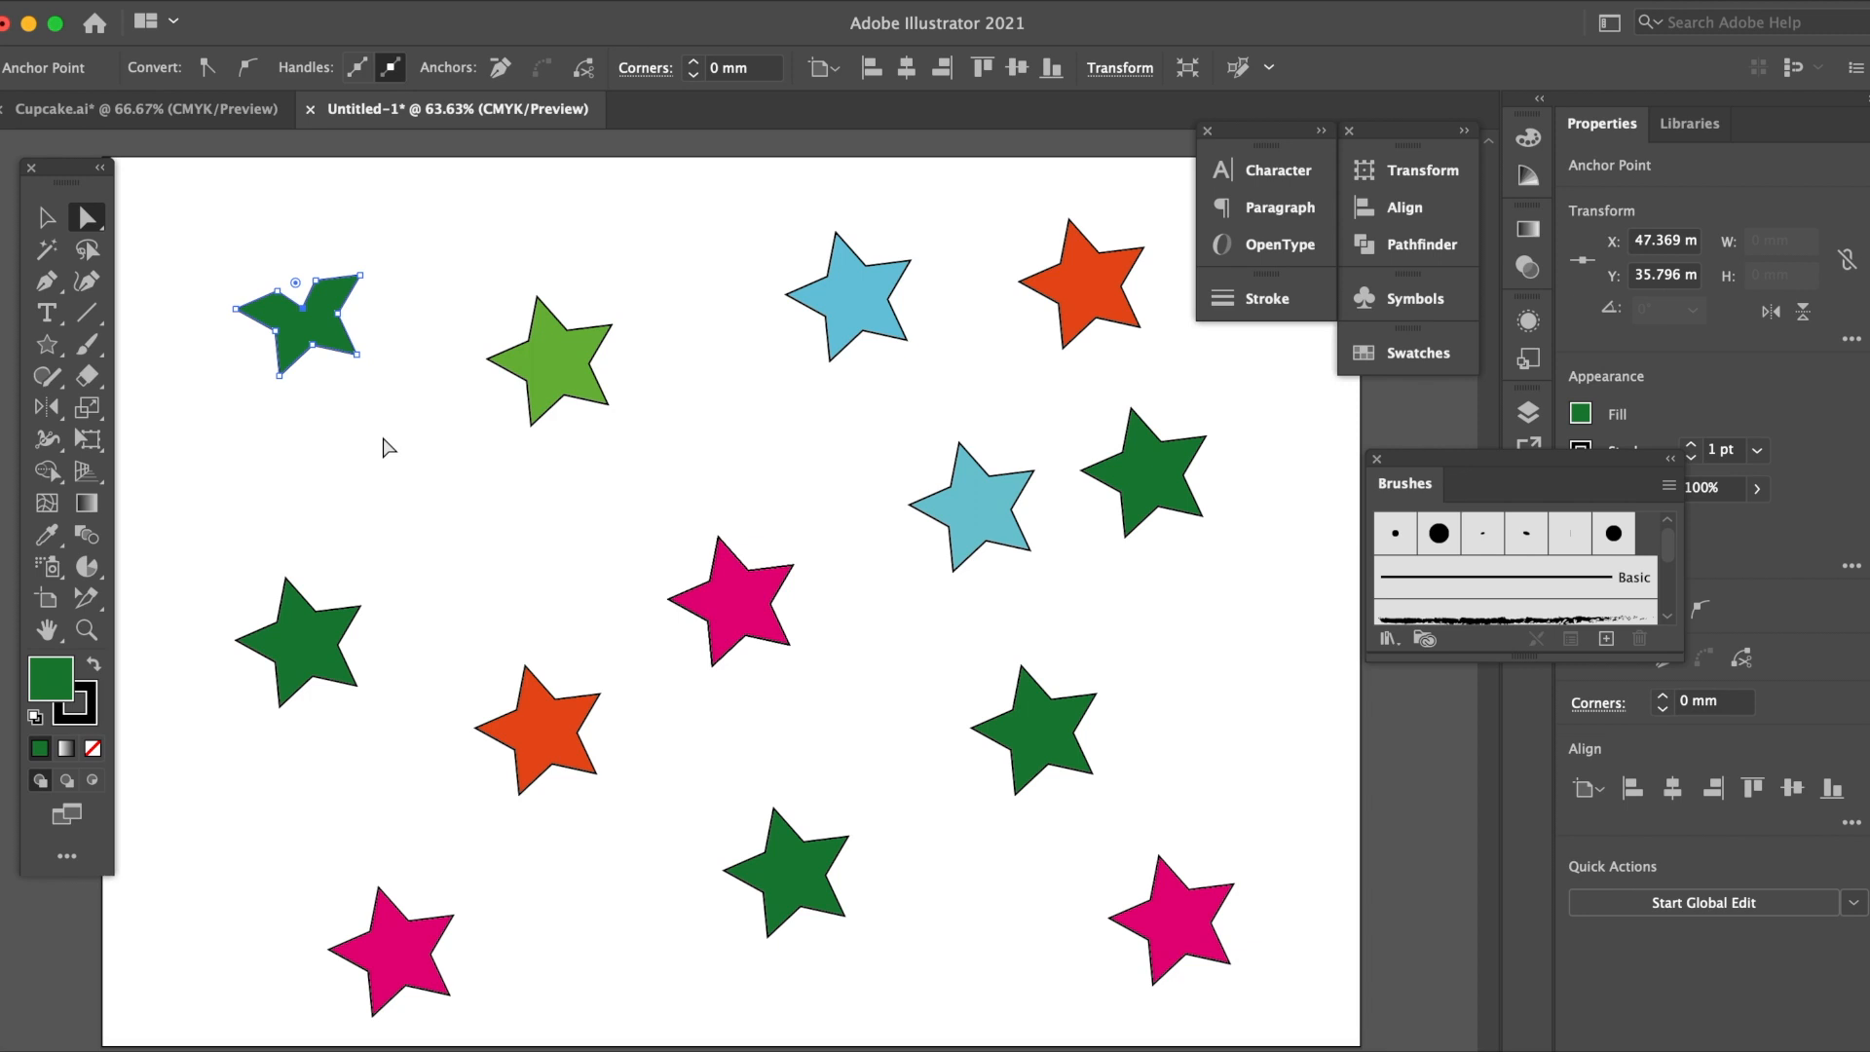
pyautogui.moveTo(342, 359)
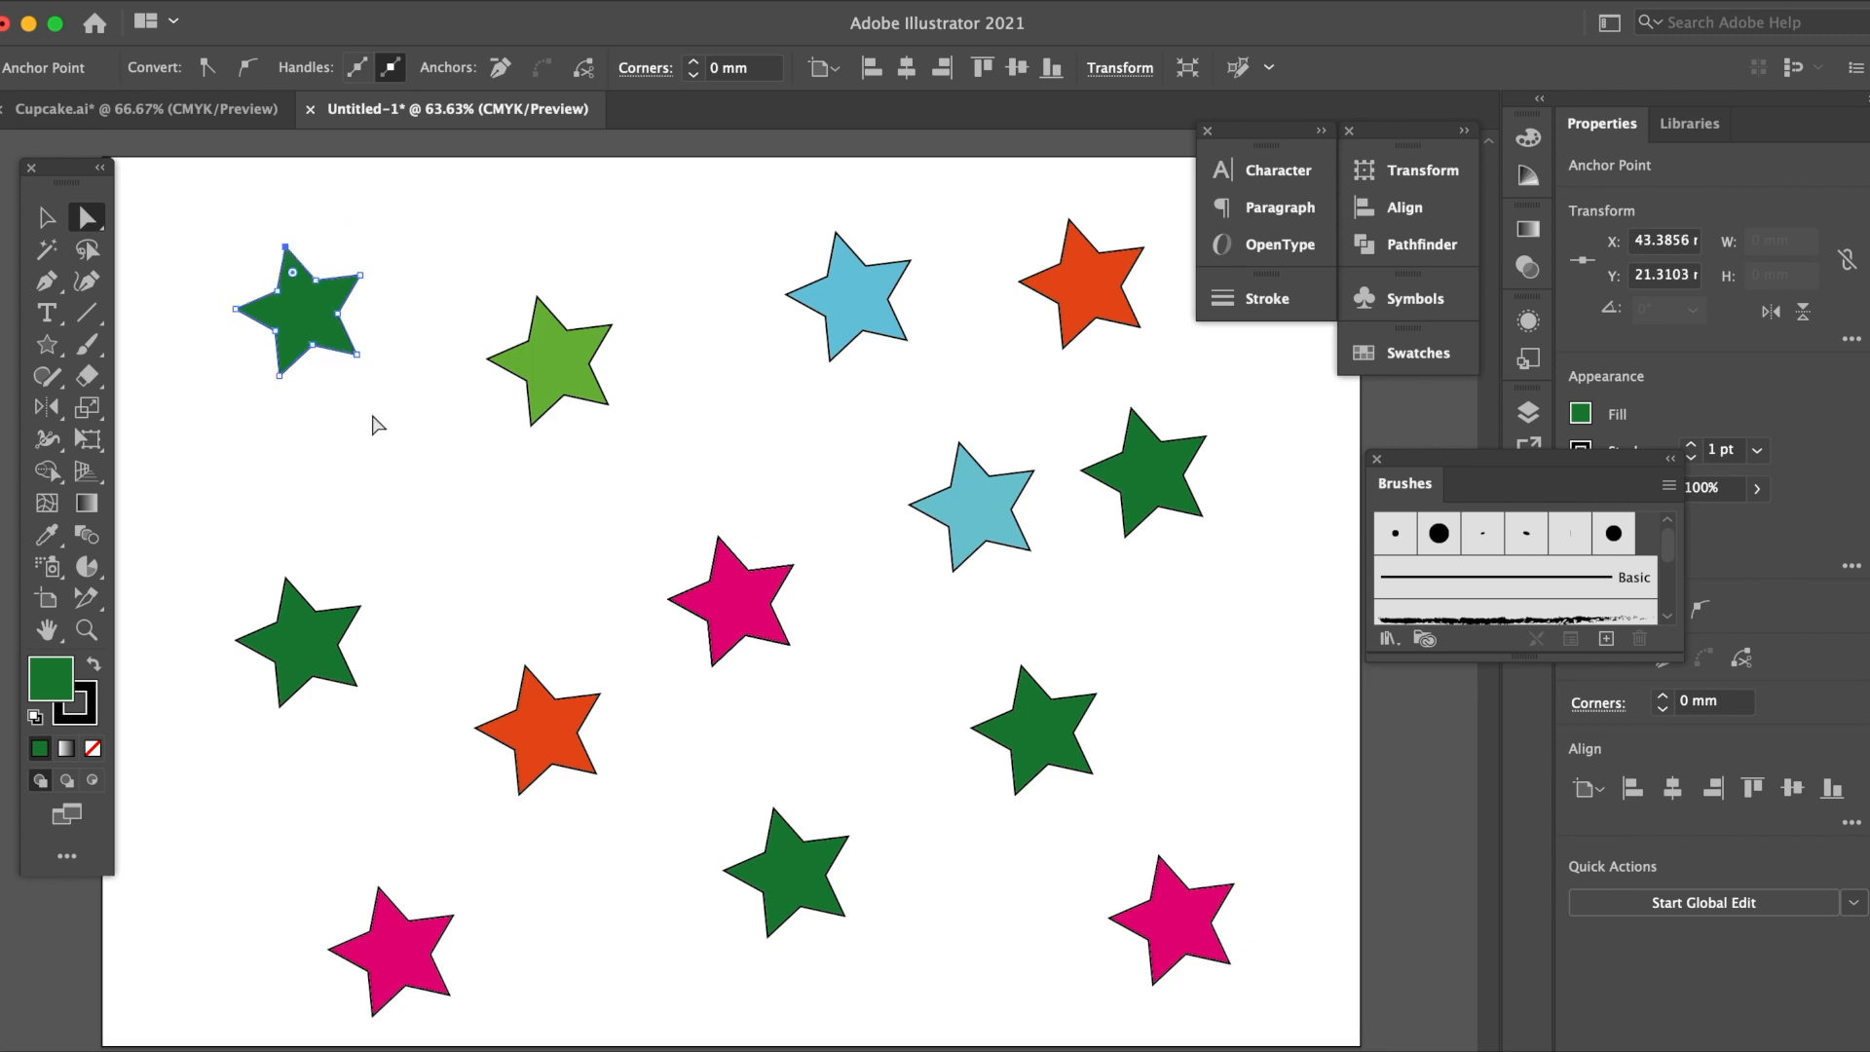
pyautogui.click(378, 426)
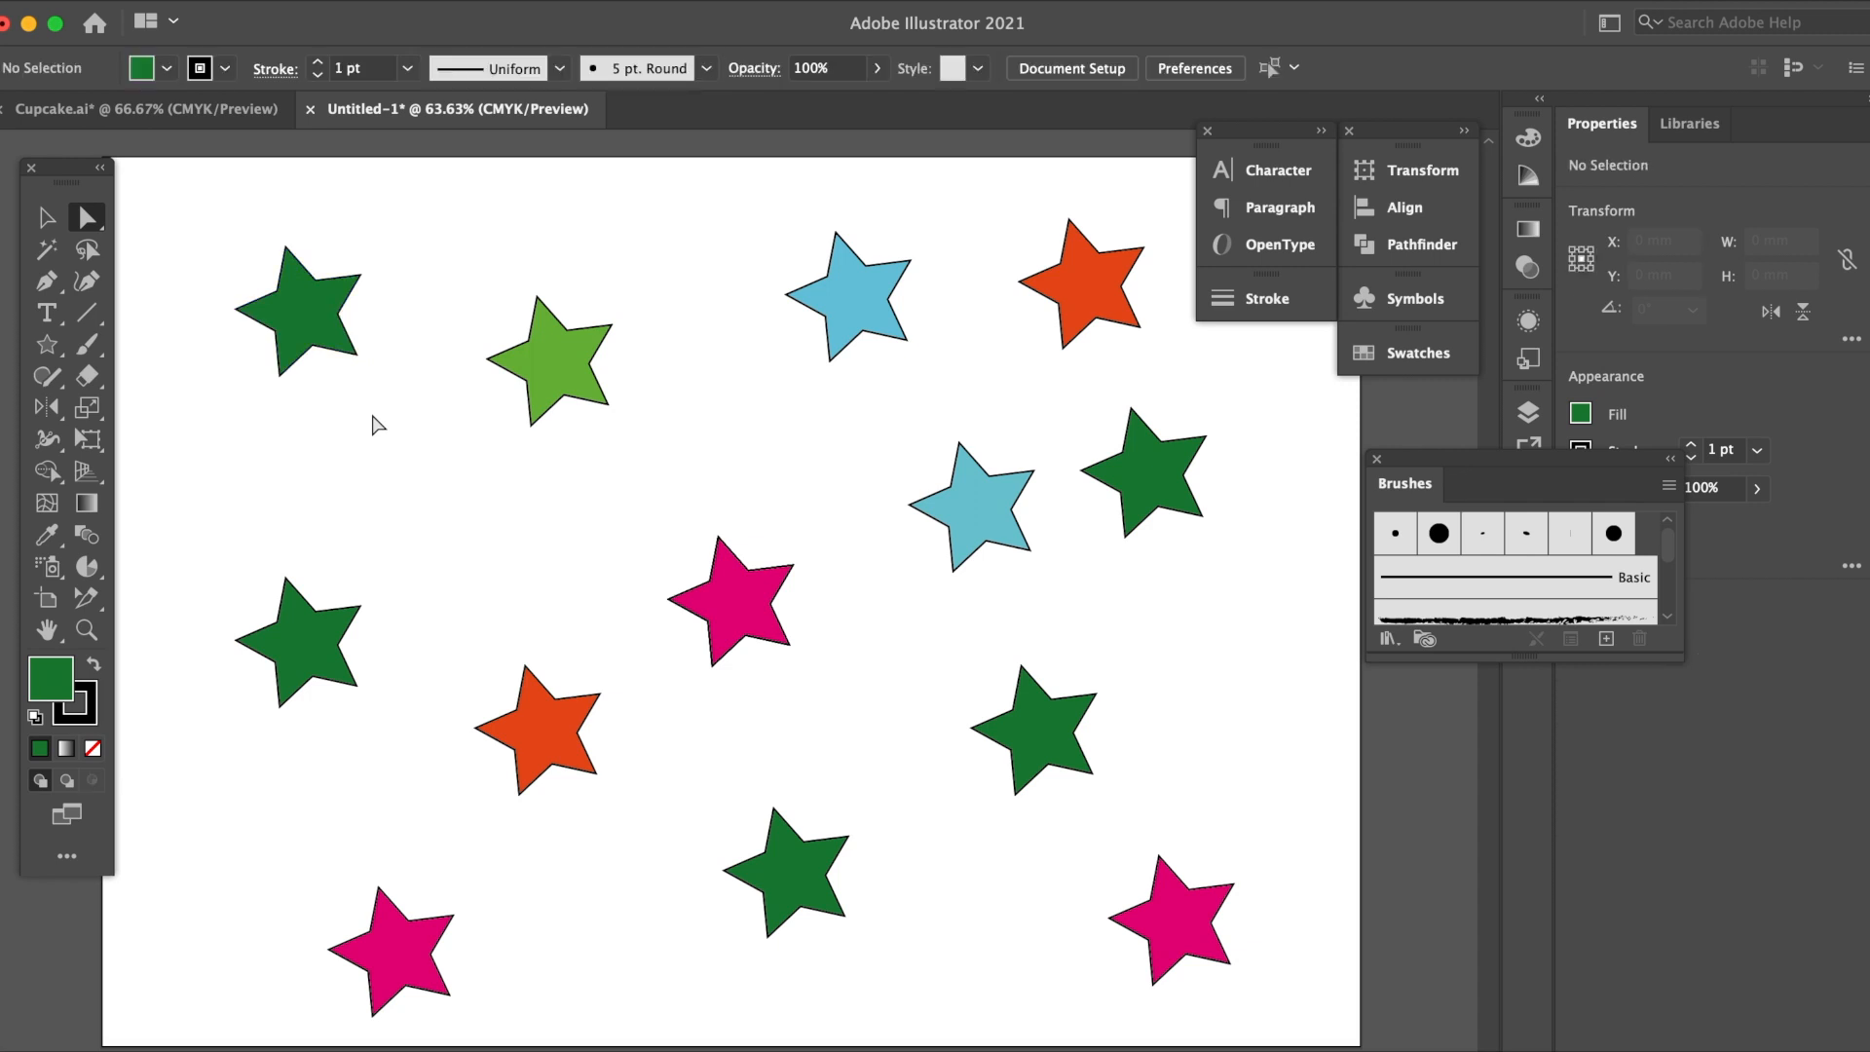
pyautogui.moveTo(347, 444)
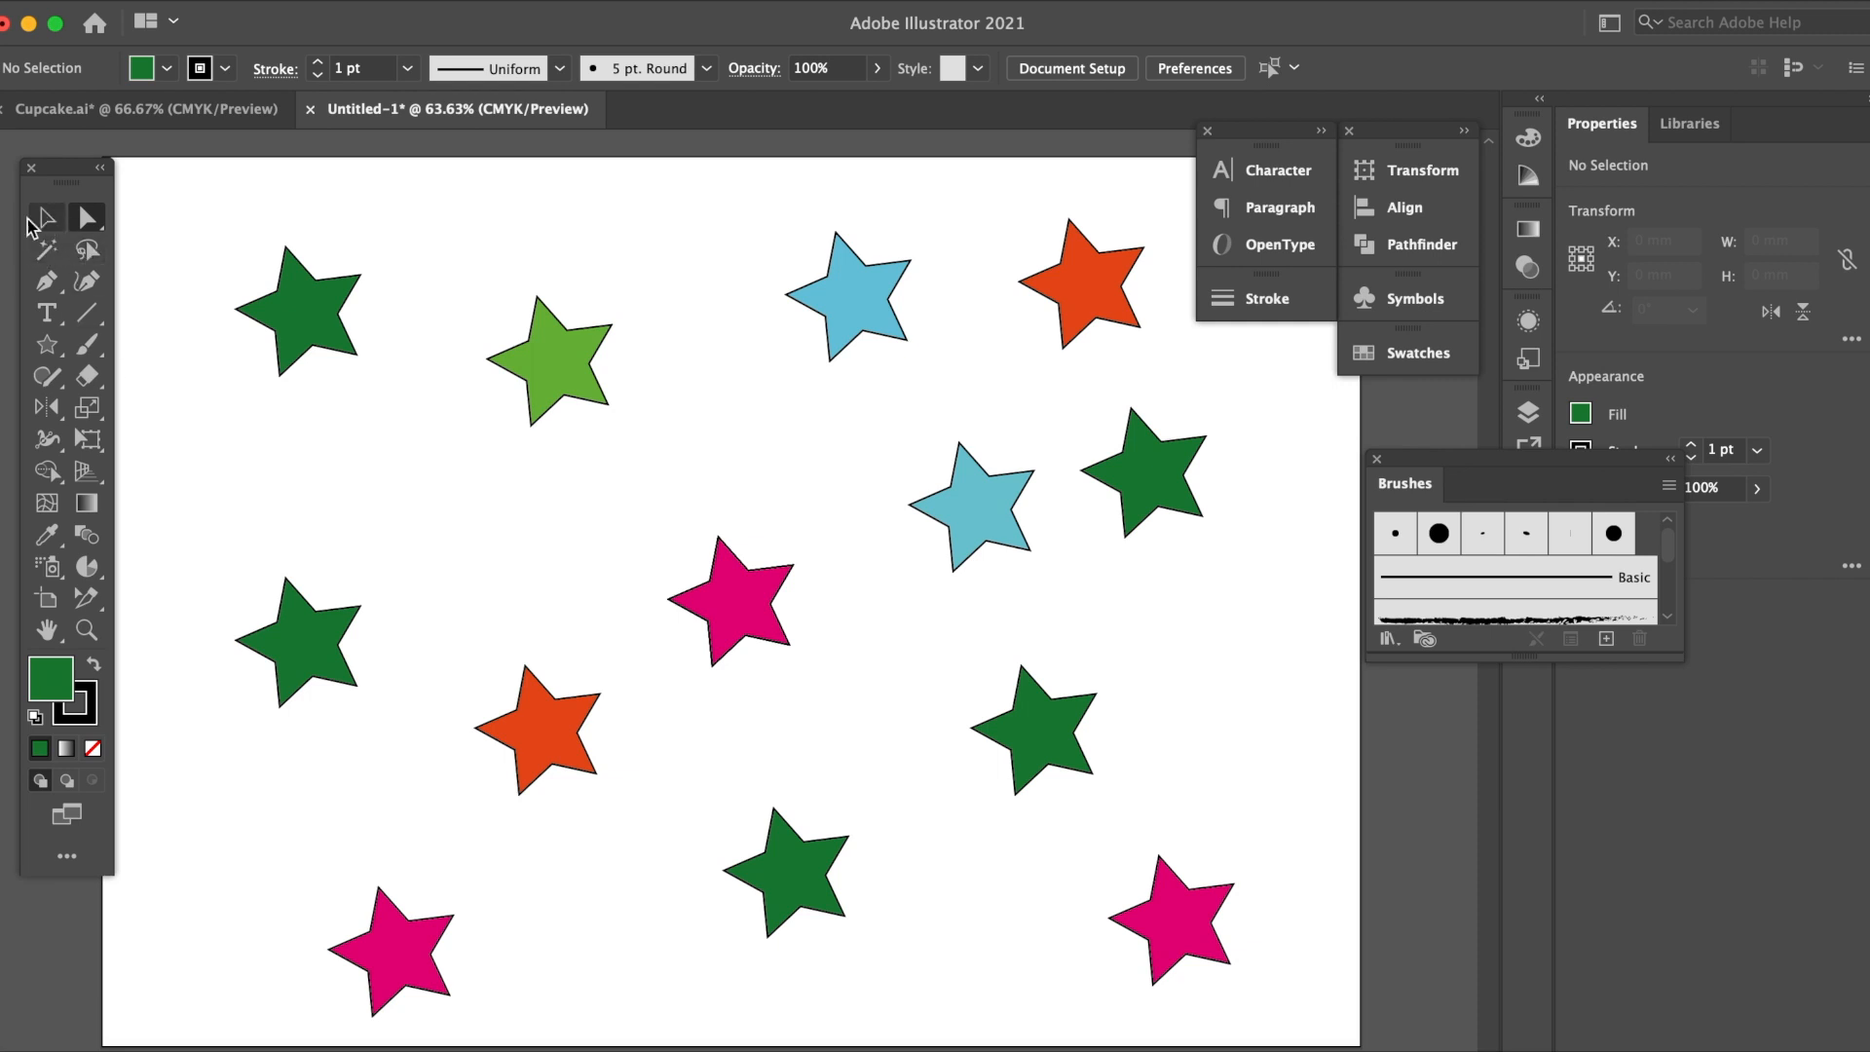
pyautogui.moveTo(47, 252)
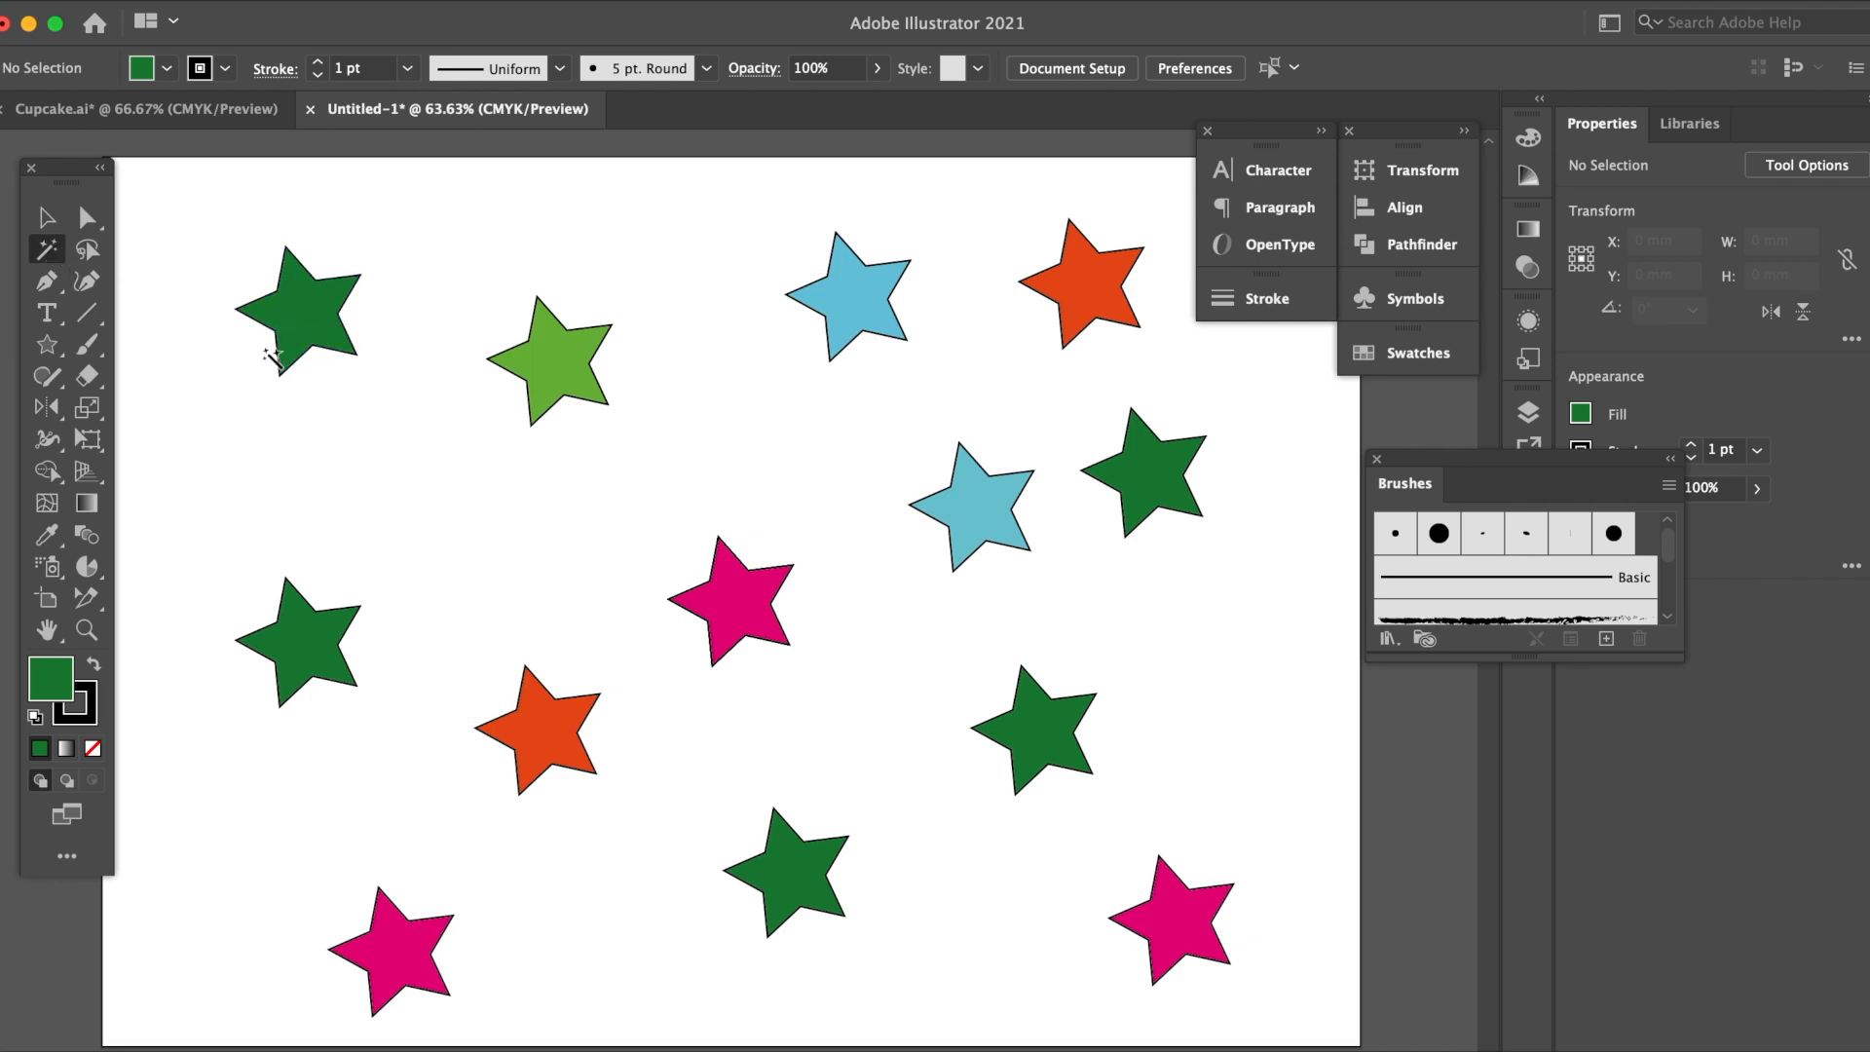
pyautogui.moveTo(473, 610)
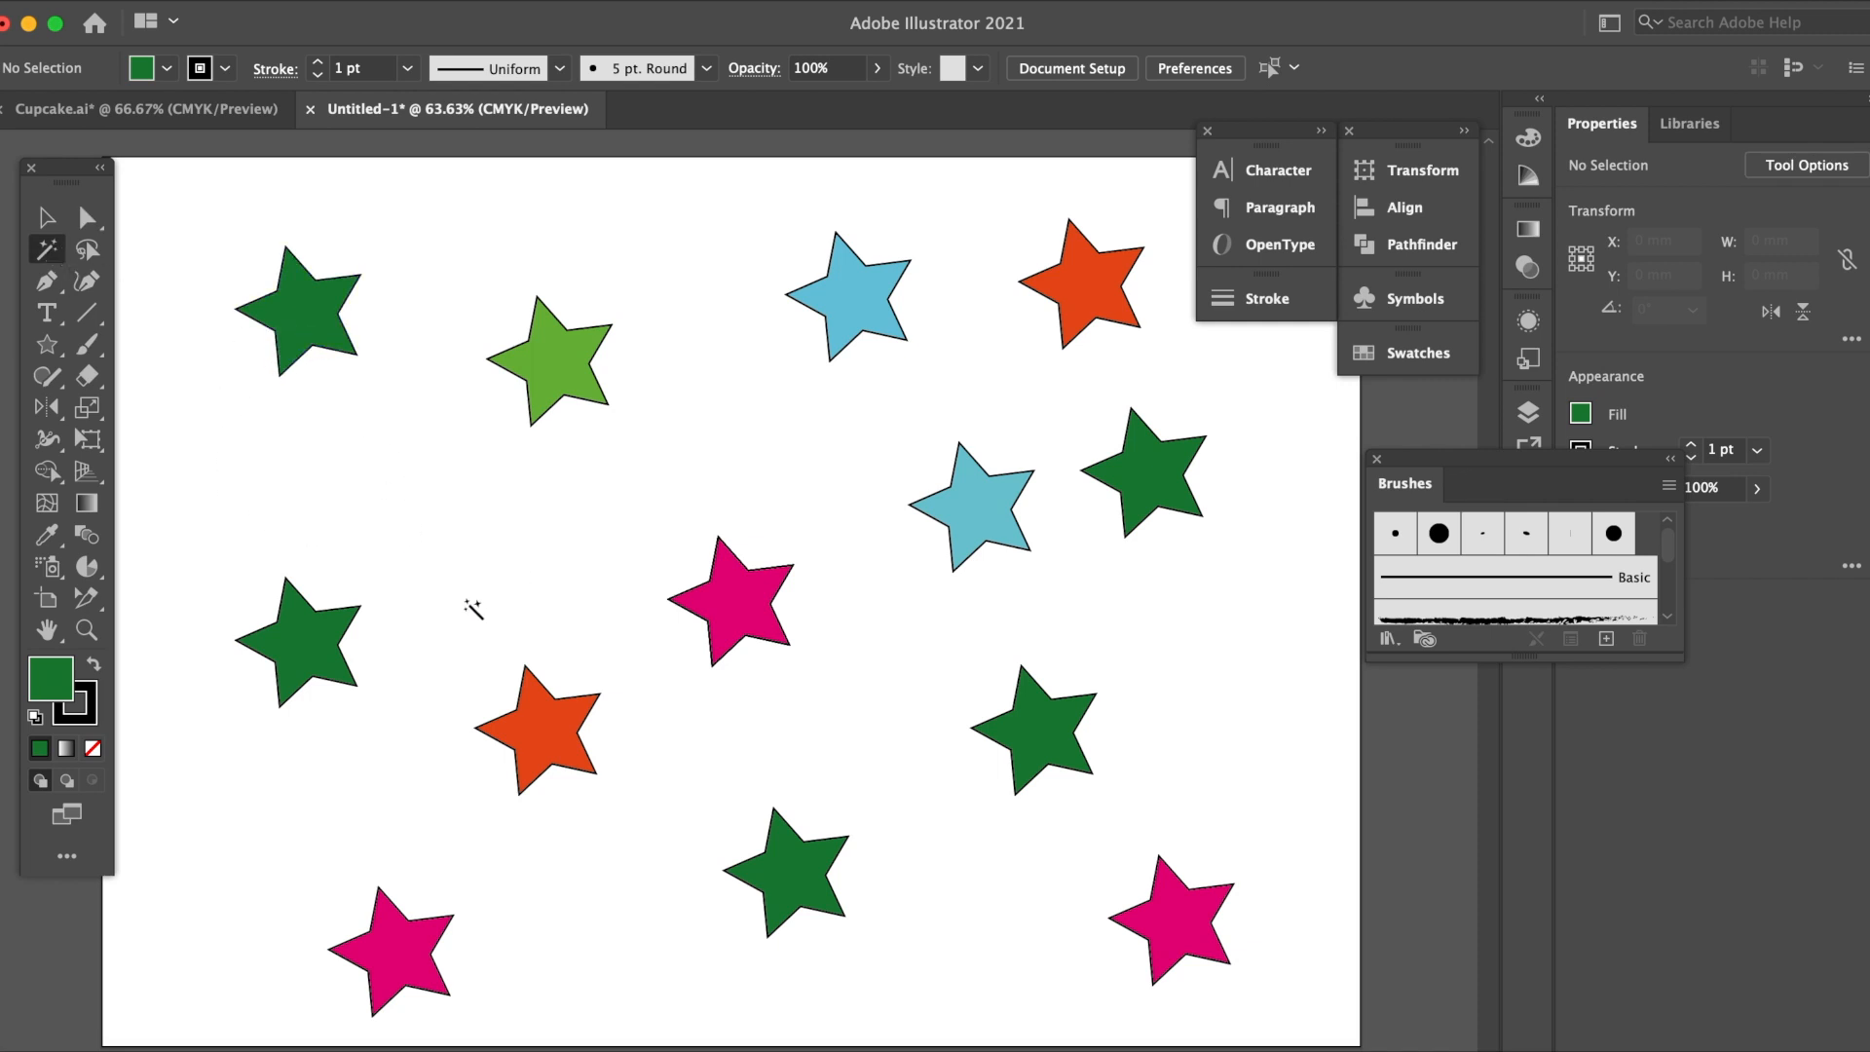
pyautogui.moveTo(895, 933)
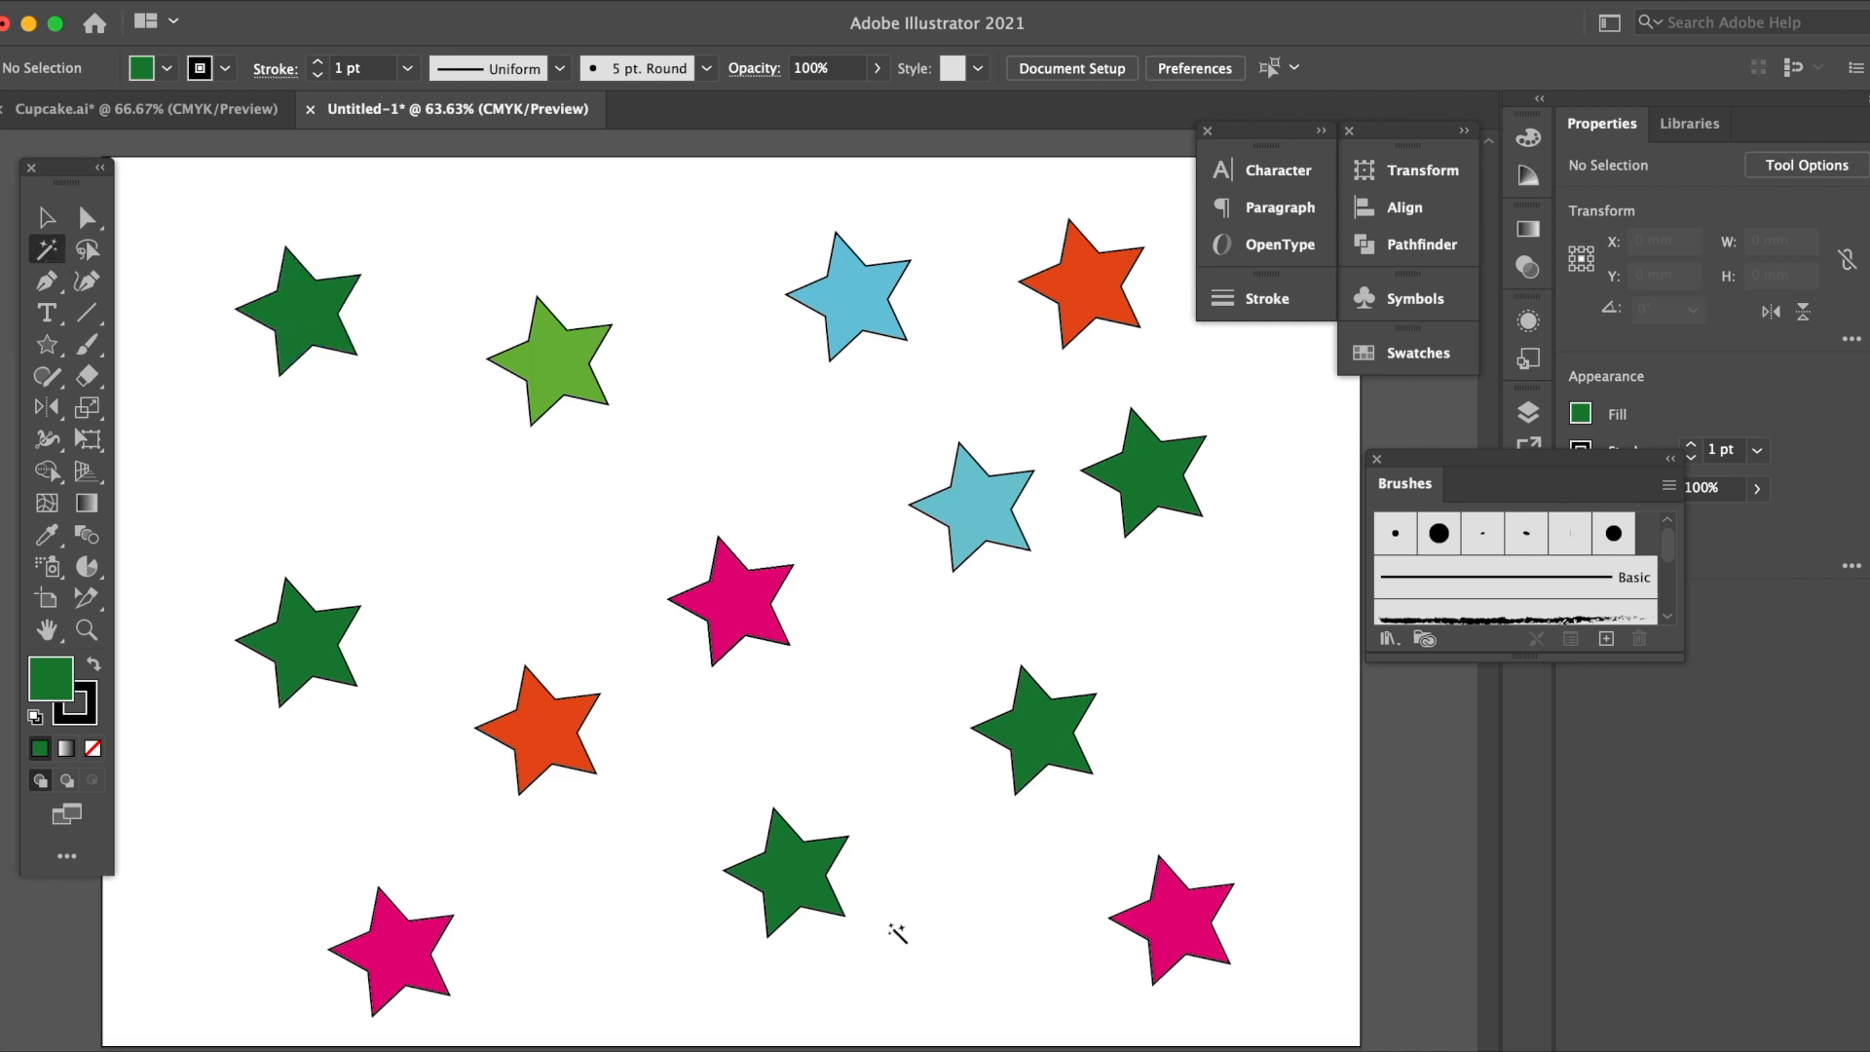
pyautogui.moveTo(875, 611)
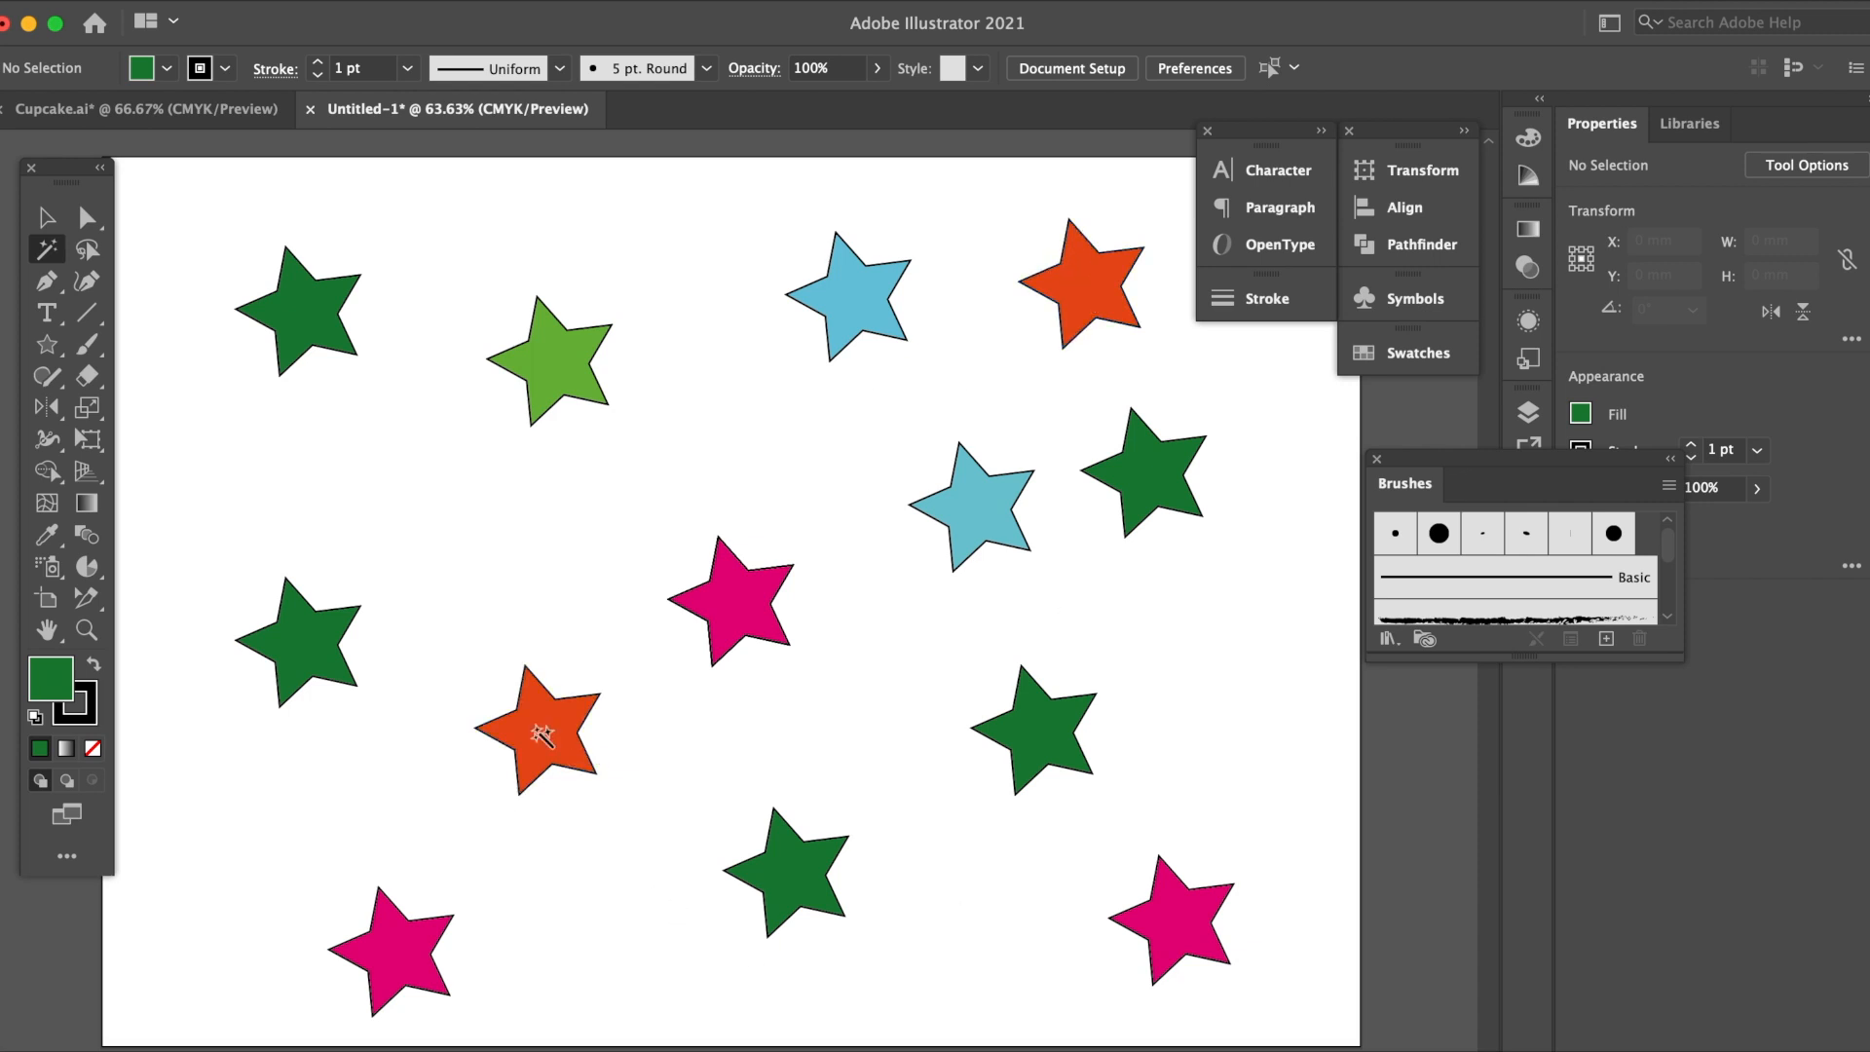
pyautogui.moveTo(1247, 349)
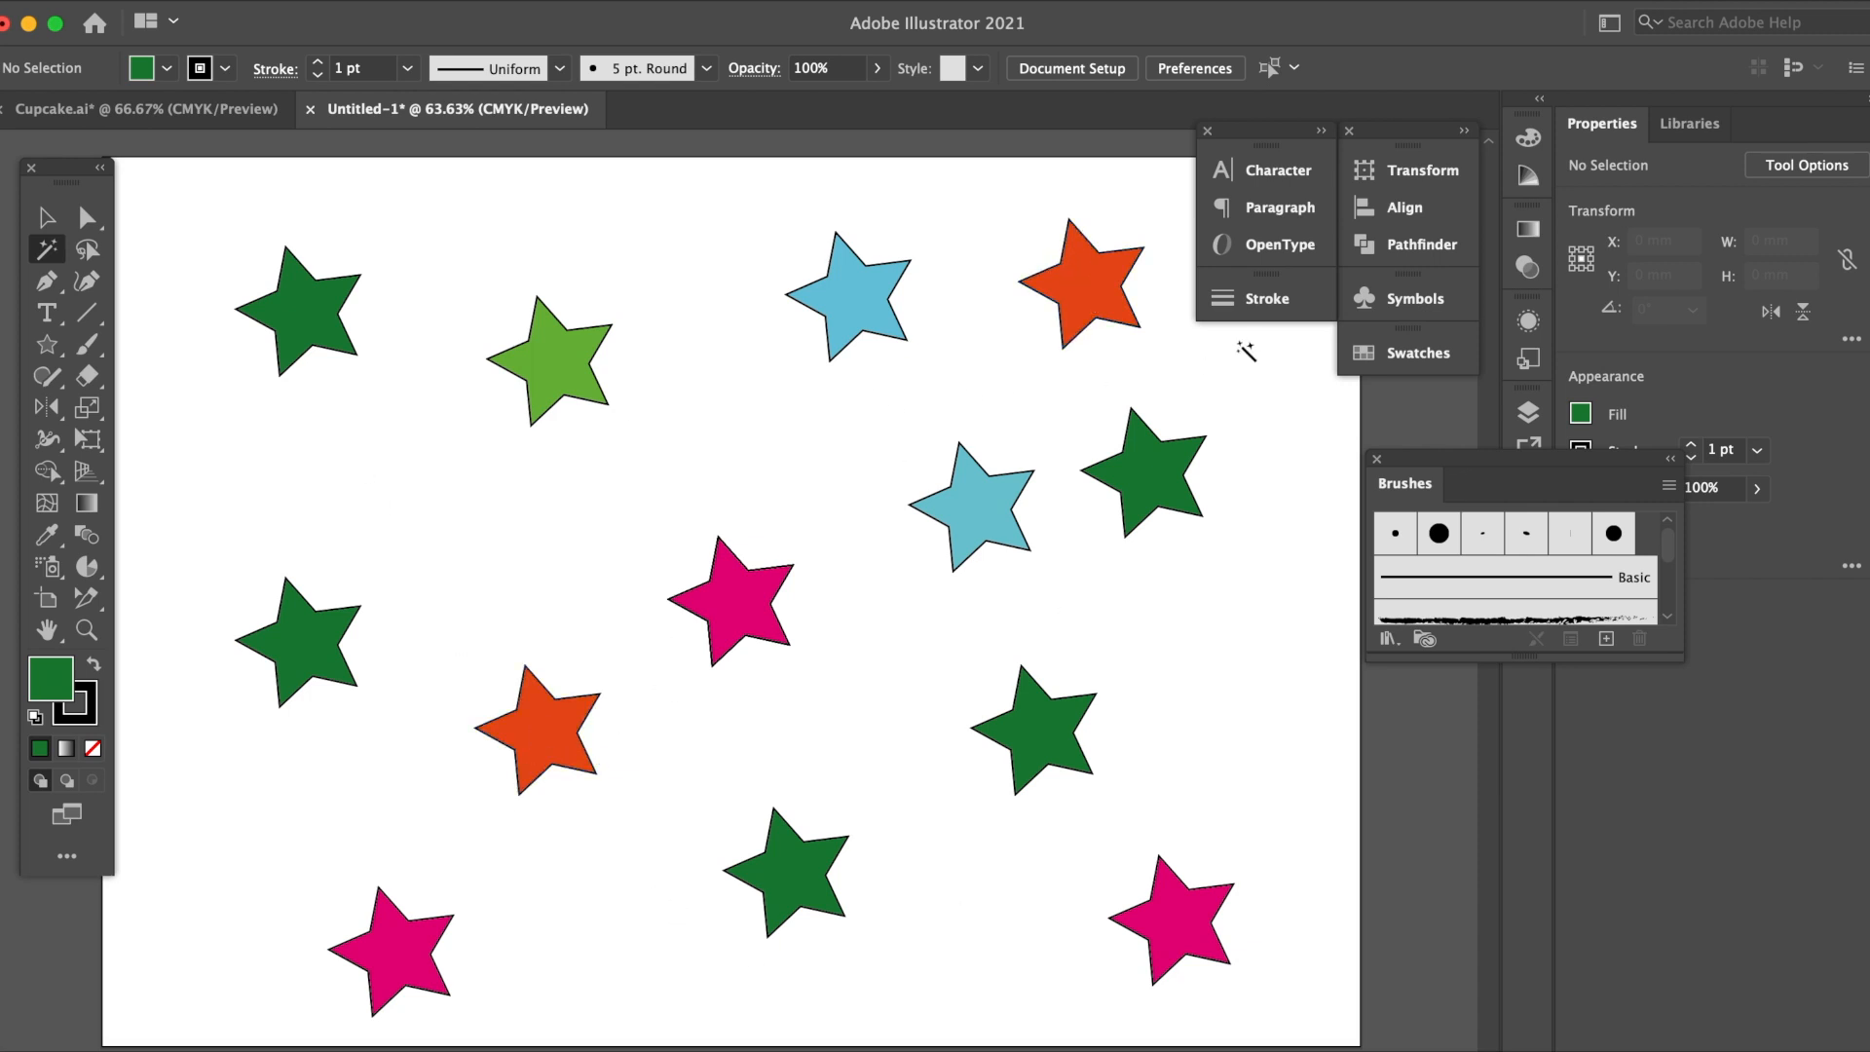
pyautogui.moveTo(1106, 814)
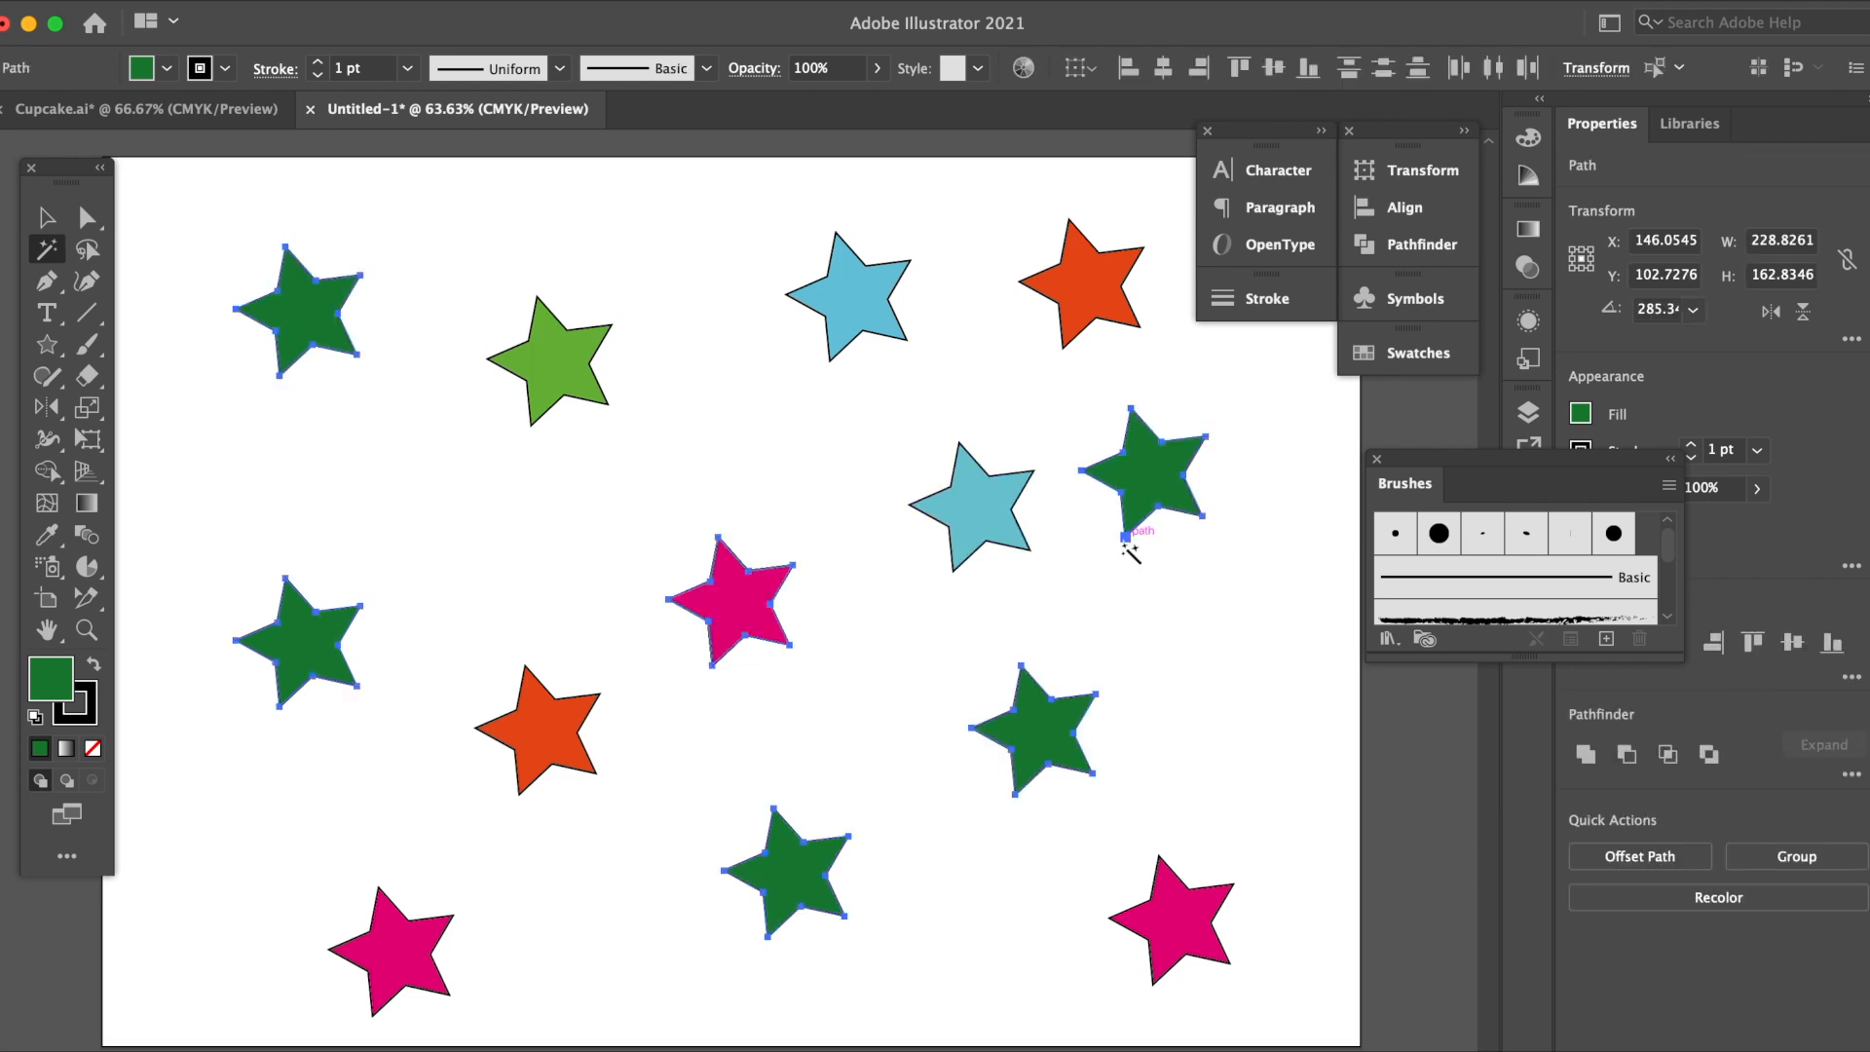
pyautogui.moveTo(399, 742)
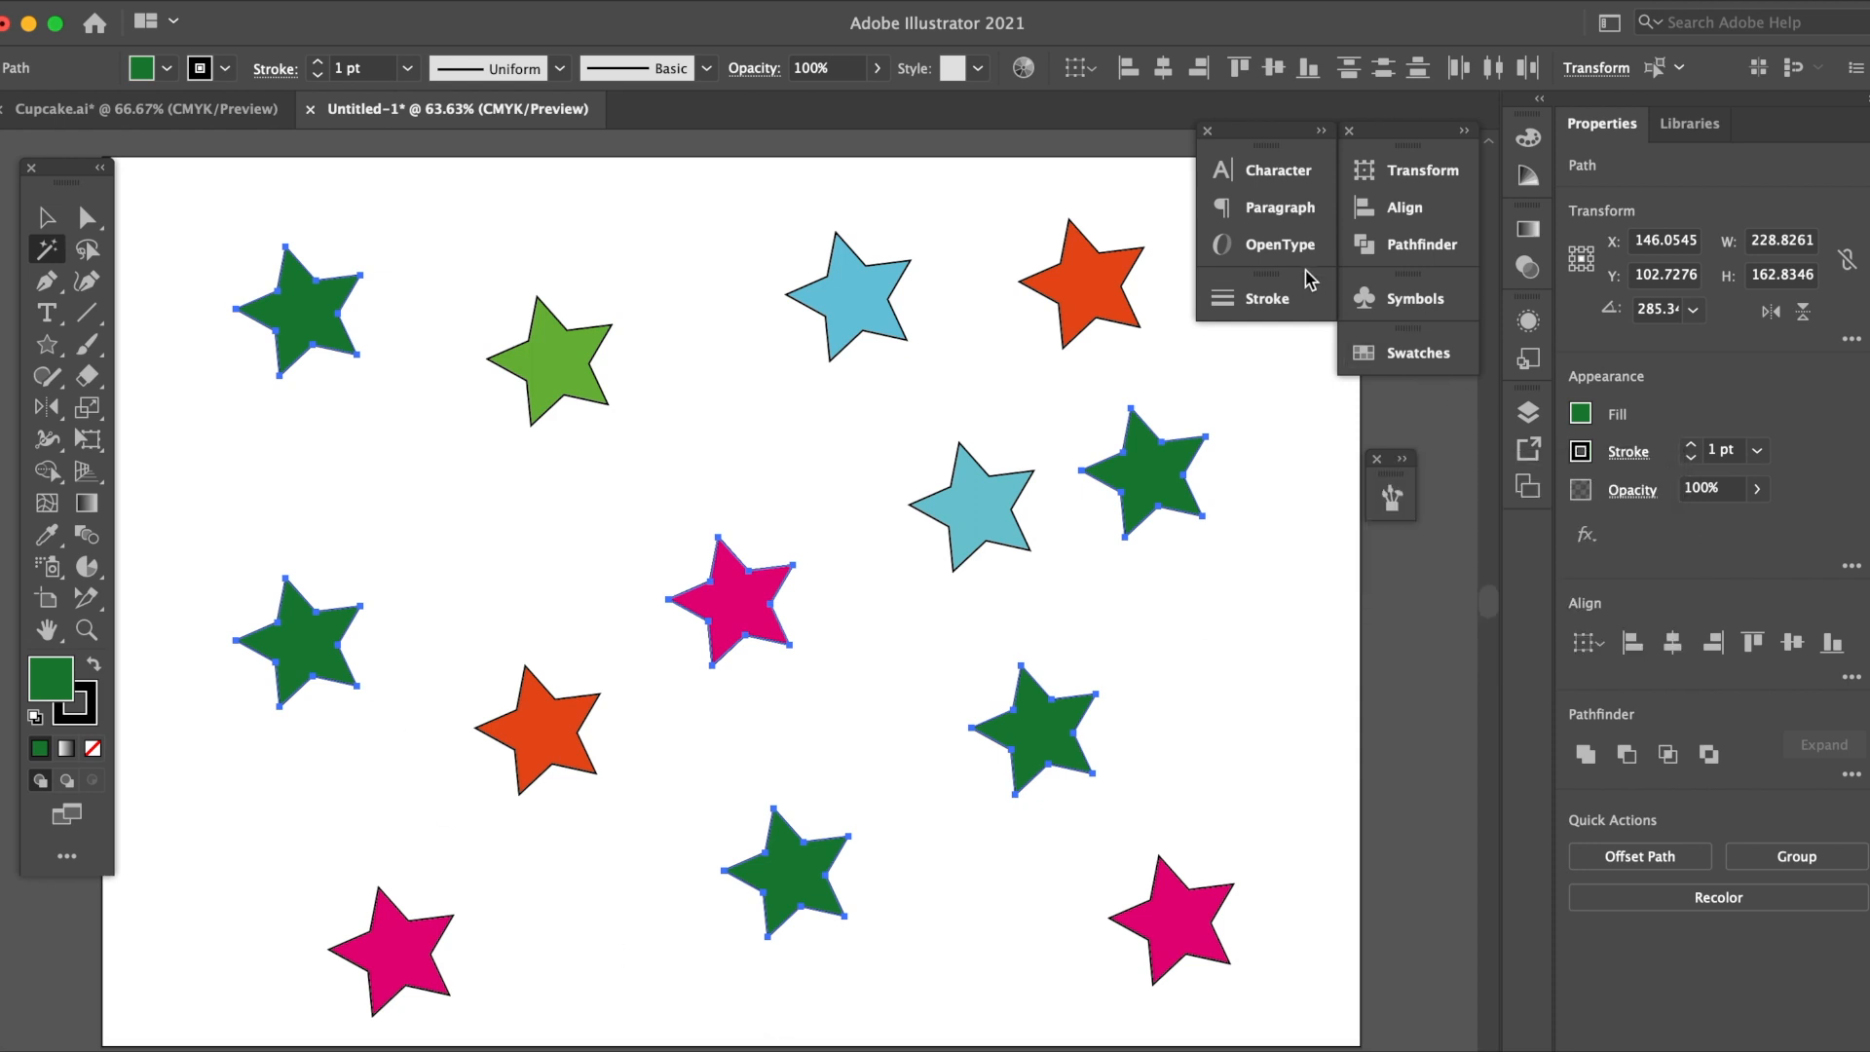
pyautogui.moveTo(1418, 347)
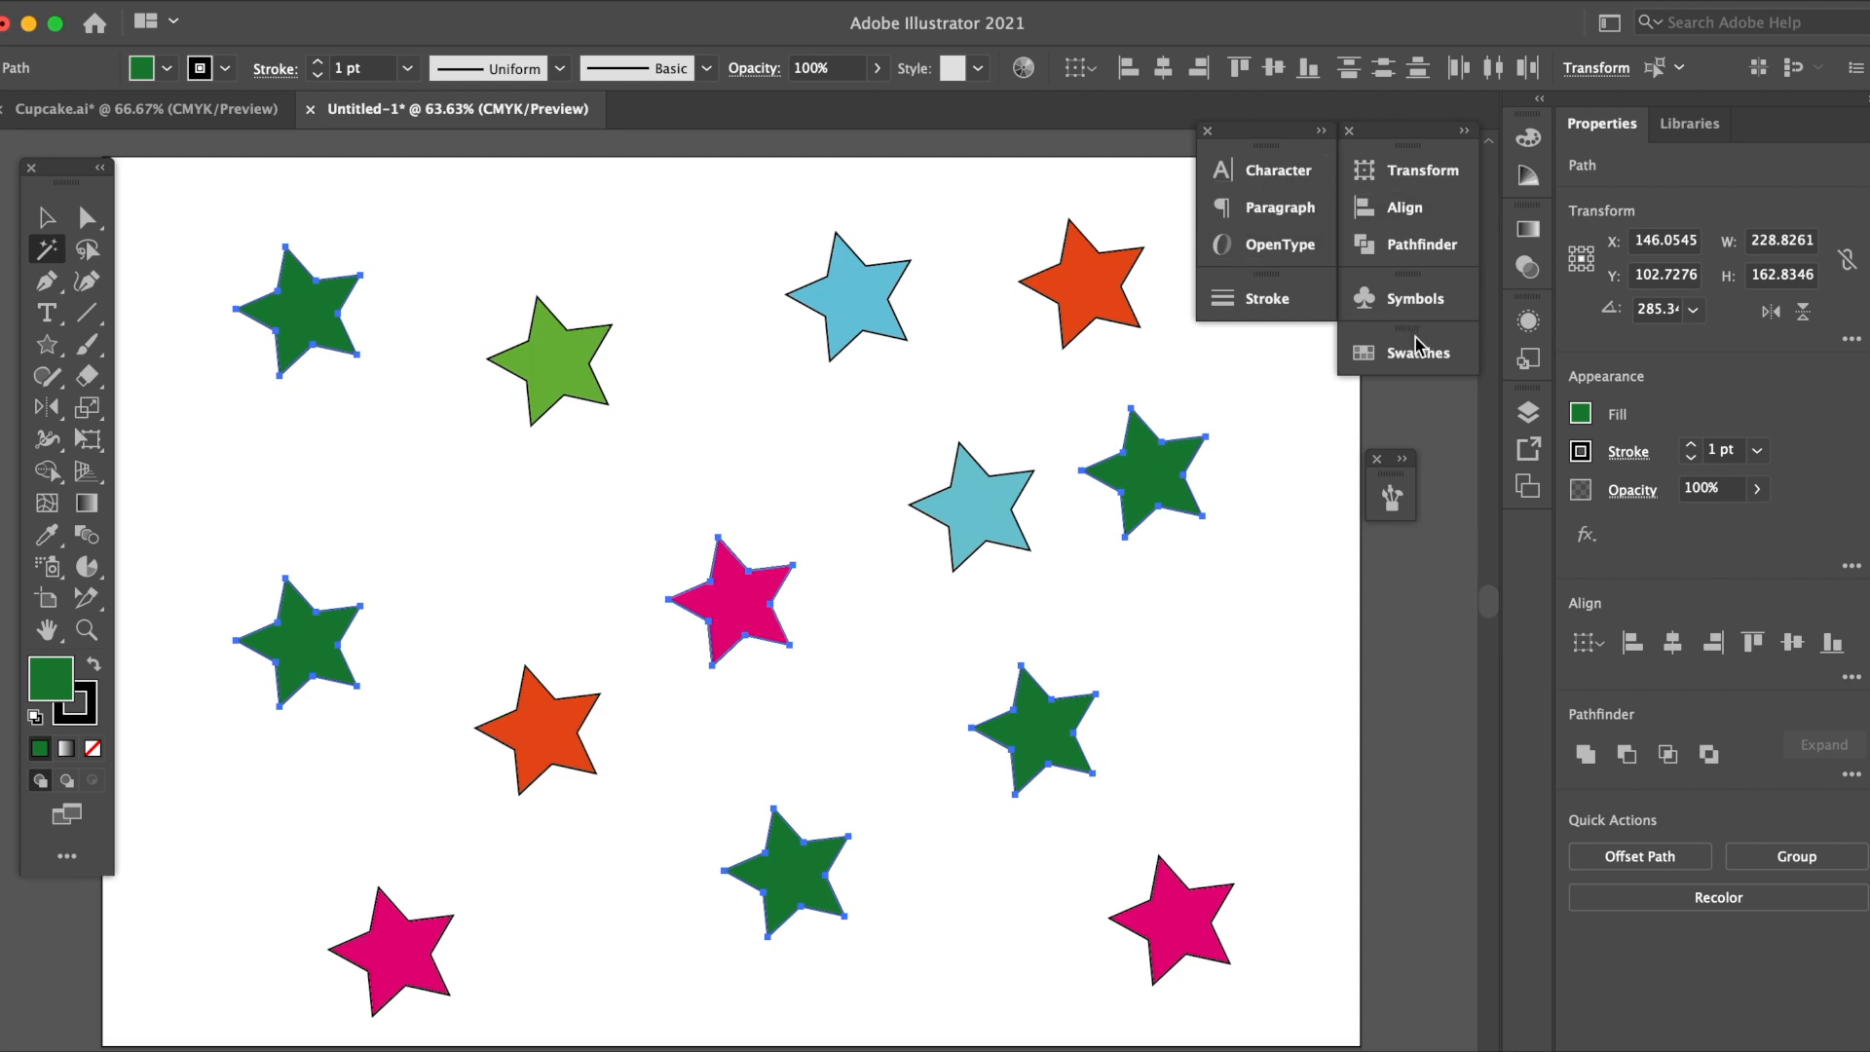
# From the Swatches panel try yellow and green fills on the selected stars, settling on tan
pyautogui.click(1415, 352)
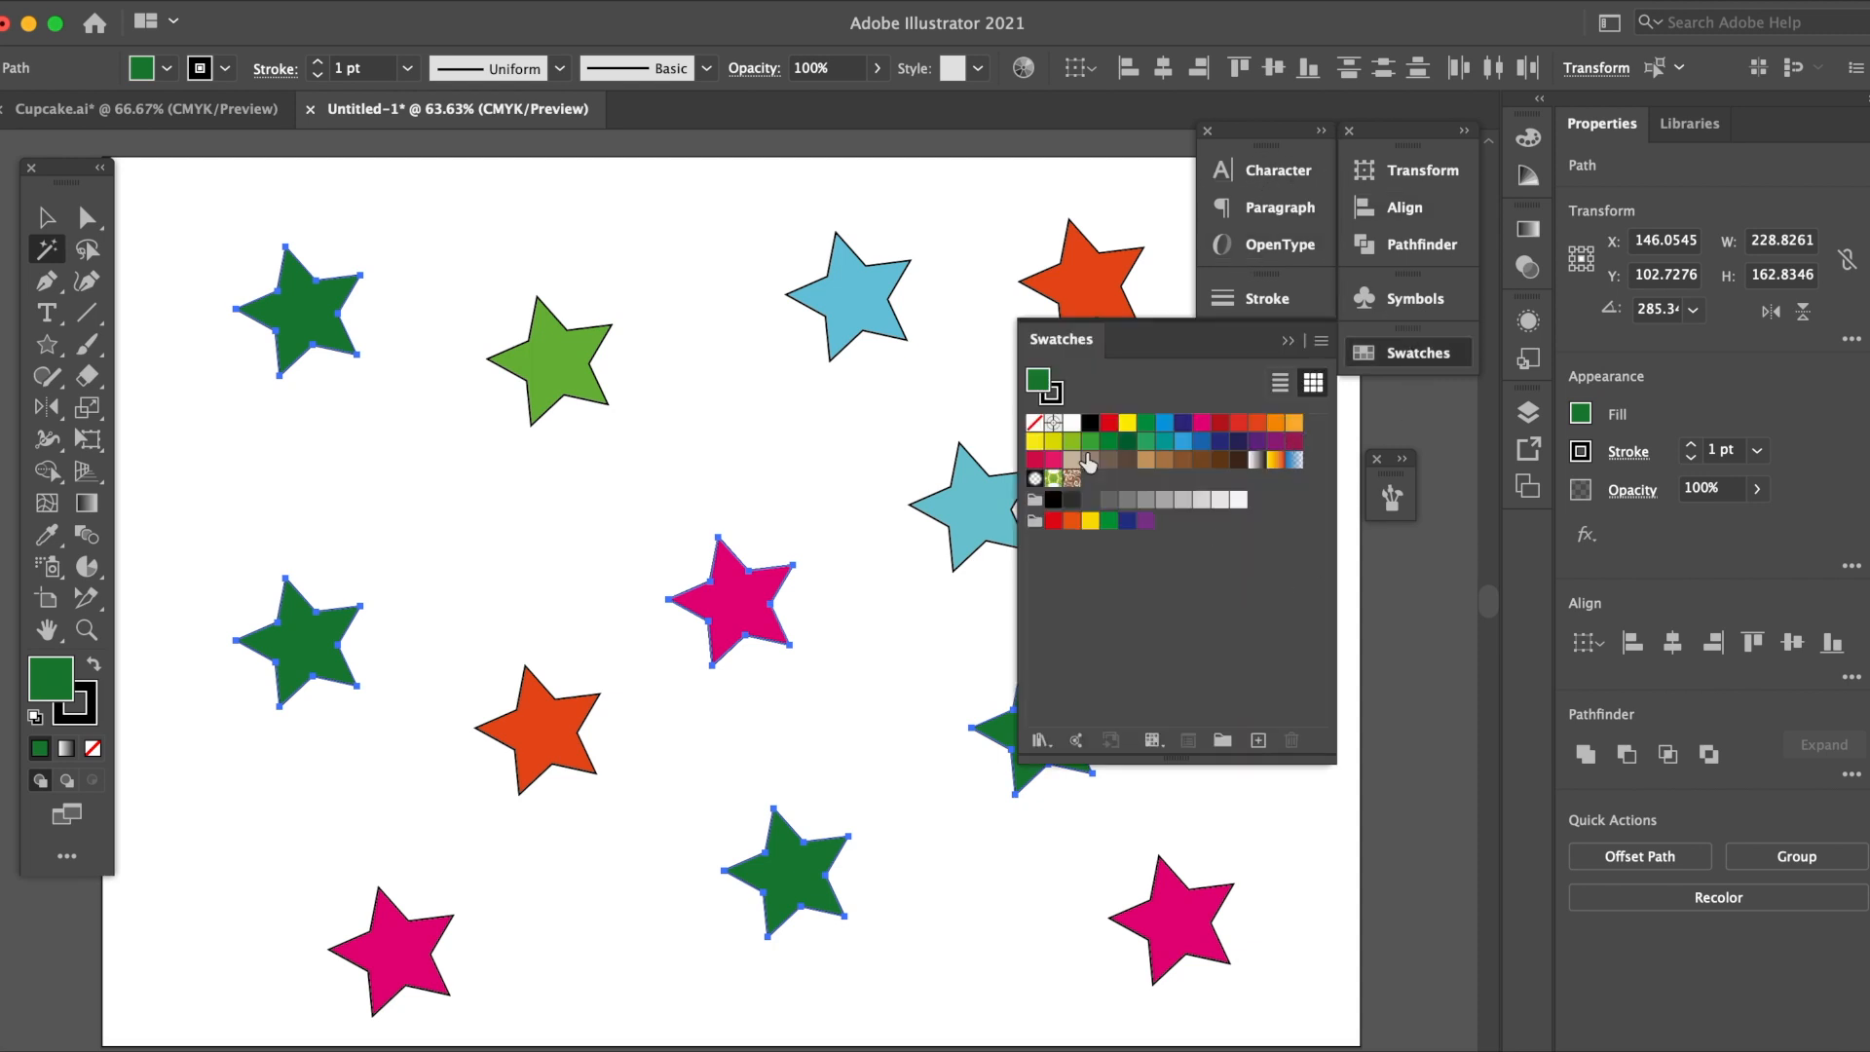
pyautogui.moveTo(1108, 448)
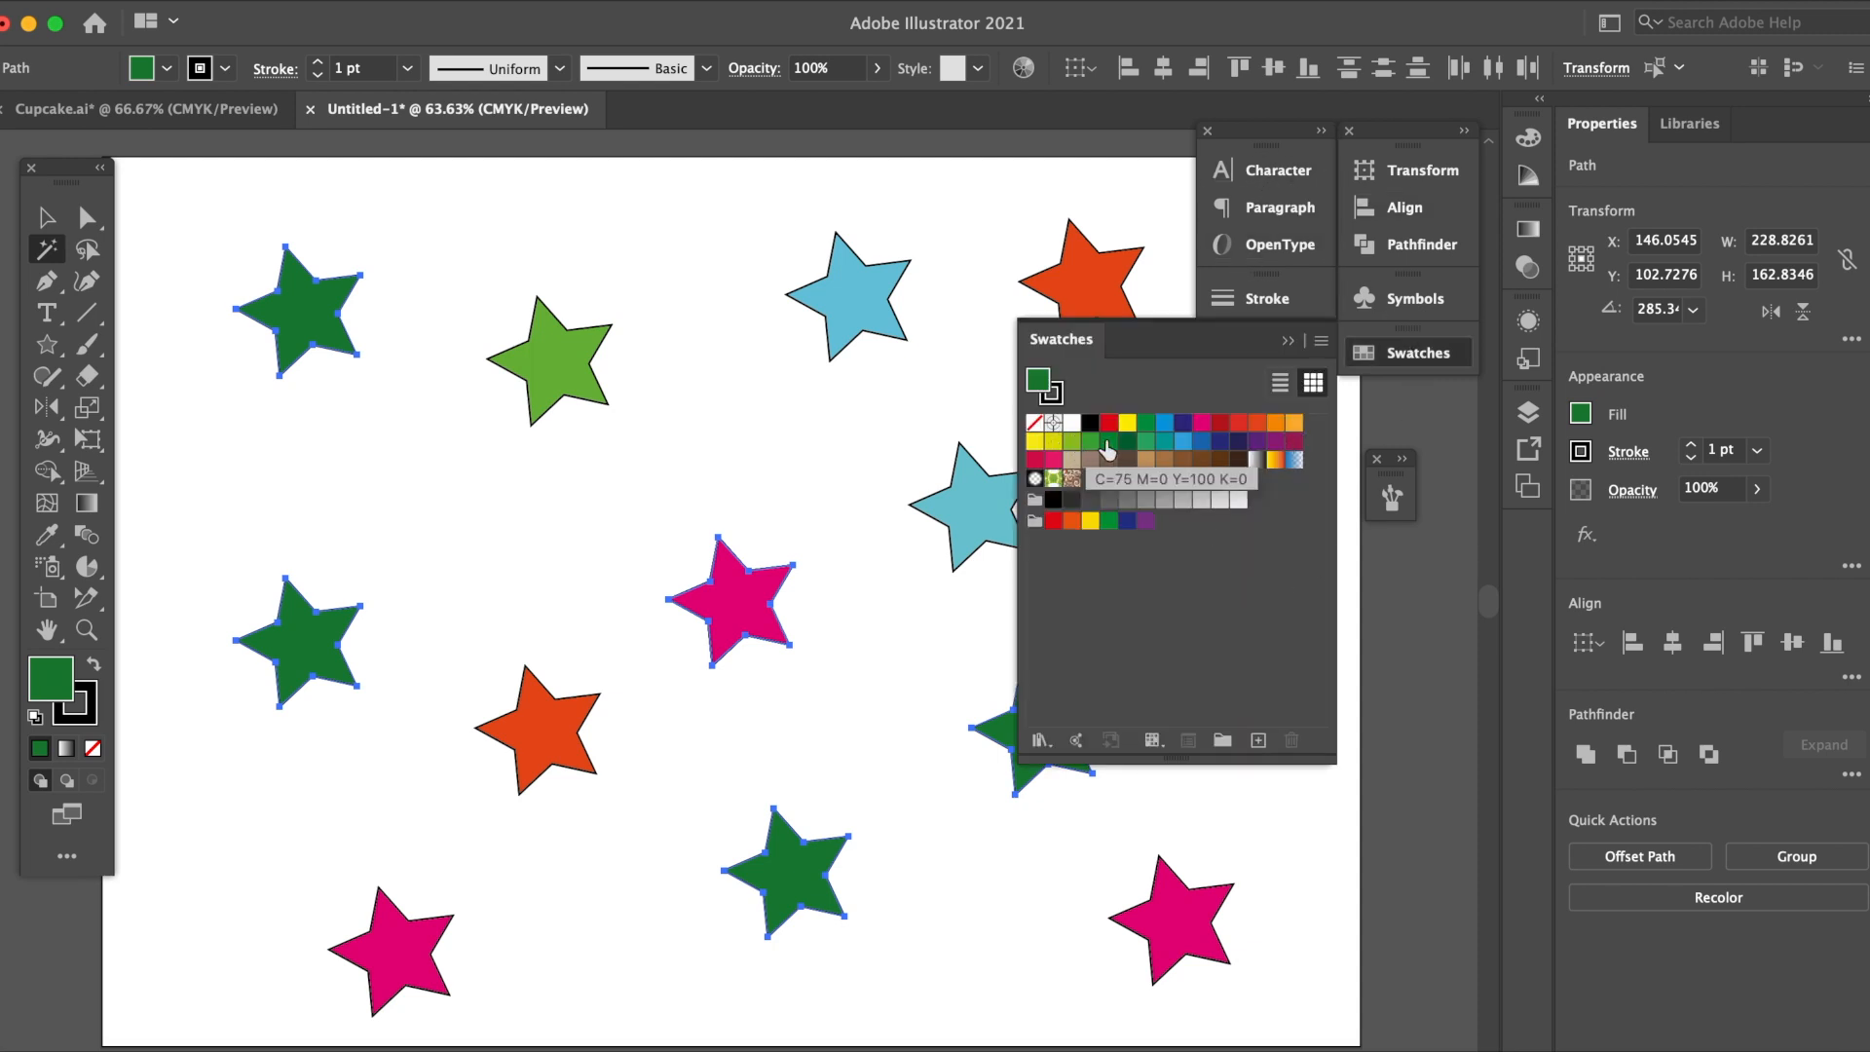
pyautogui.moveTo(1044, 464)
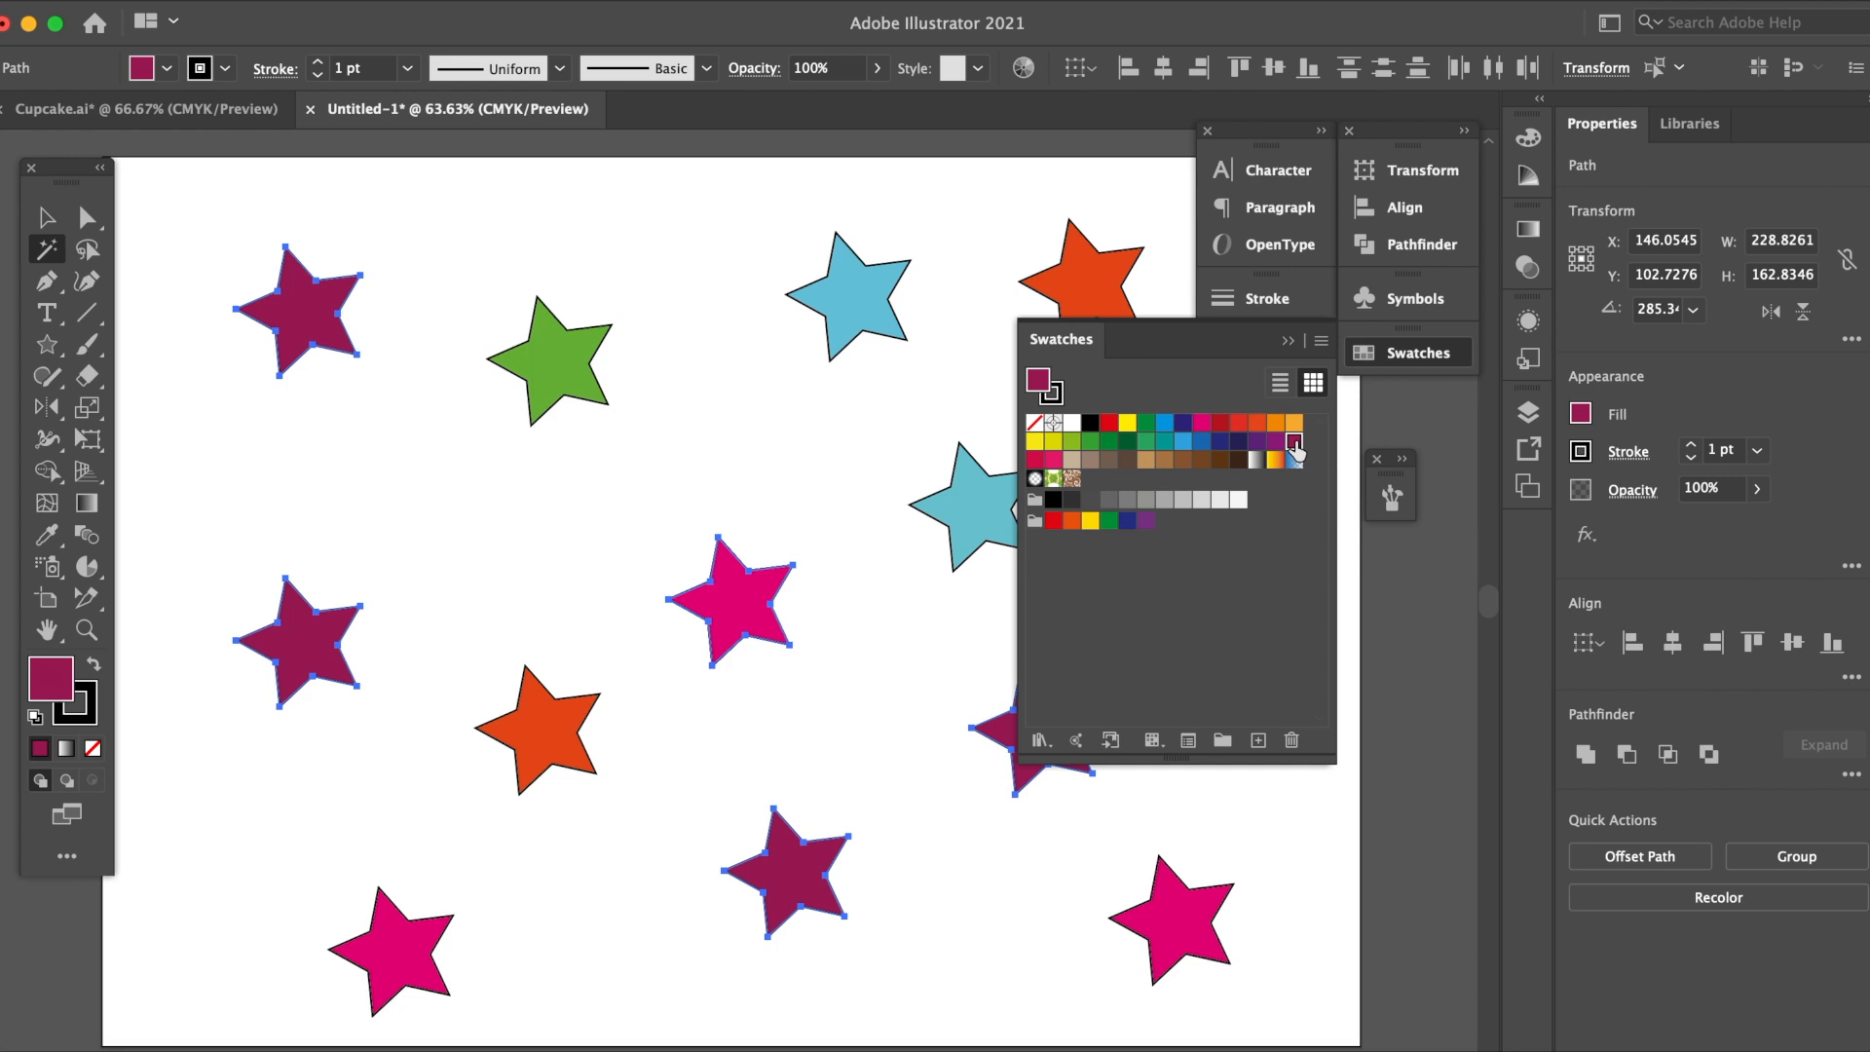
pyautogui.moveTo(1188, 456)
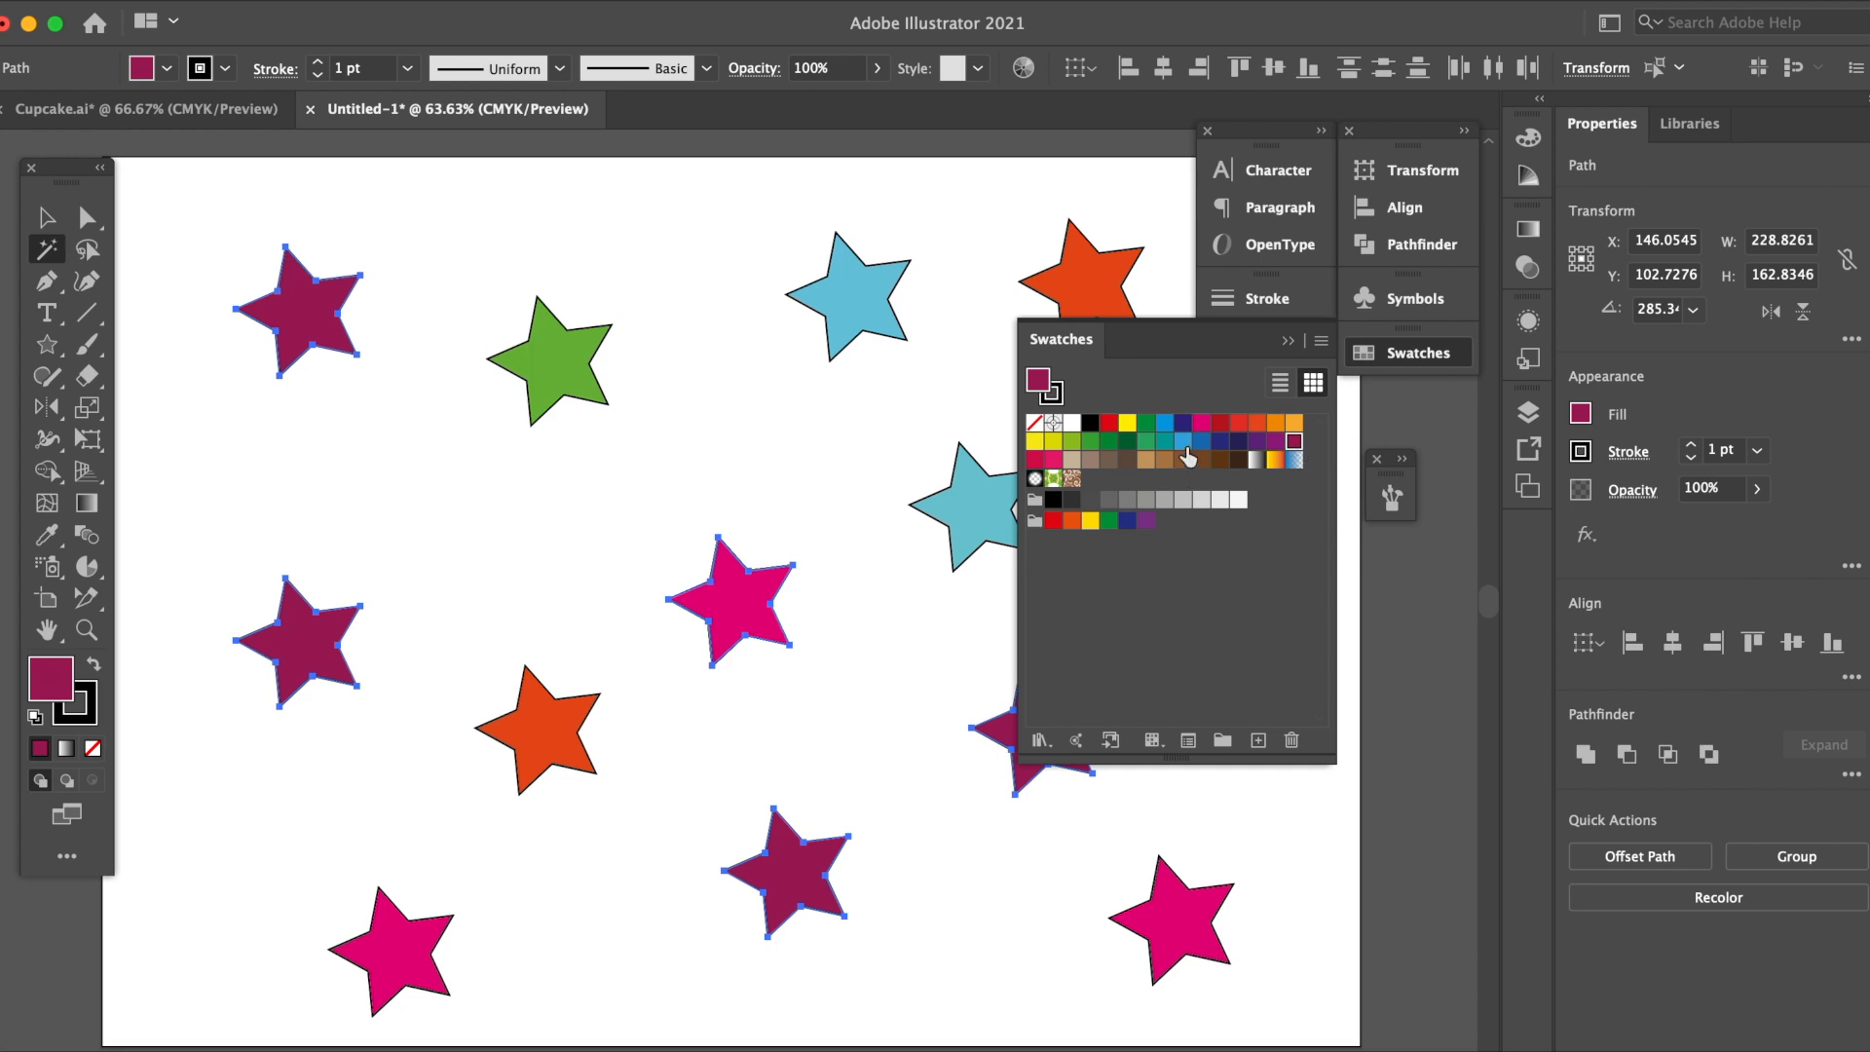
pyautogui.click(1128, 422)
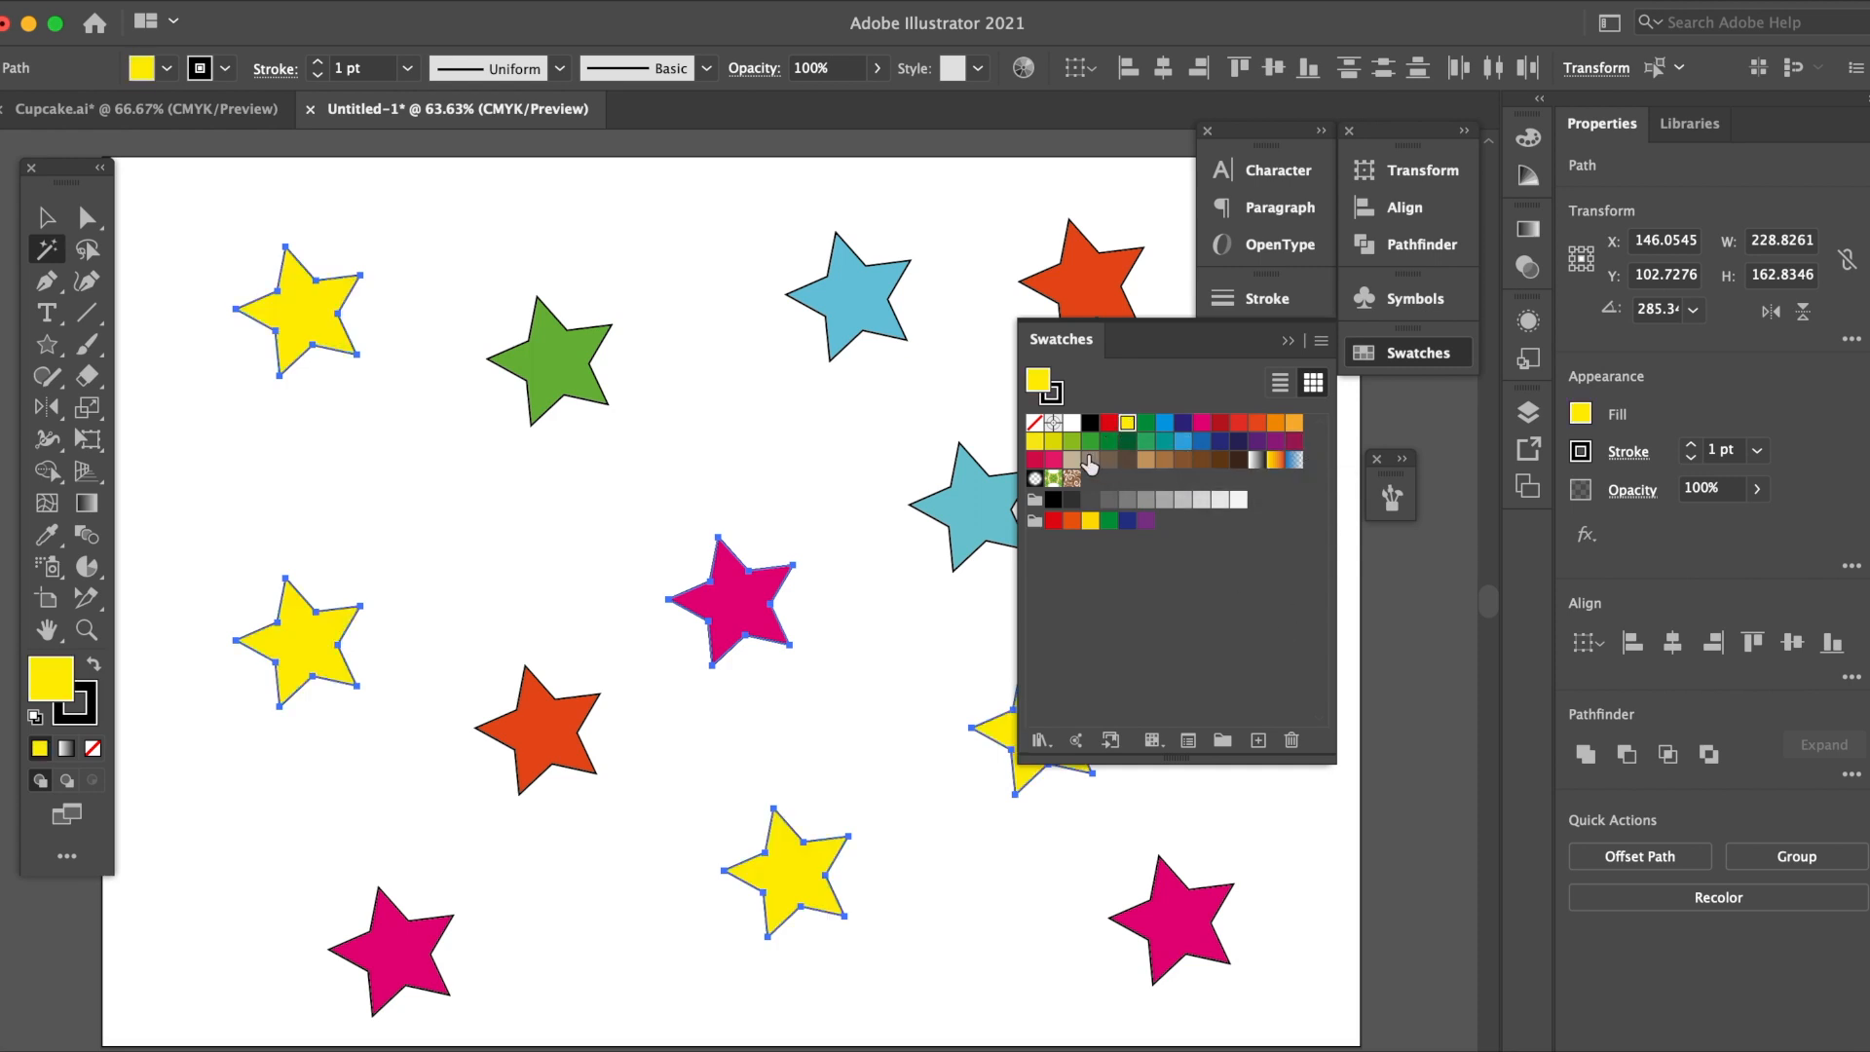
pyautogui.click(1087, 440)
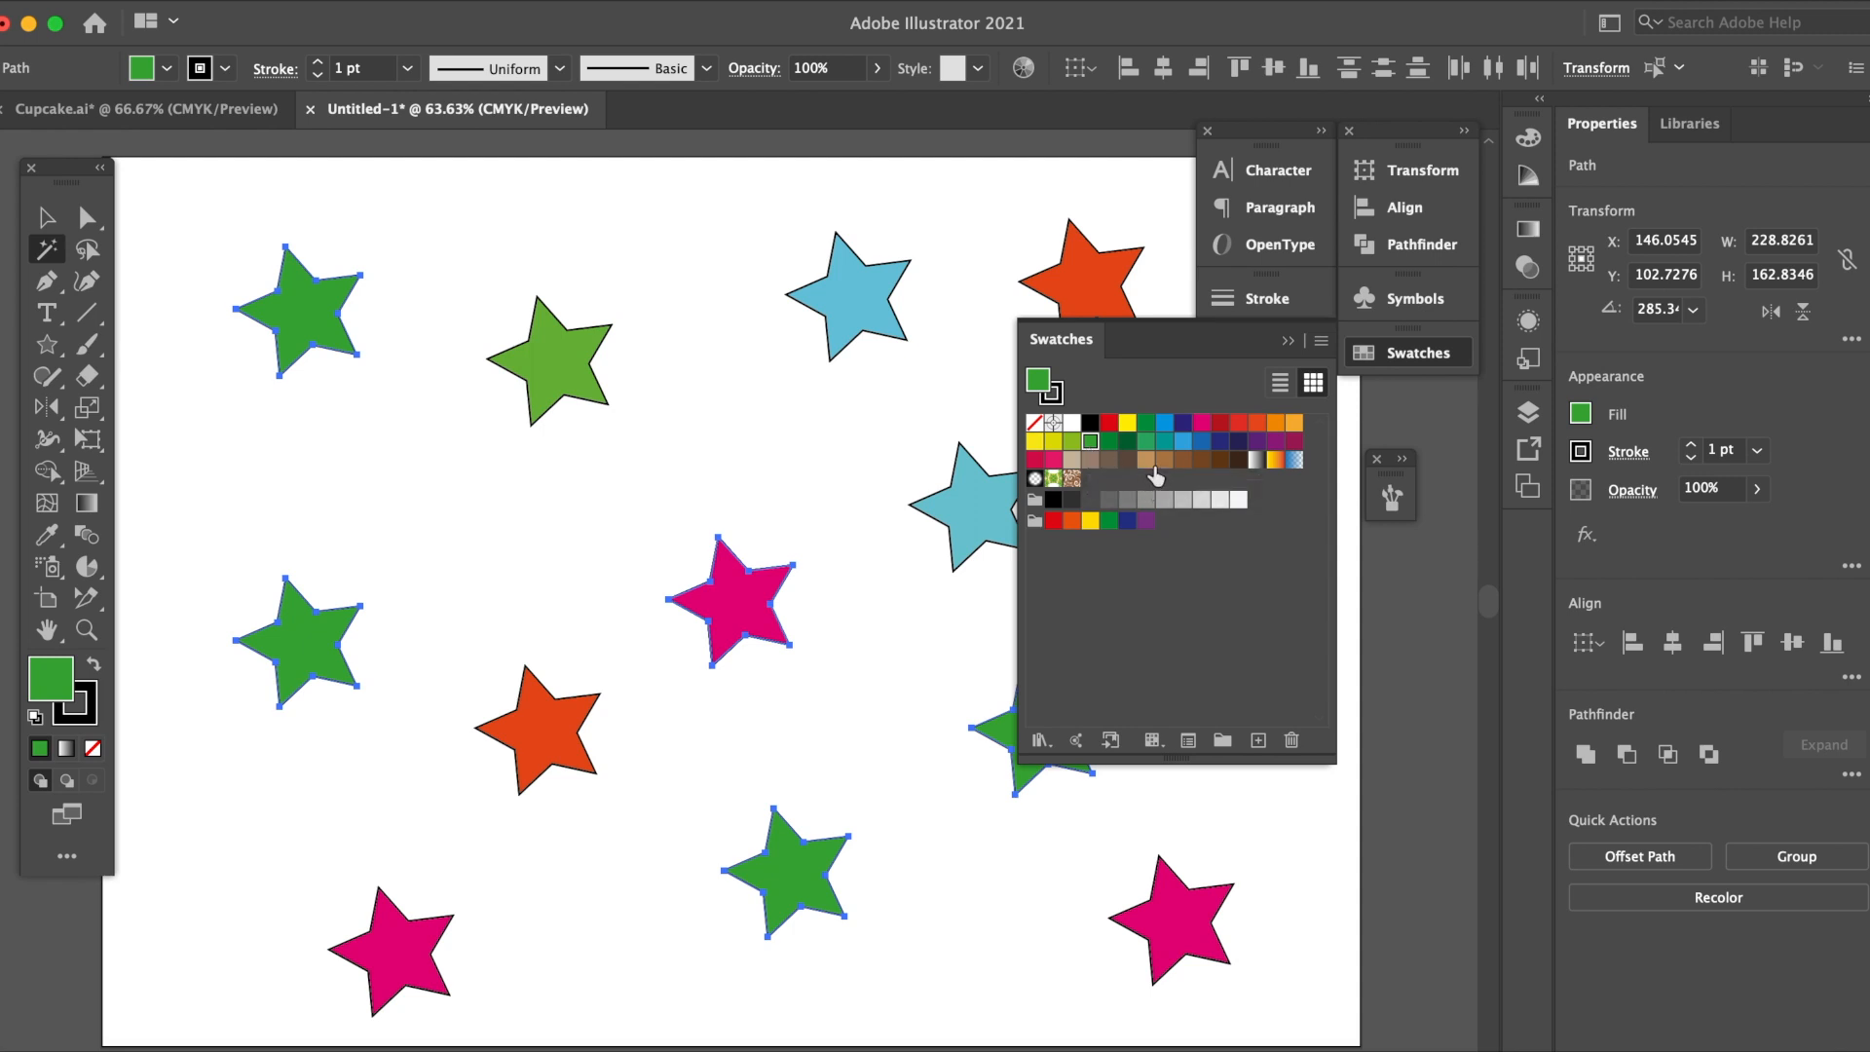
pyautogui.click(1149, 461)
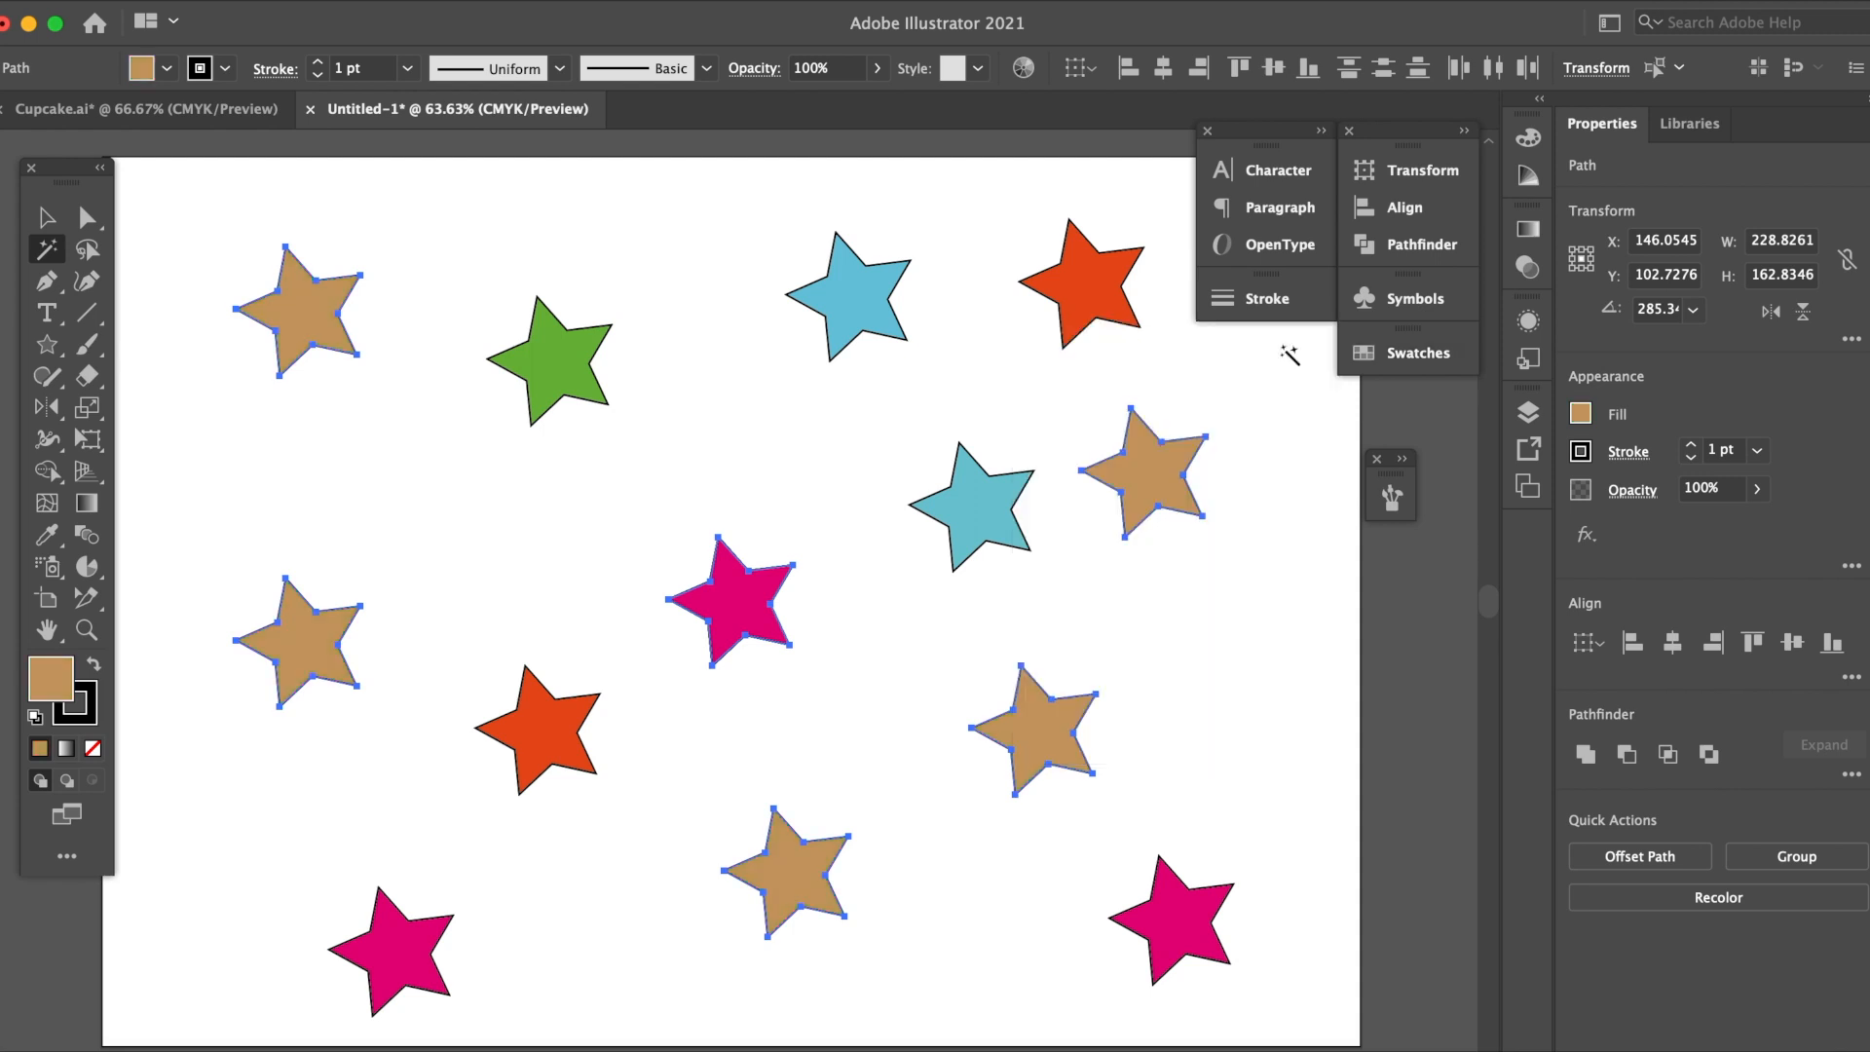
pyautogui.moveTo(383, 359)
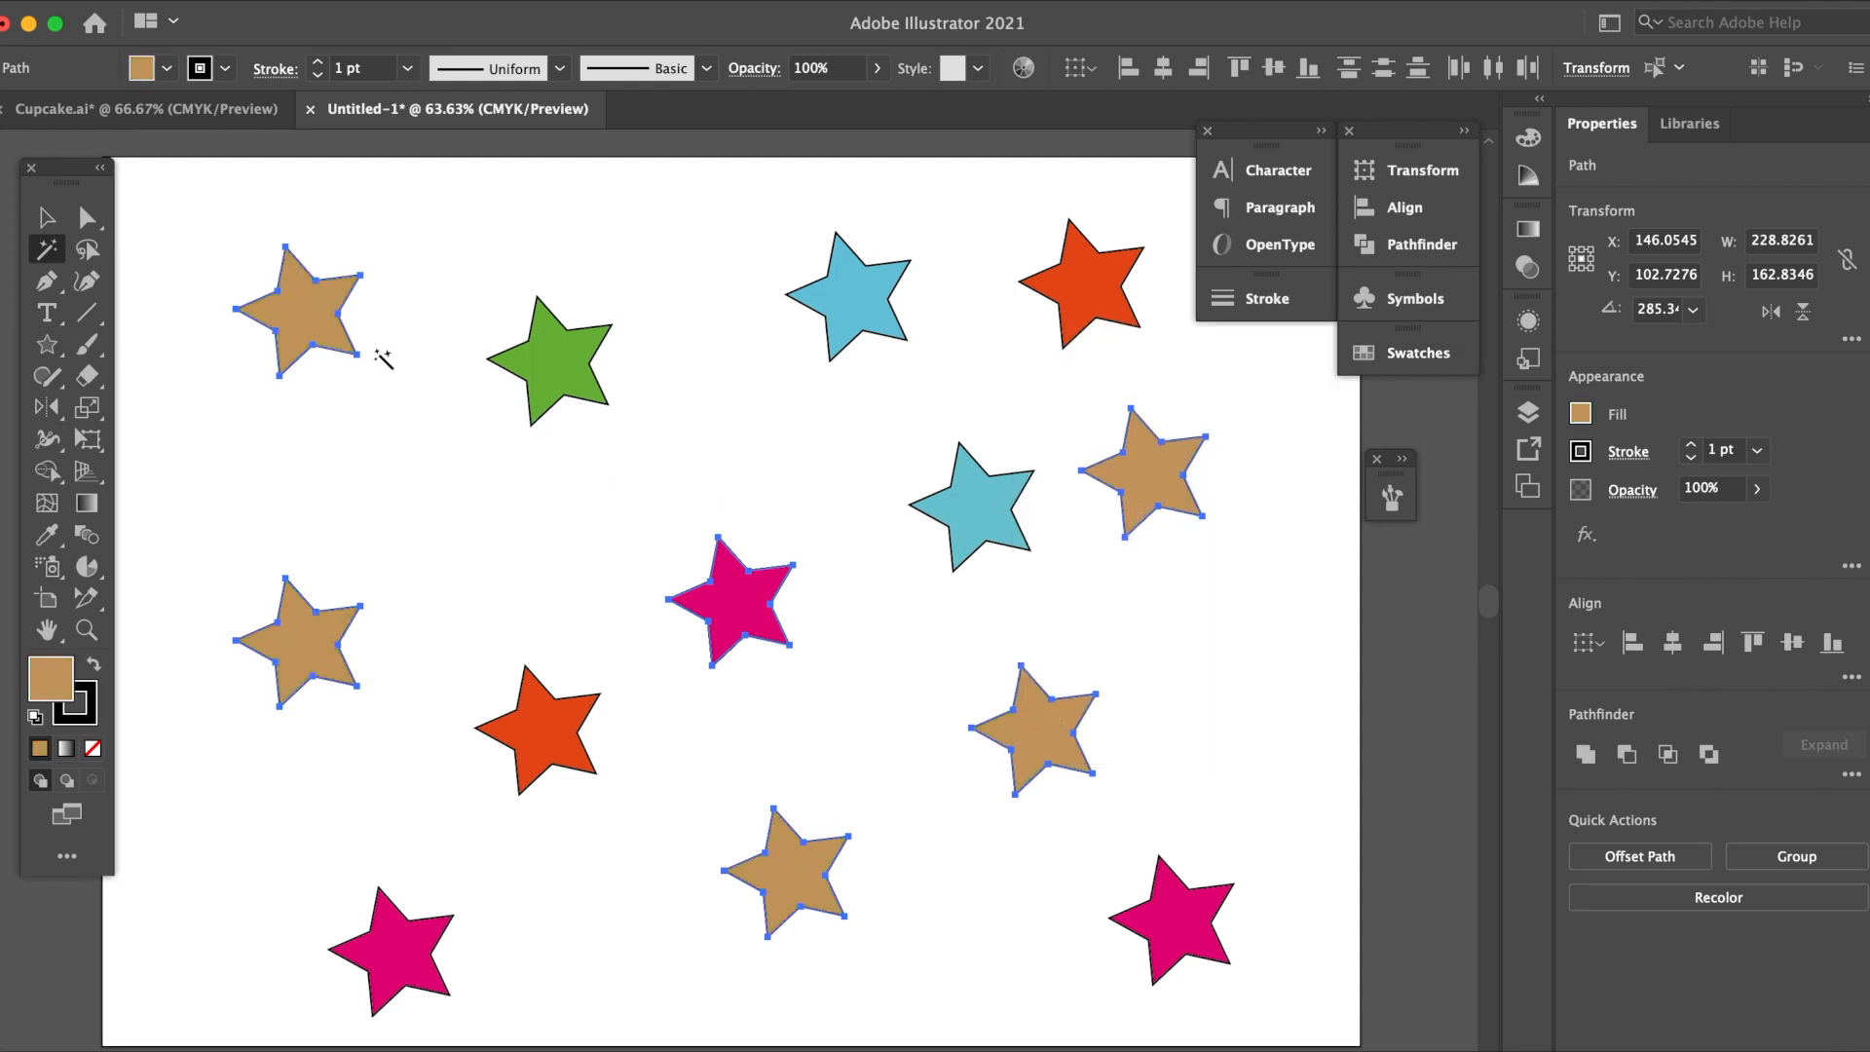
pyautogui.moveTo(156, 510)
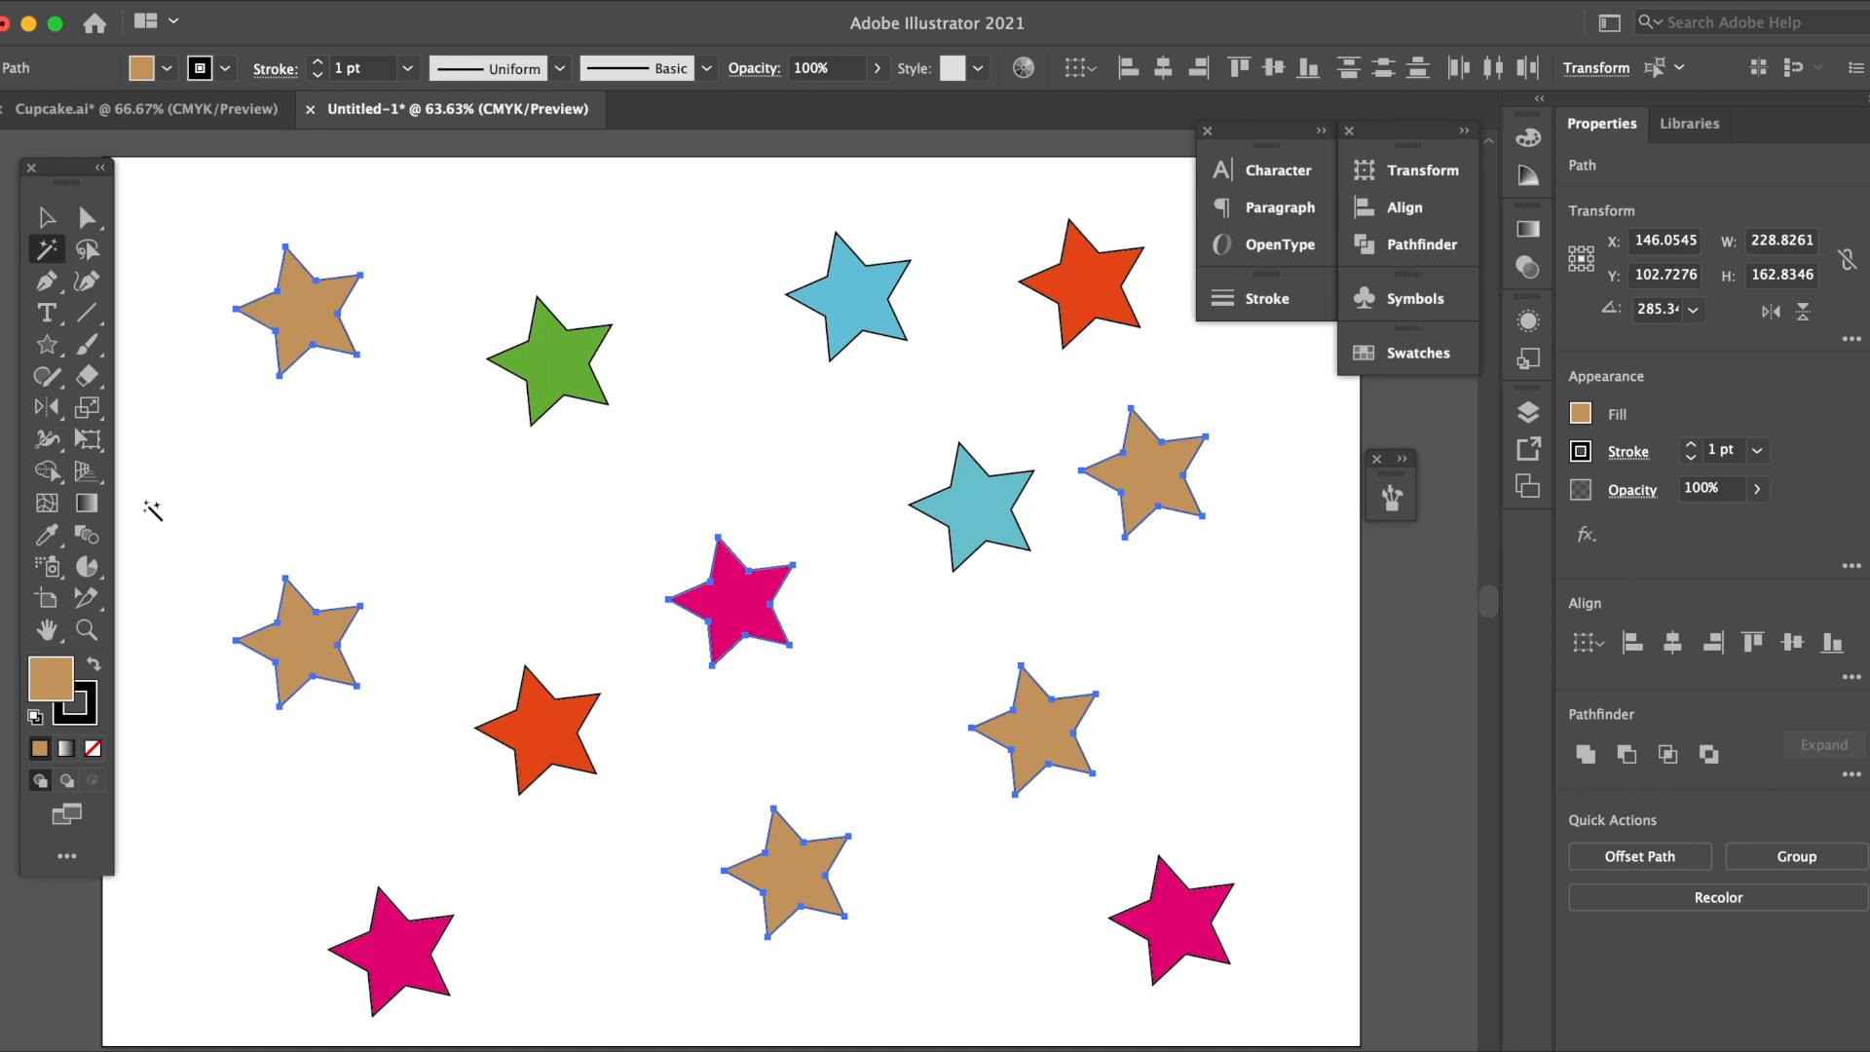
pyautogui.moveTo(325, 660)
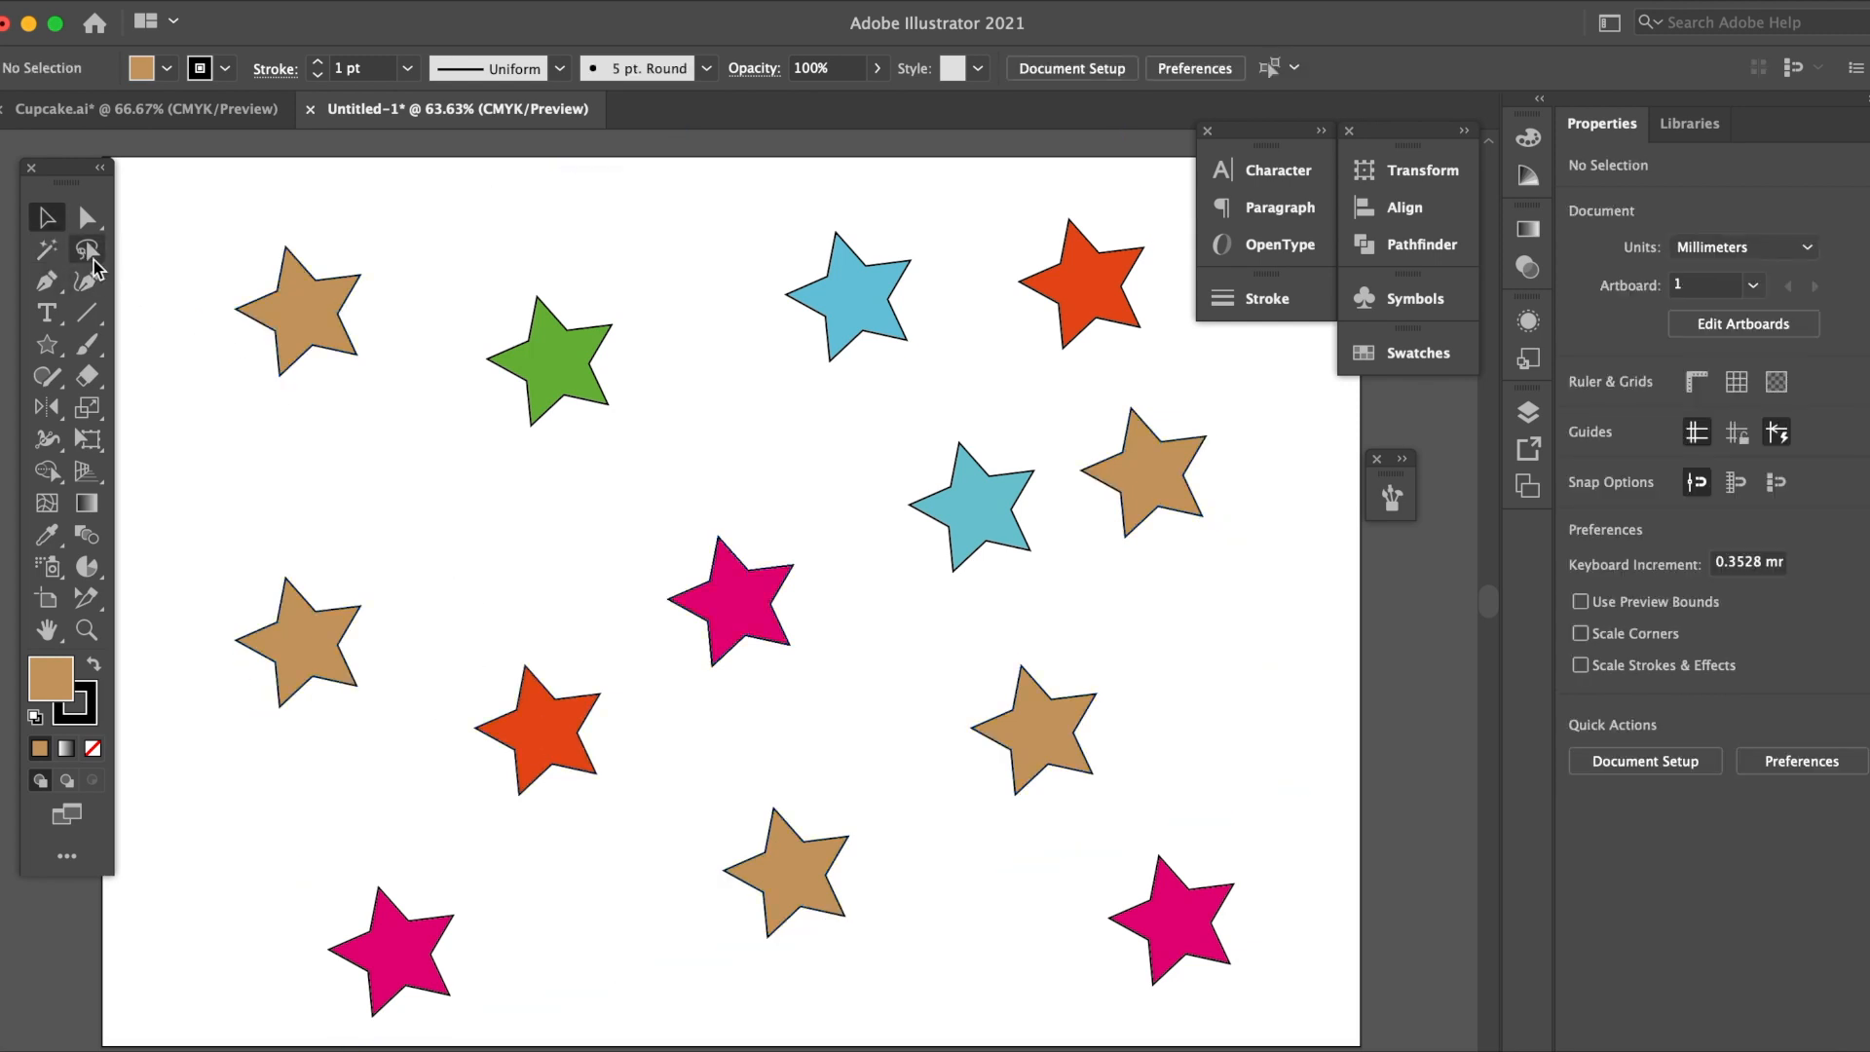
pyautogui.moveTo(86, 251)
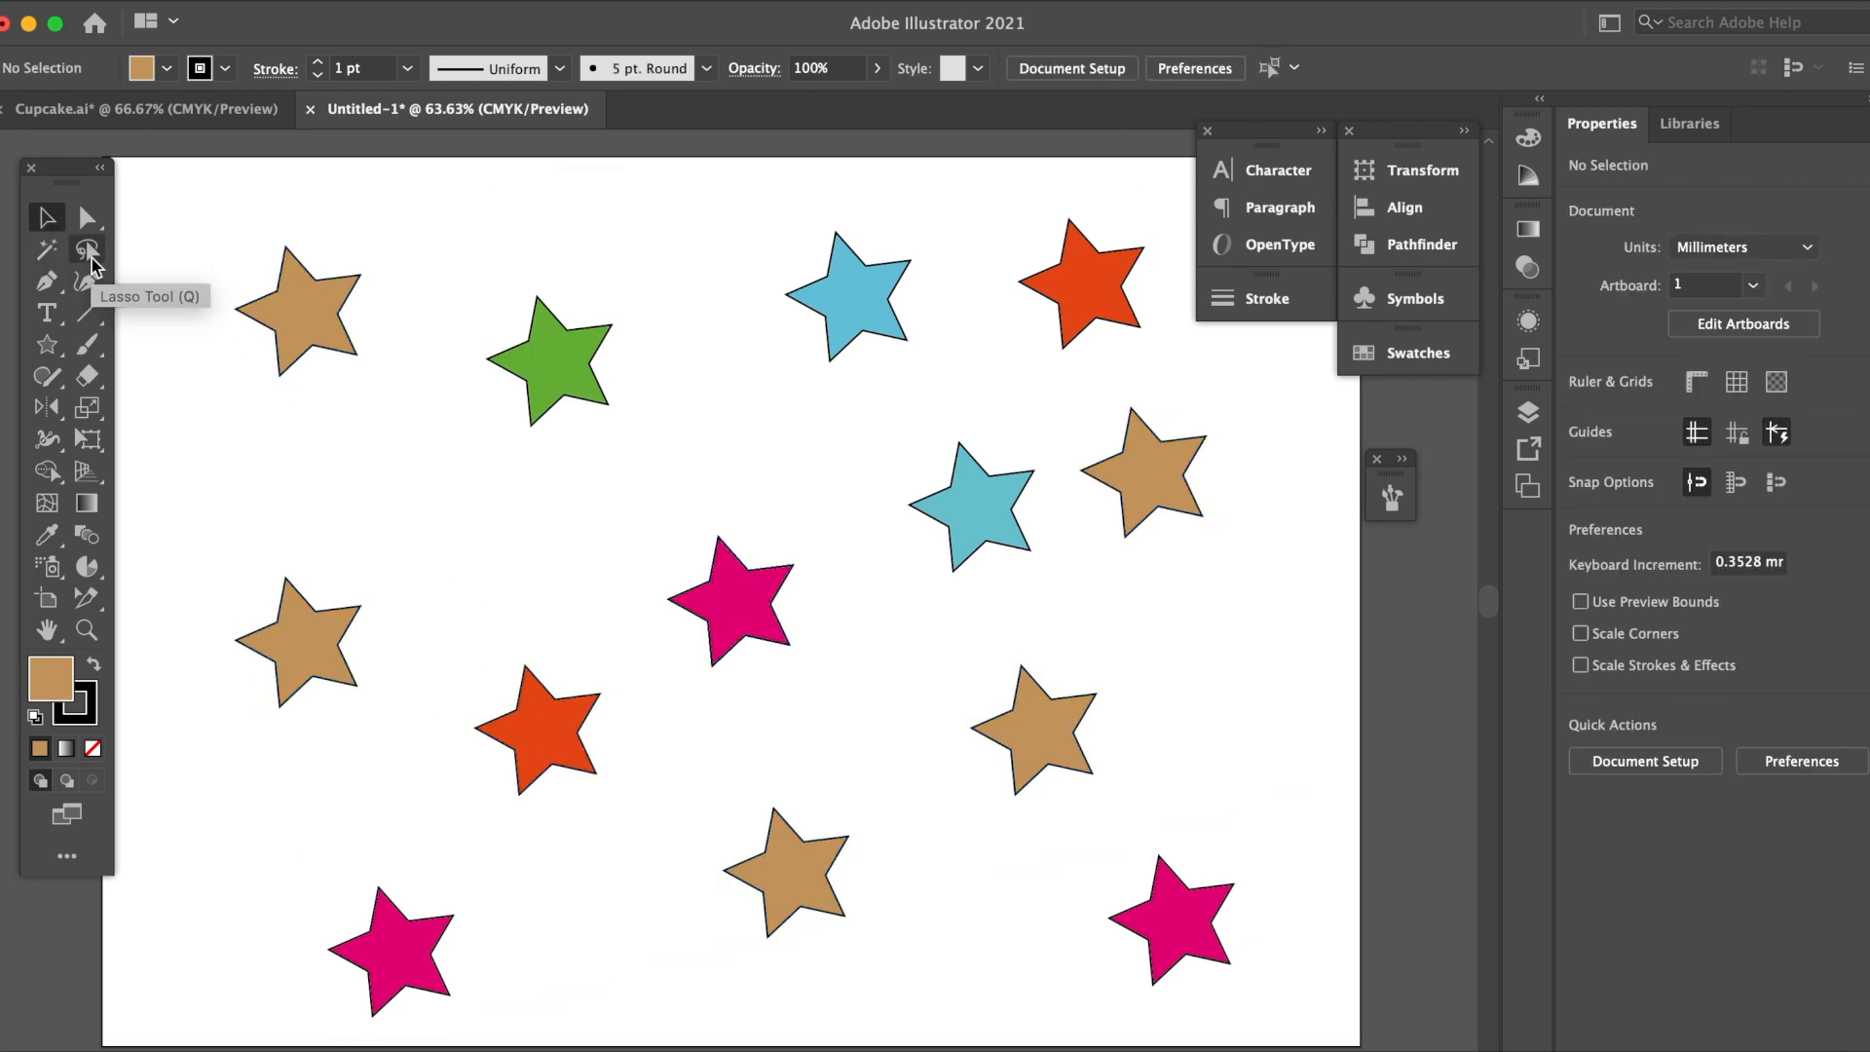
pyautogui.moveTo(235, 317)
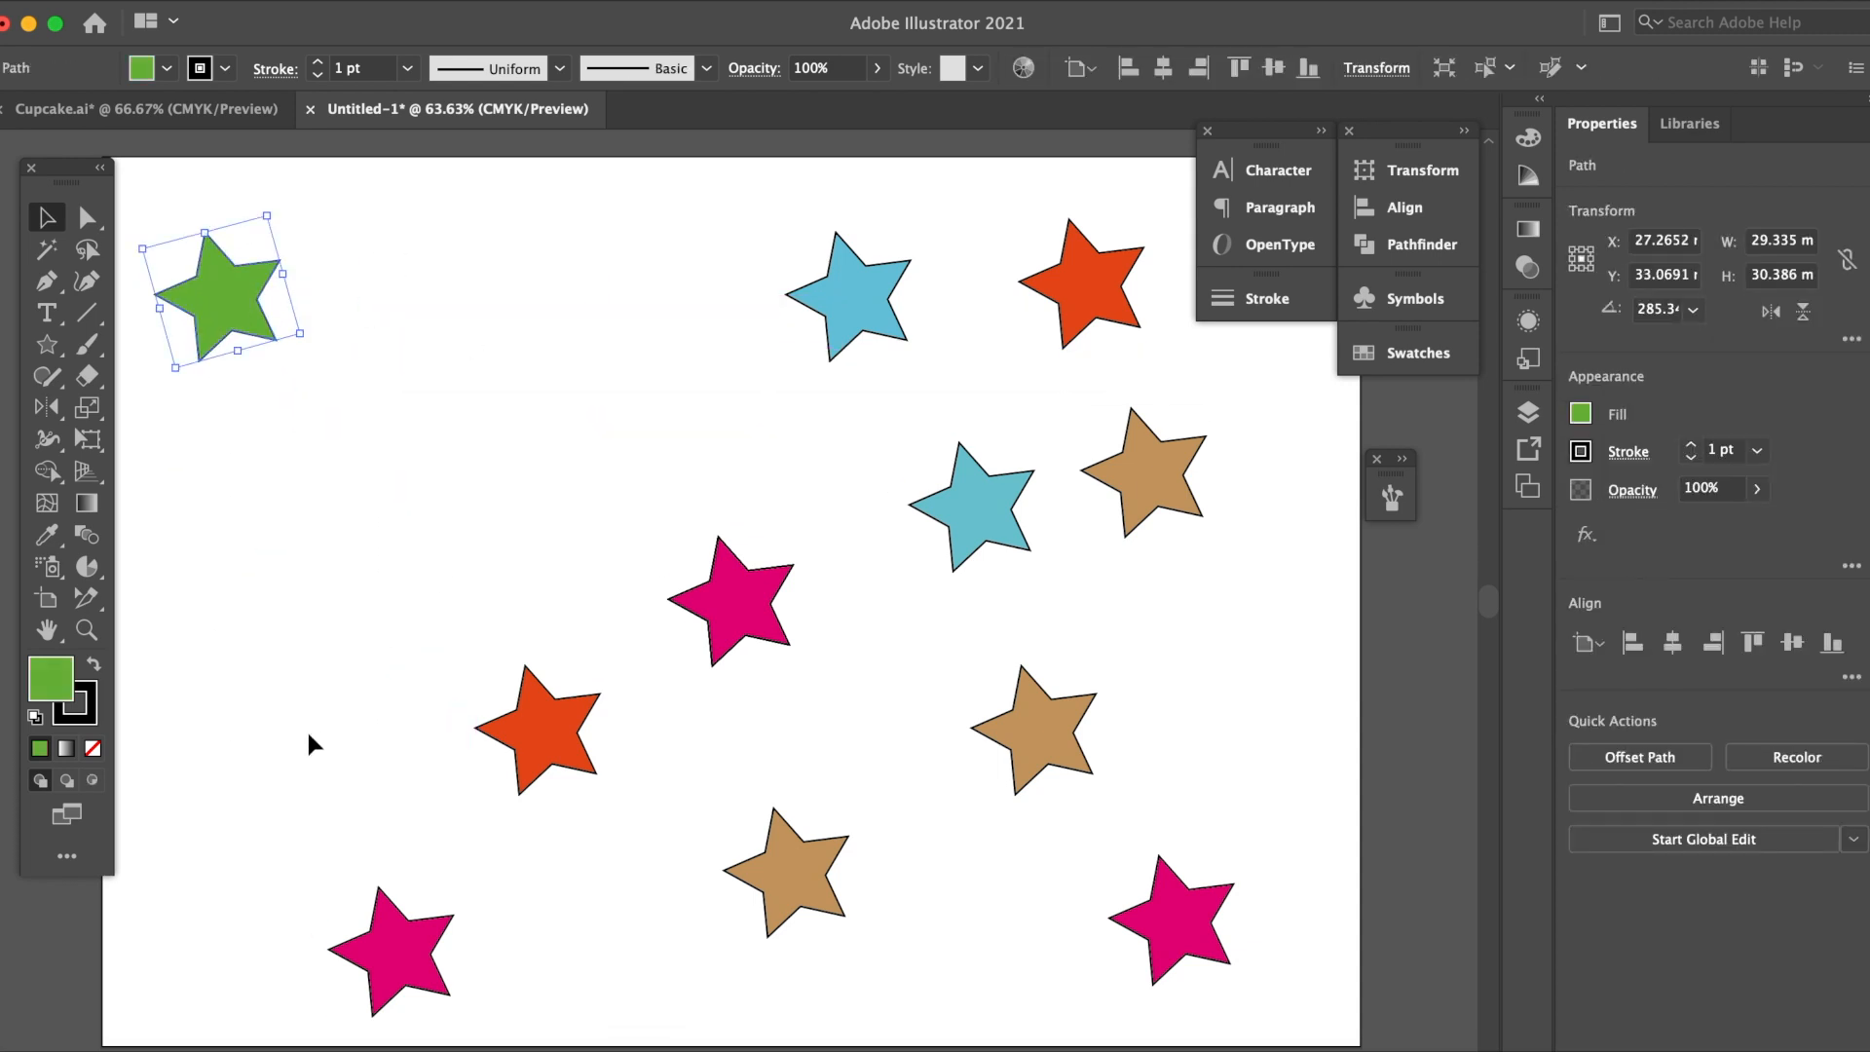
# Scale the remaining light green star up by dragging its bounding-box handle
pyautogui.moveTo(346, 230); pyautogui.dragTo(641, 358)
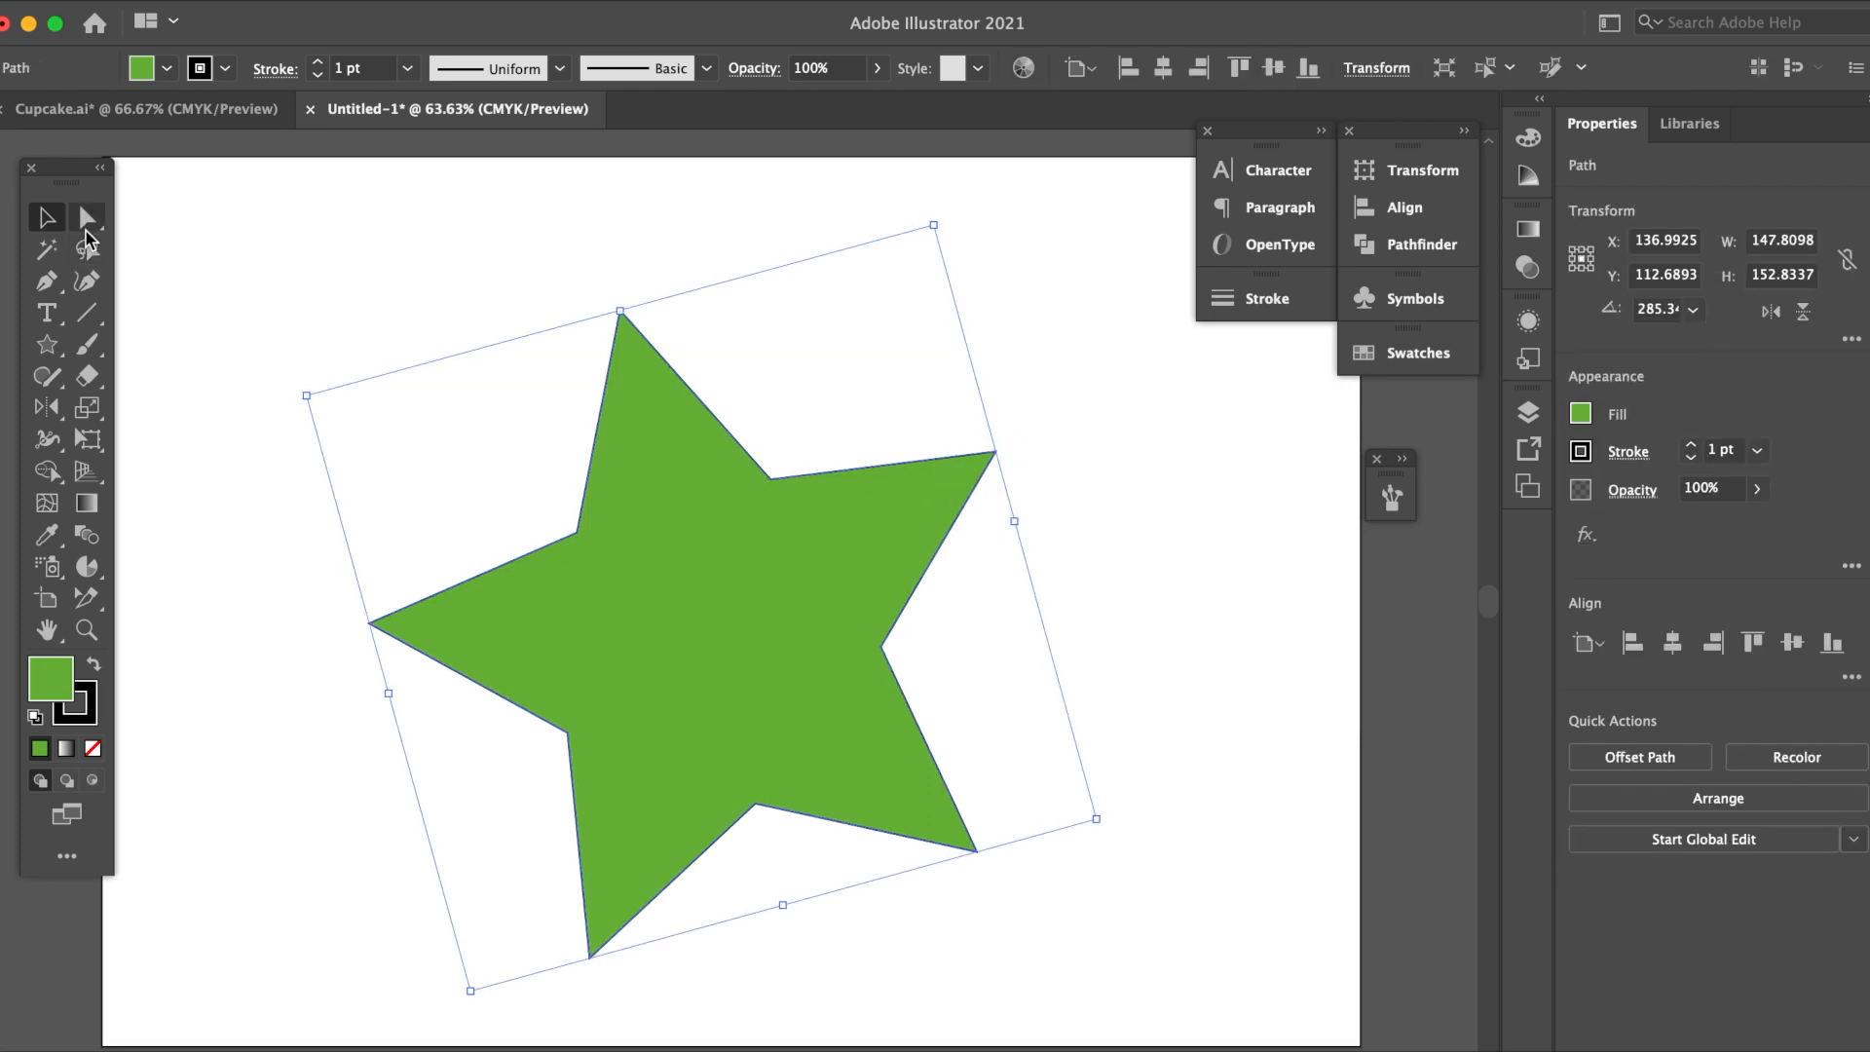
# With Direct Selection, Shift-select the green star's outer tip anchor points, starting upper right
pyautogui.click(86, 216)
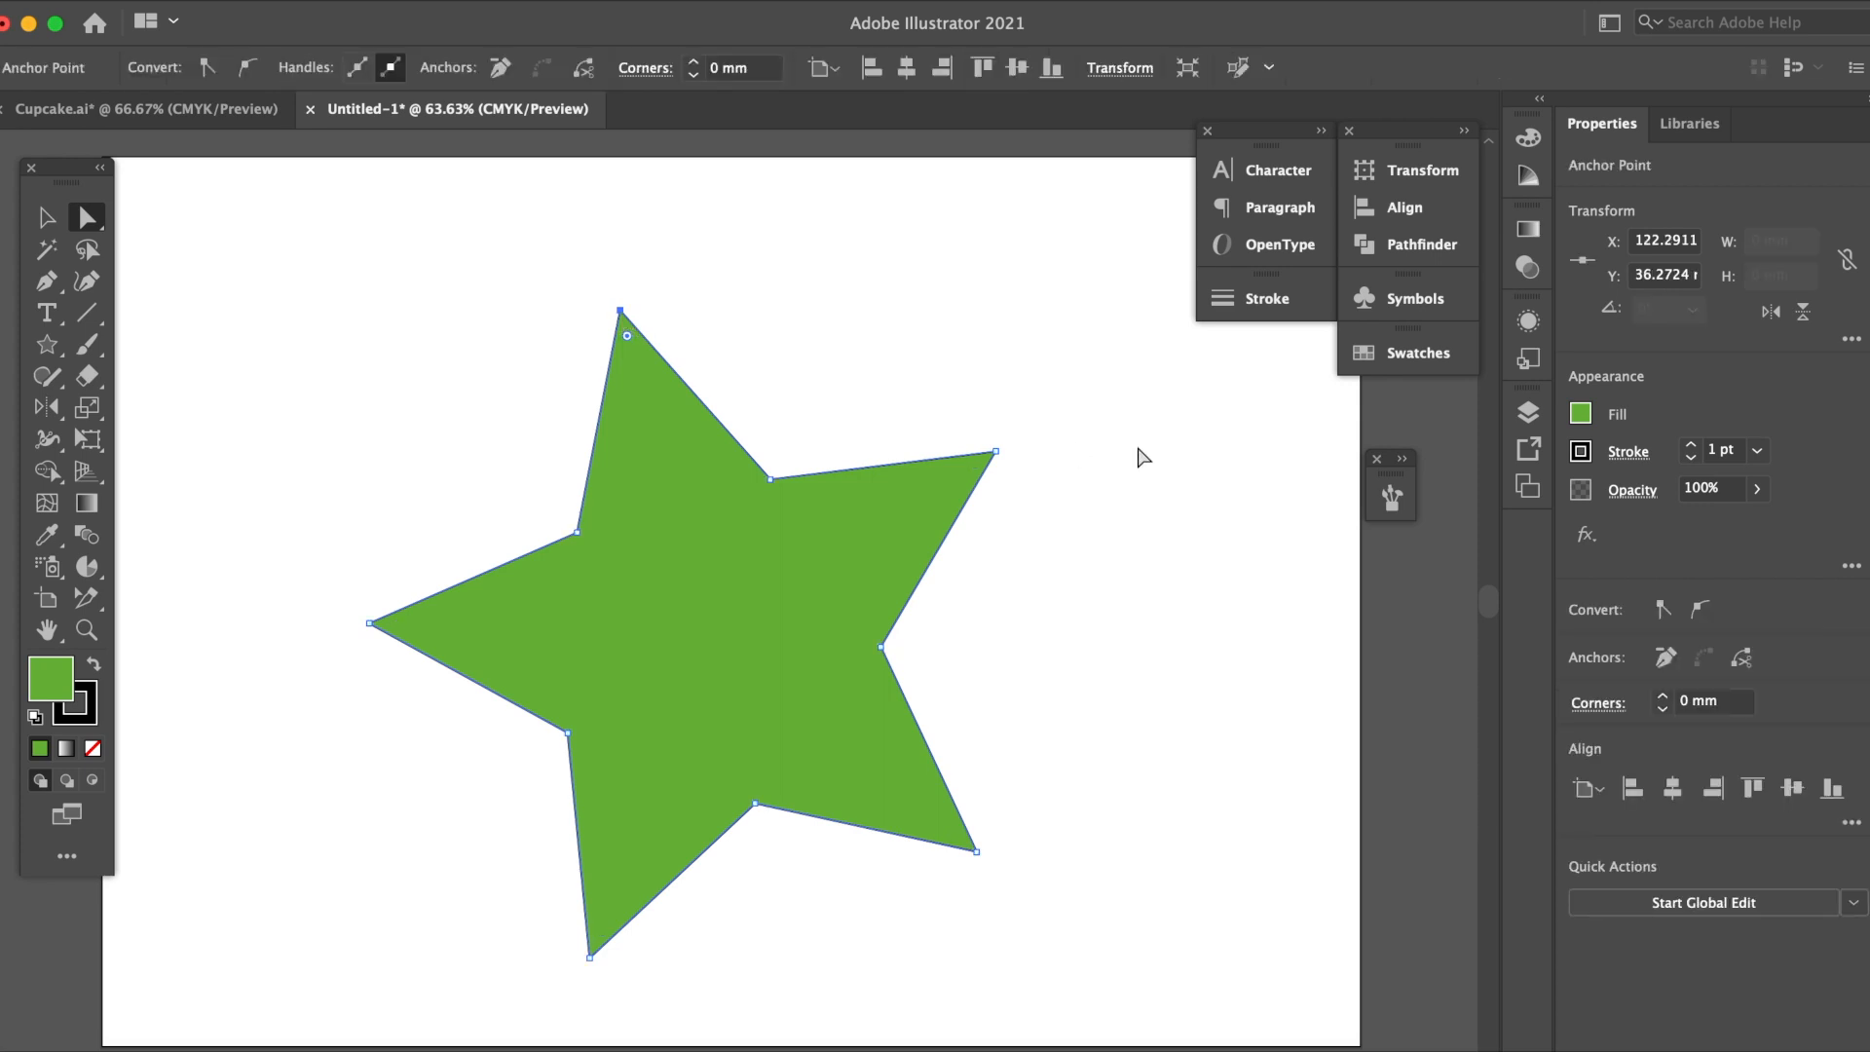
pyautogui.click(993, 452)
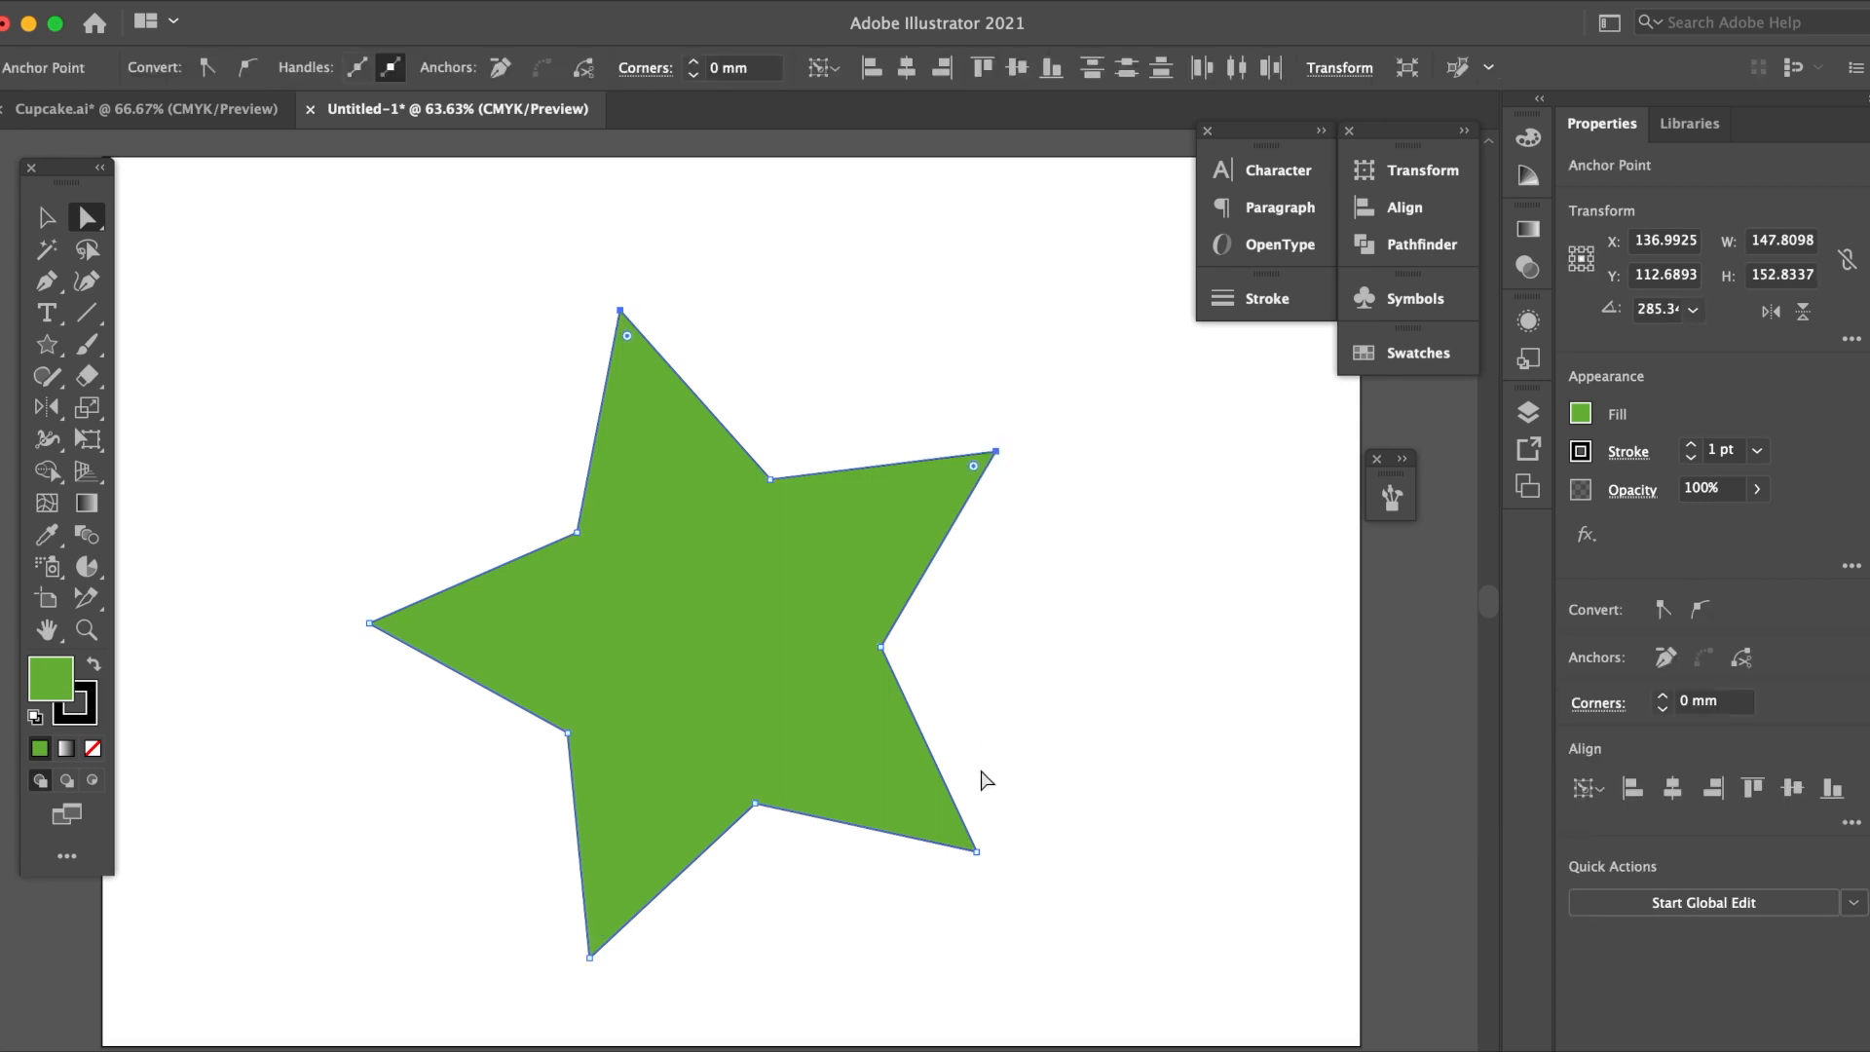
pyautogui.moveTo(590, 956)
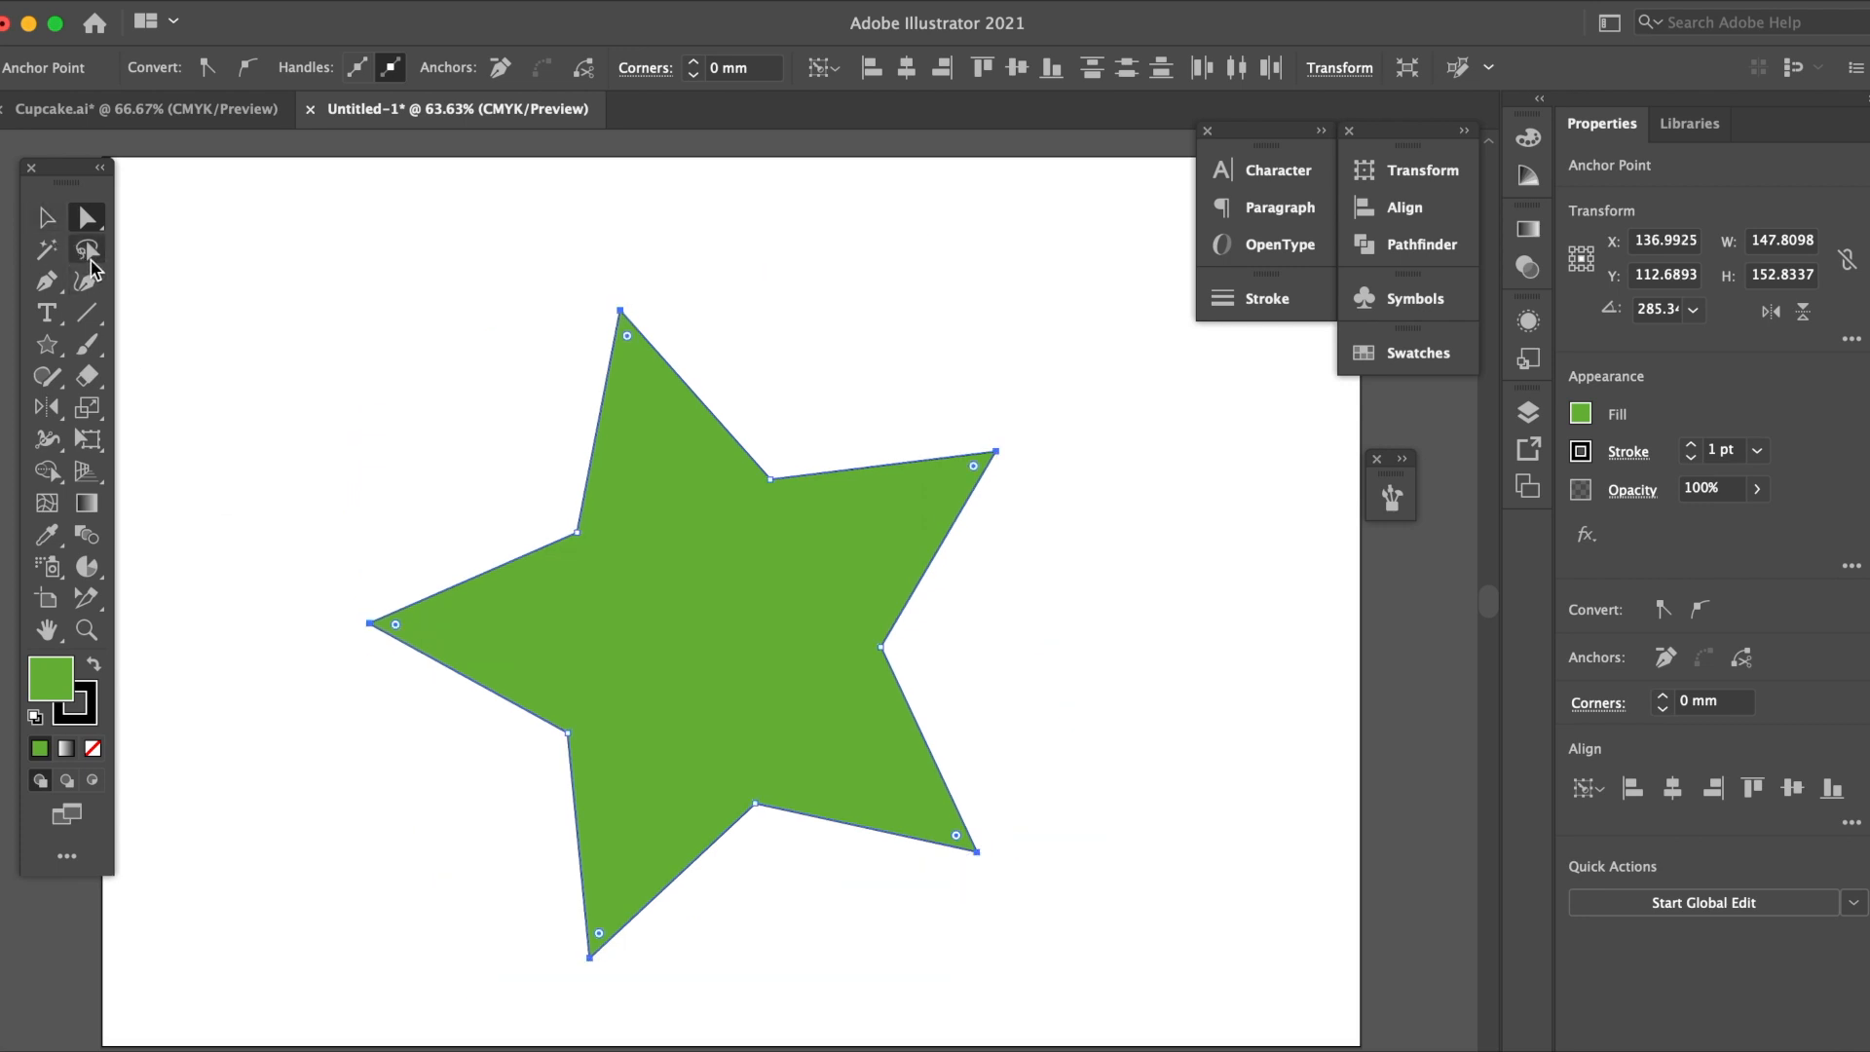
pyautogui.moveTo(88, 250)
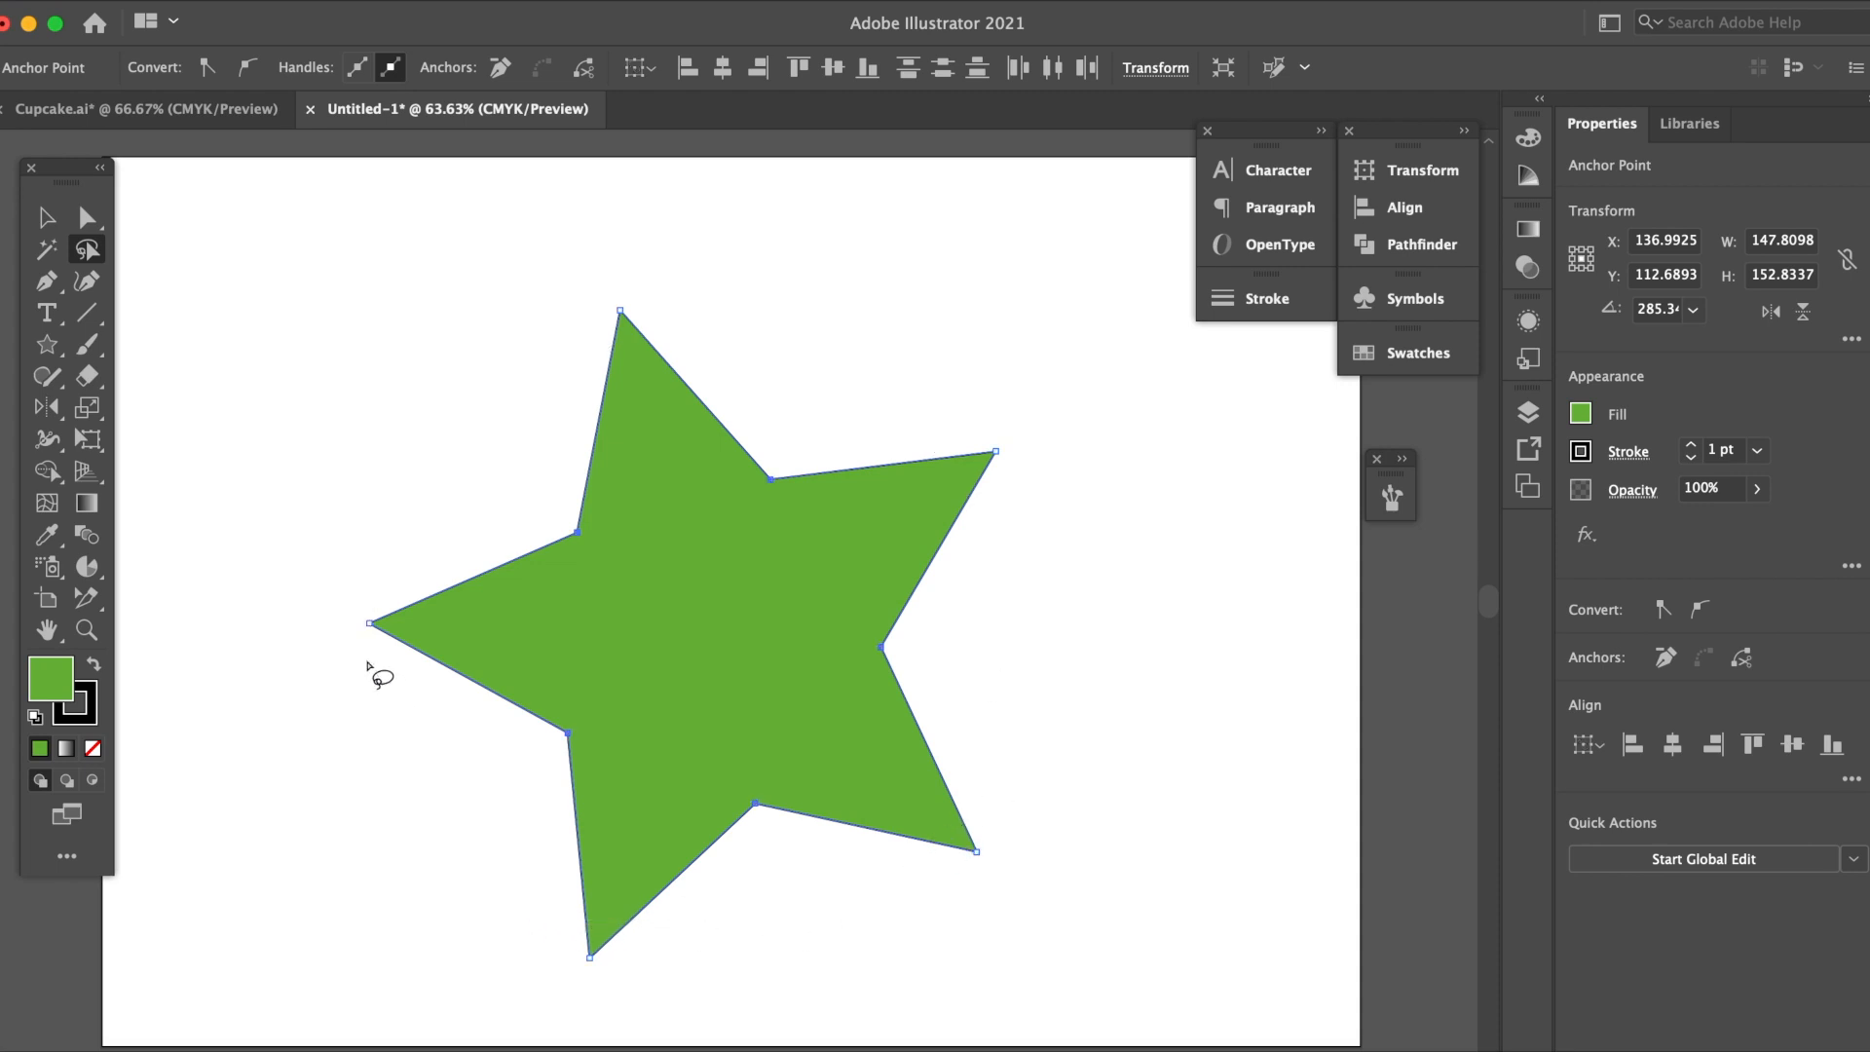
pyautogui.moveTo(657, 434)
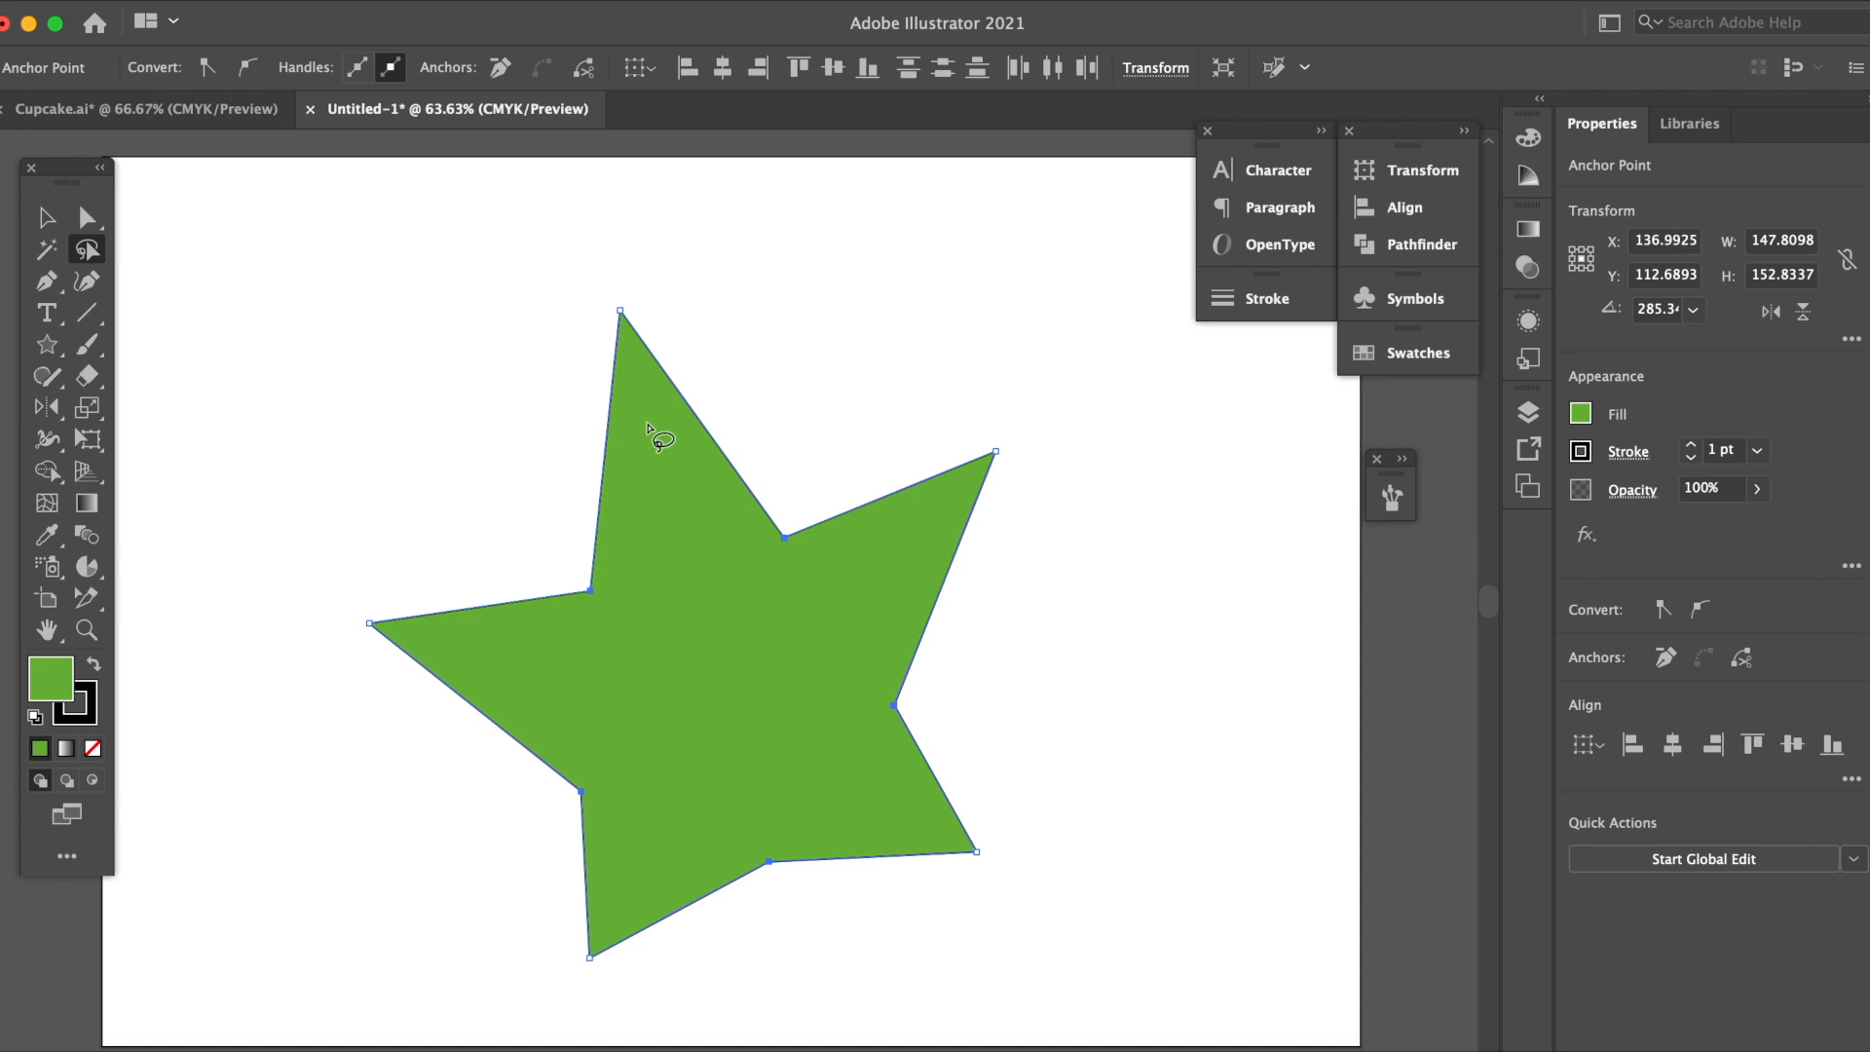
pyautogui.moveTo(1431, 63)
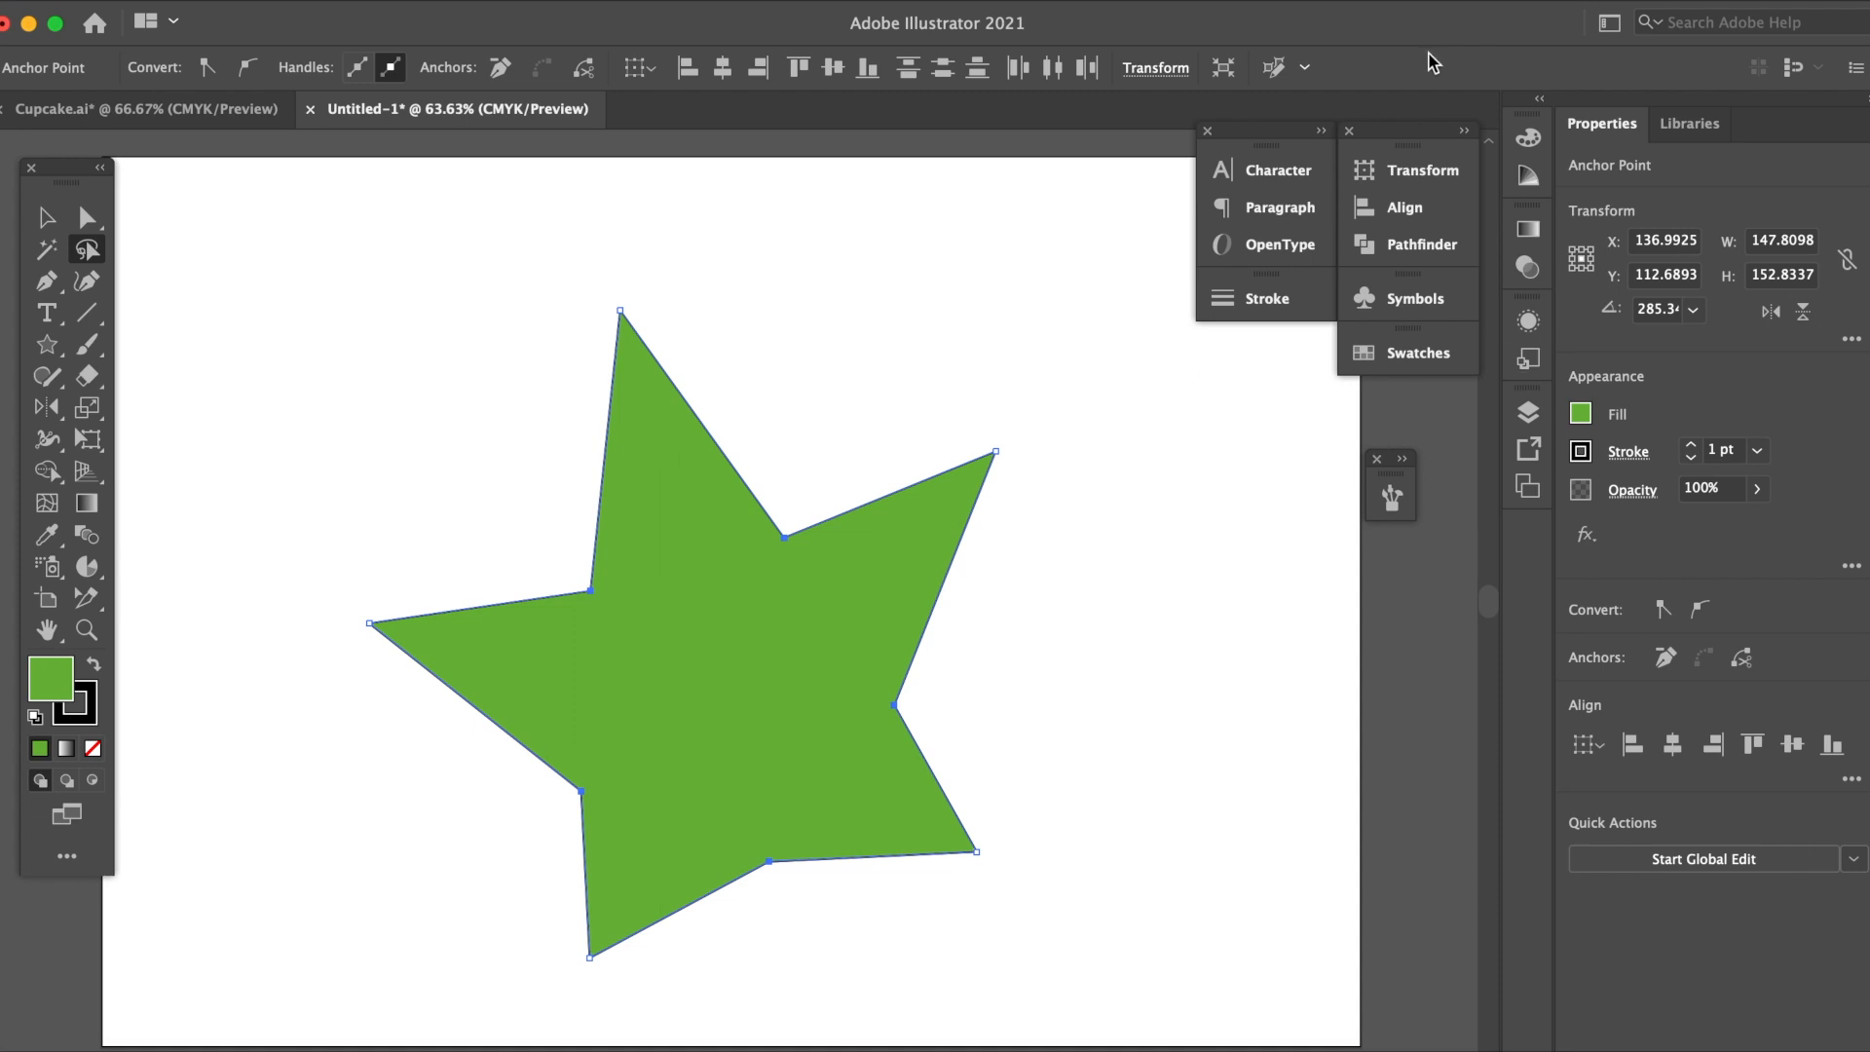